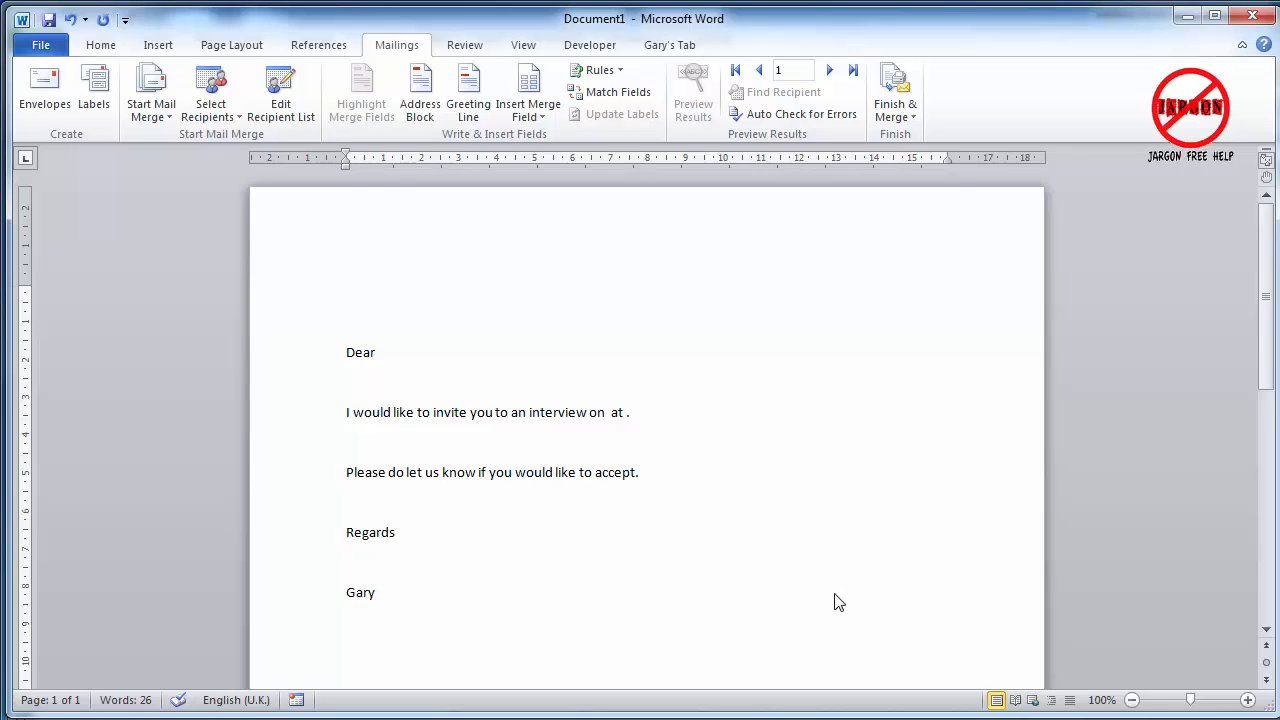
click(608, 412)
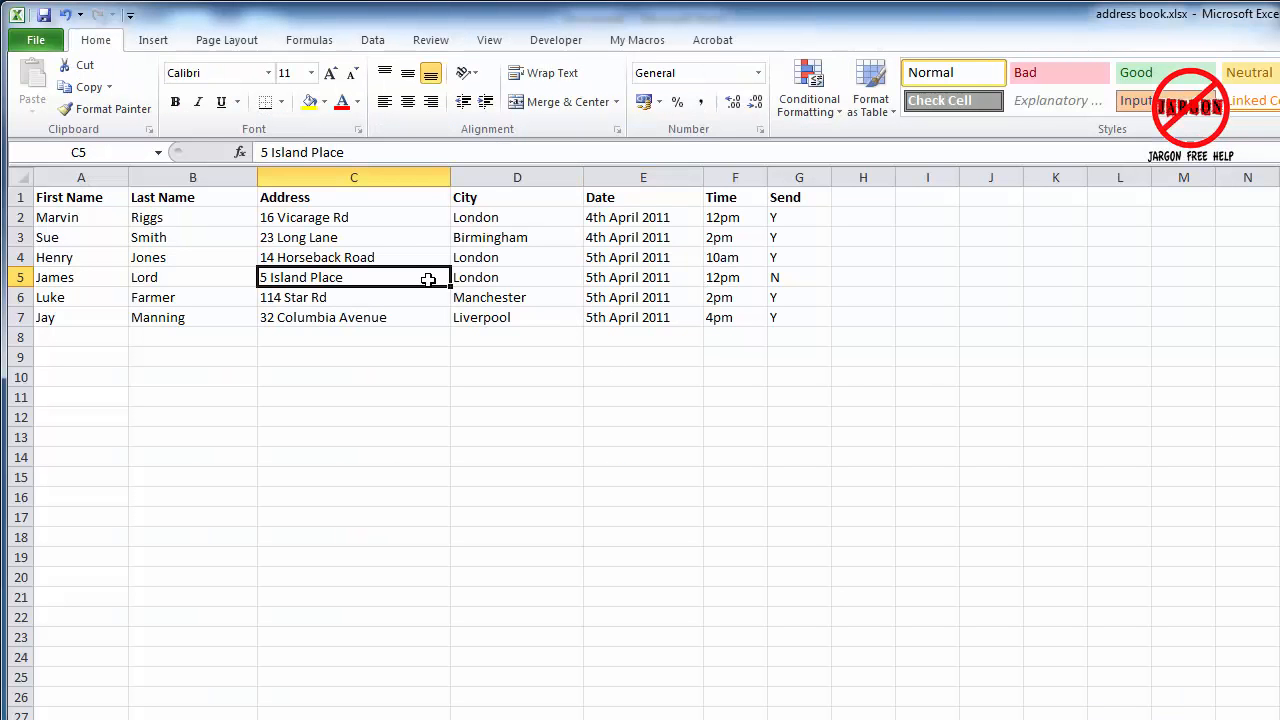
mouse_move(496, 290)
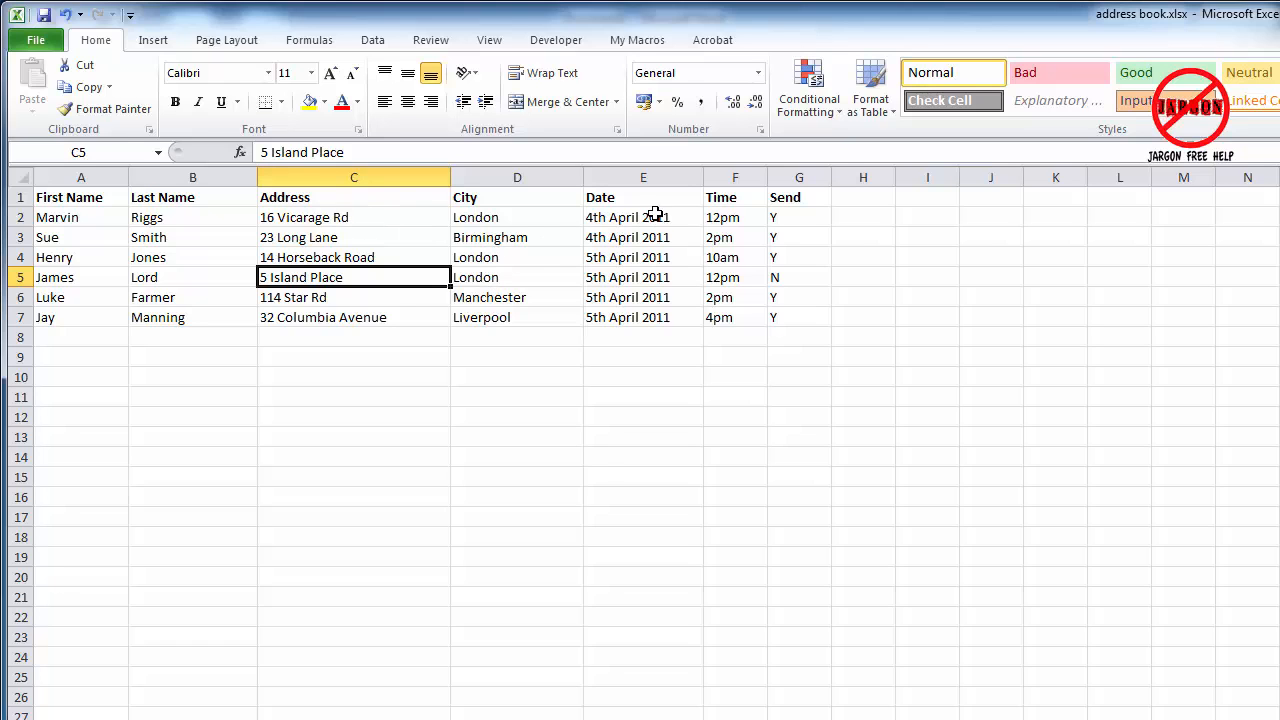
mouse_move(716, 232)
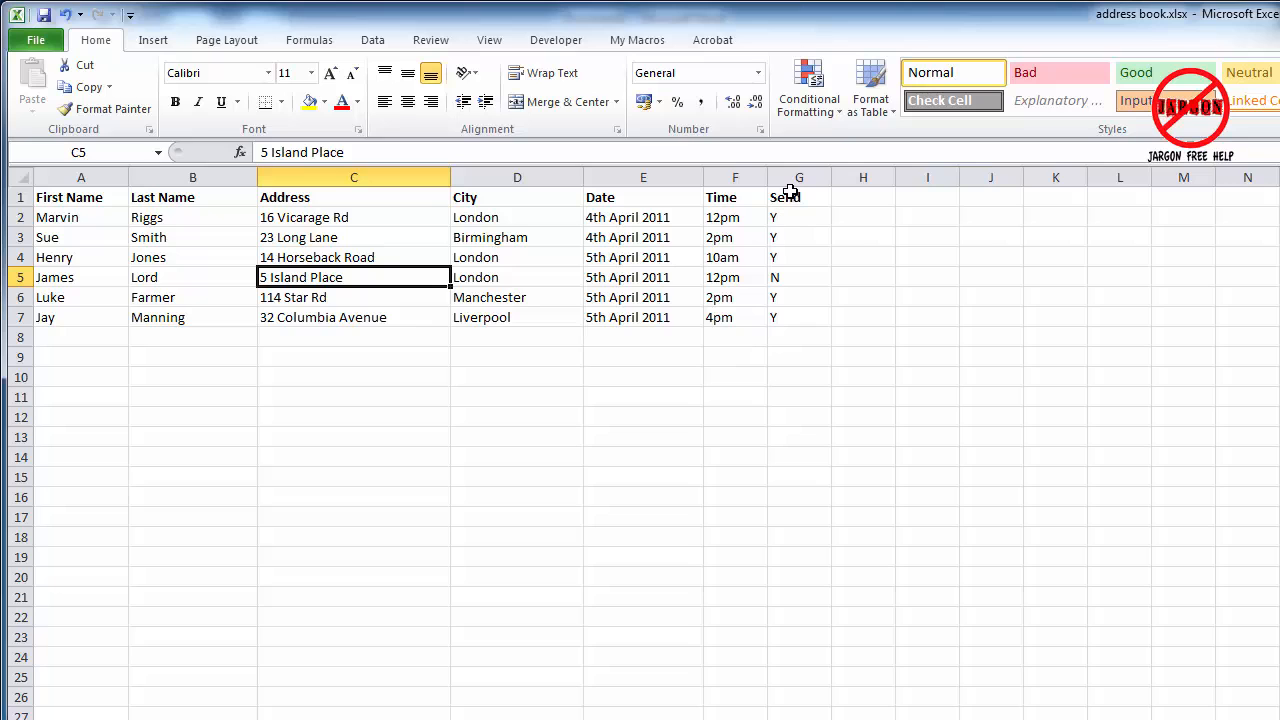
mouse_move(792, 260)
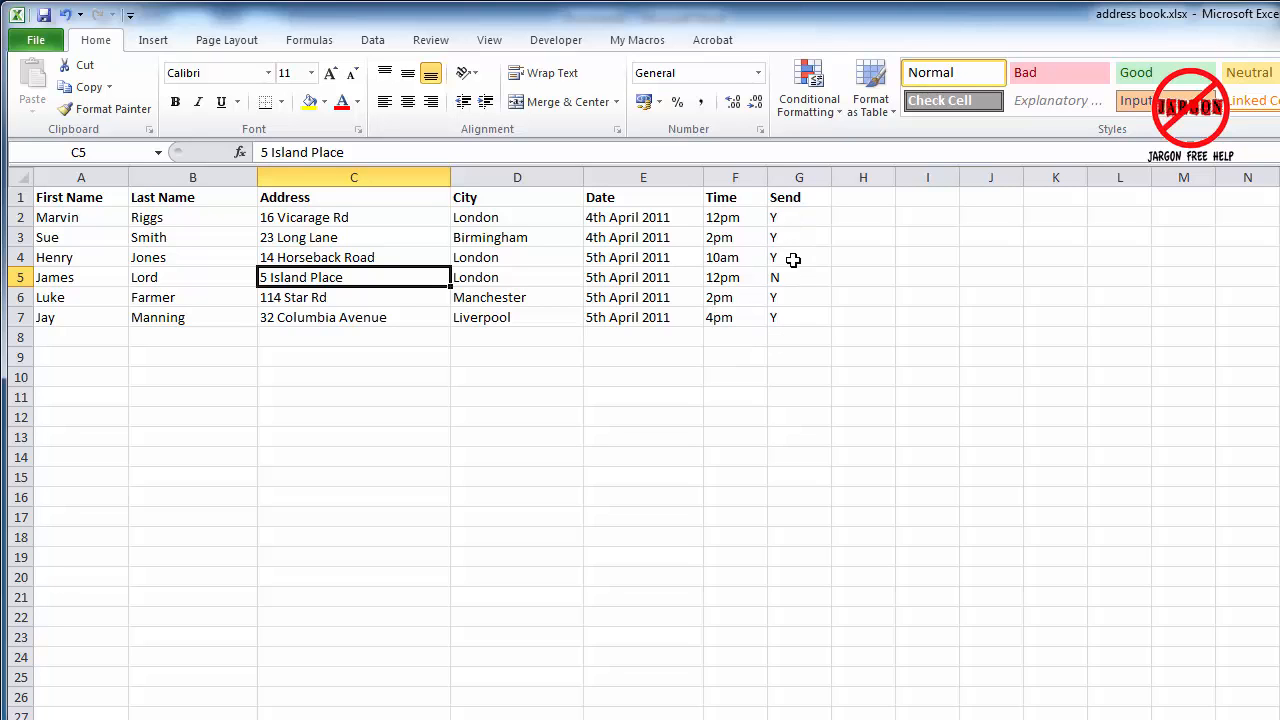
mouse_move(788, 240)
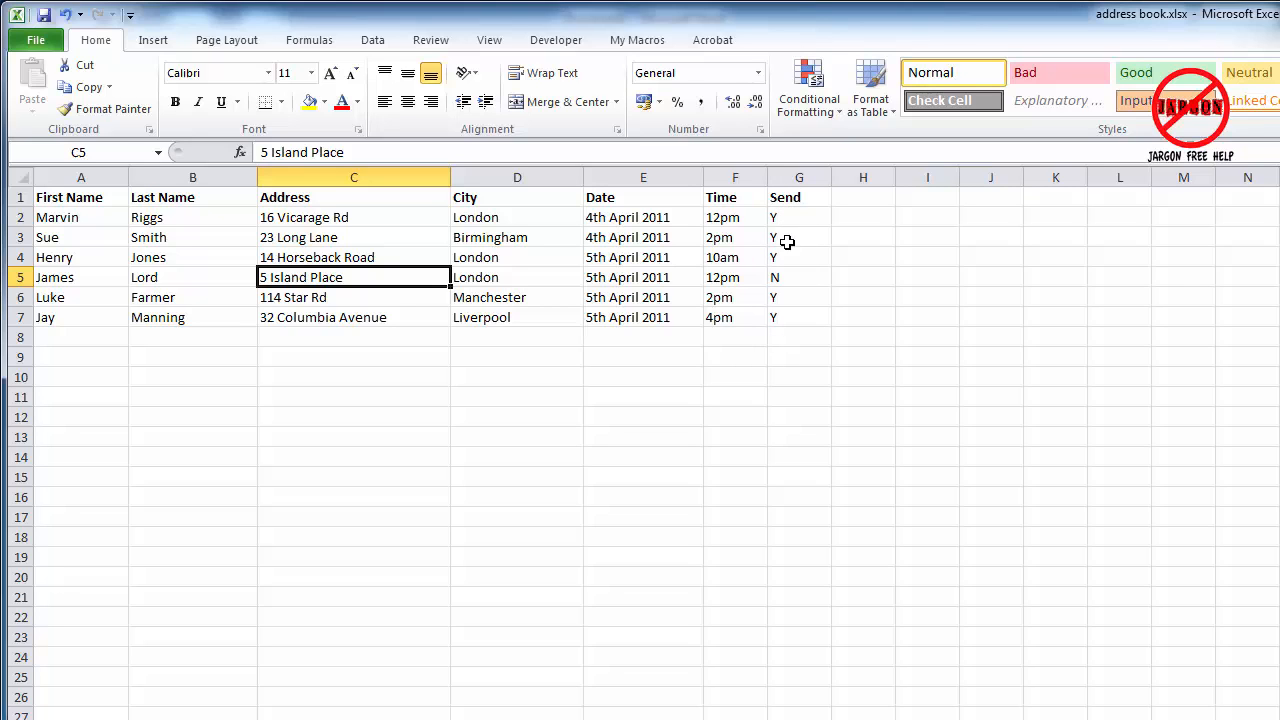
click(800, 276)
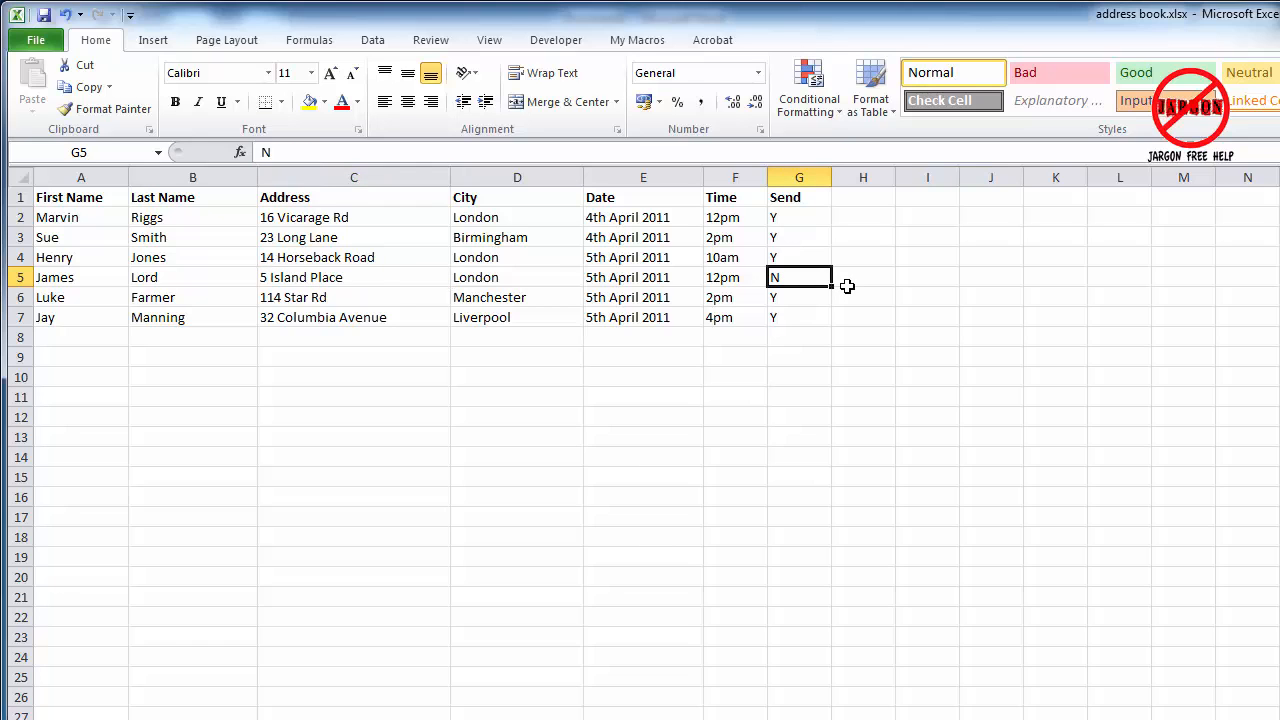
click(516, 276)
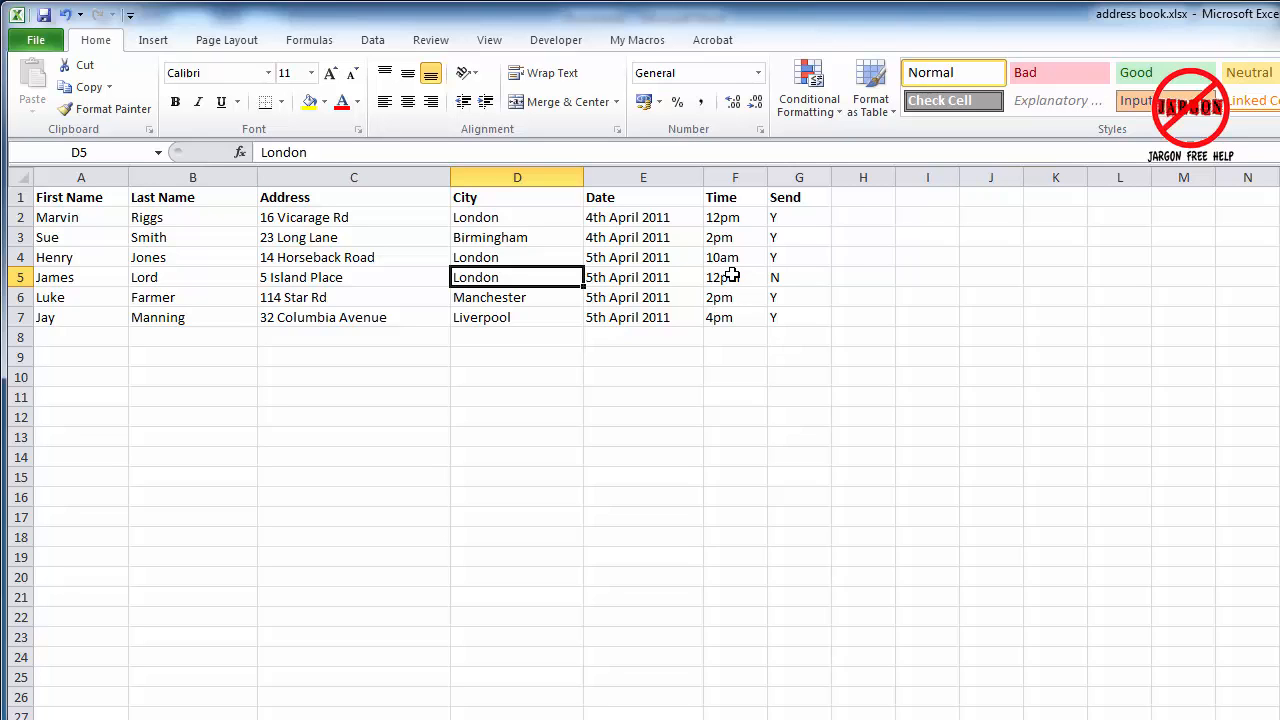
mouse_move(708, 388)
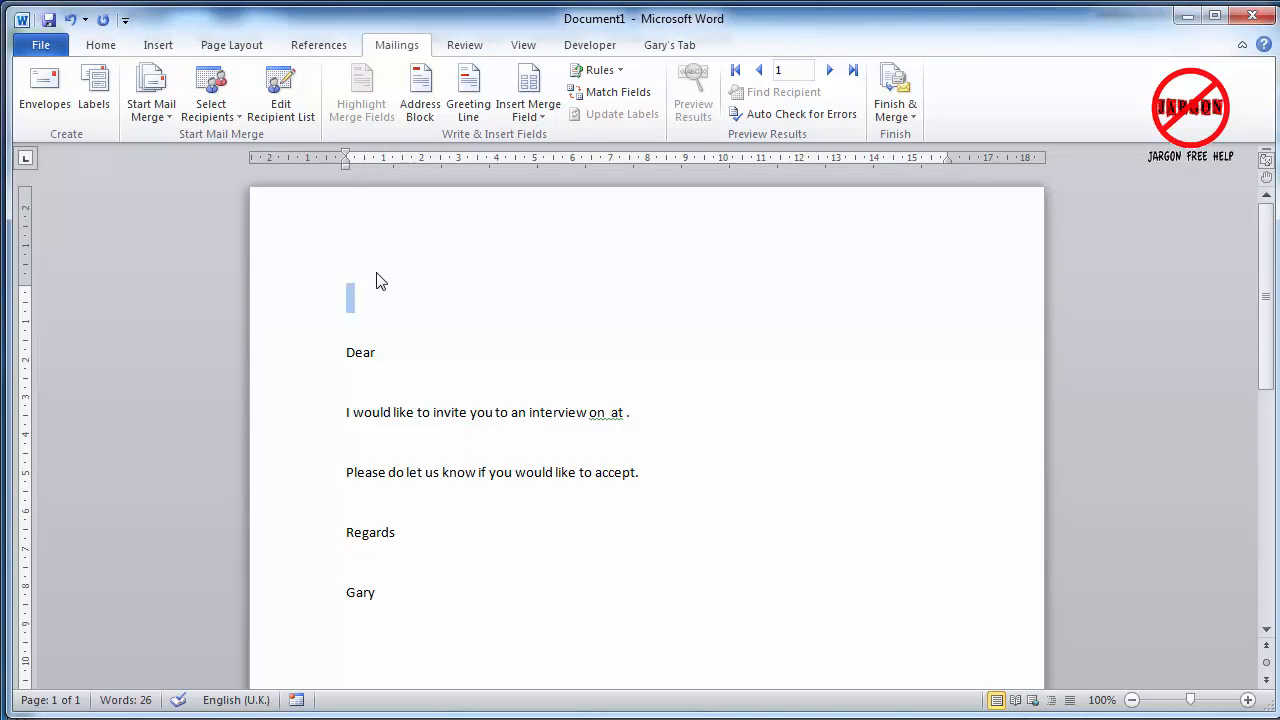
Step: Return to the invitation letter and end the interview sentence with a full stop
click(382, 352)
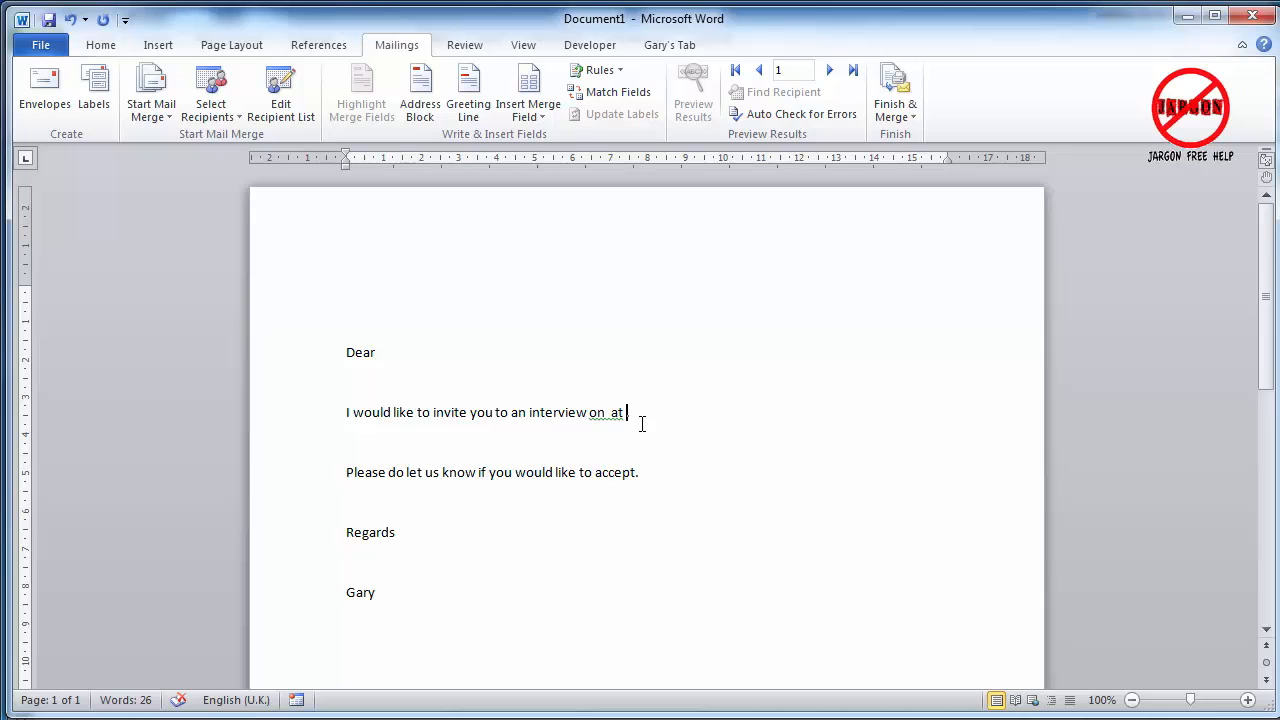
text(.)
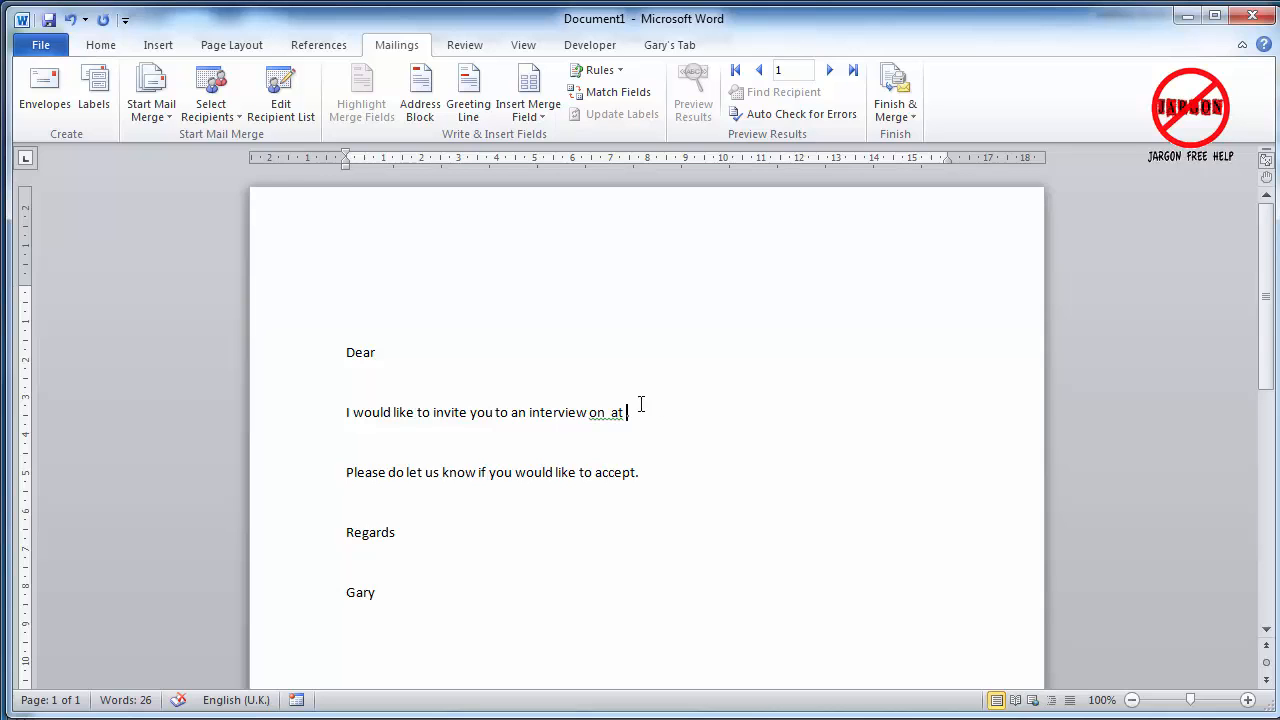
mouse_move(396, 44)
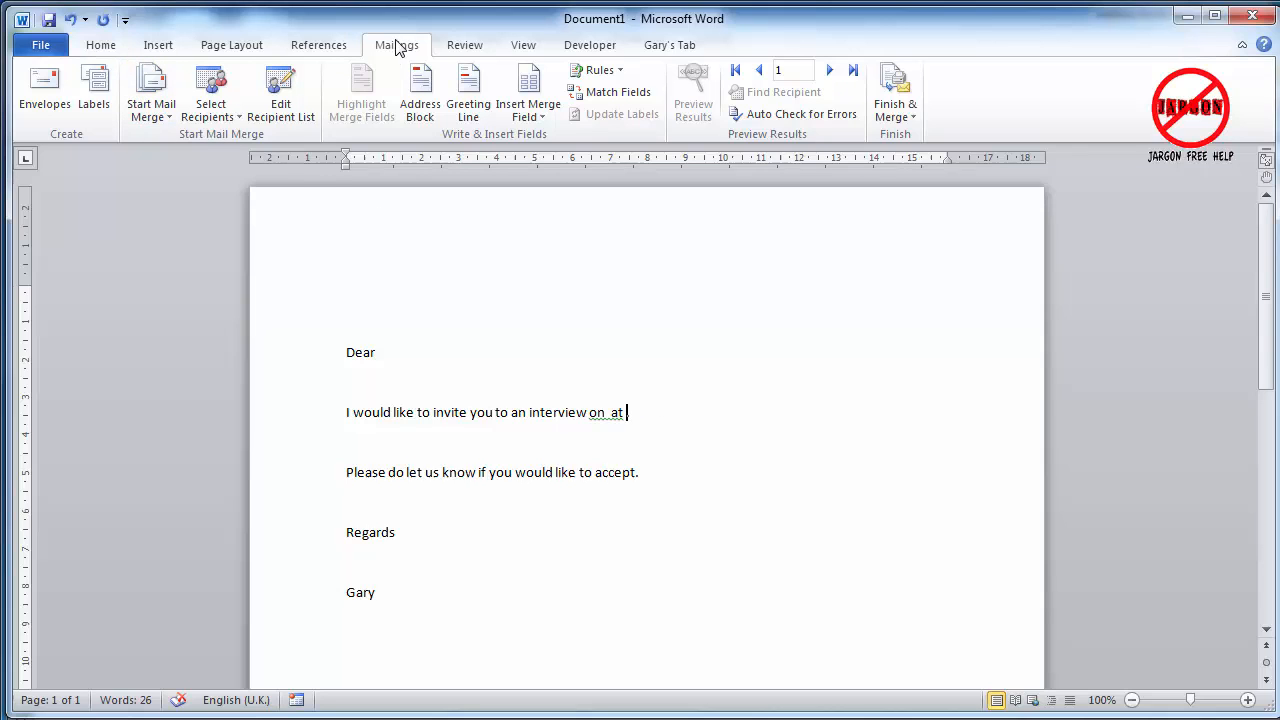
mouse_move(404, 52)
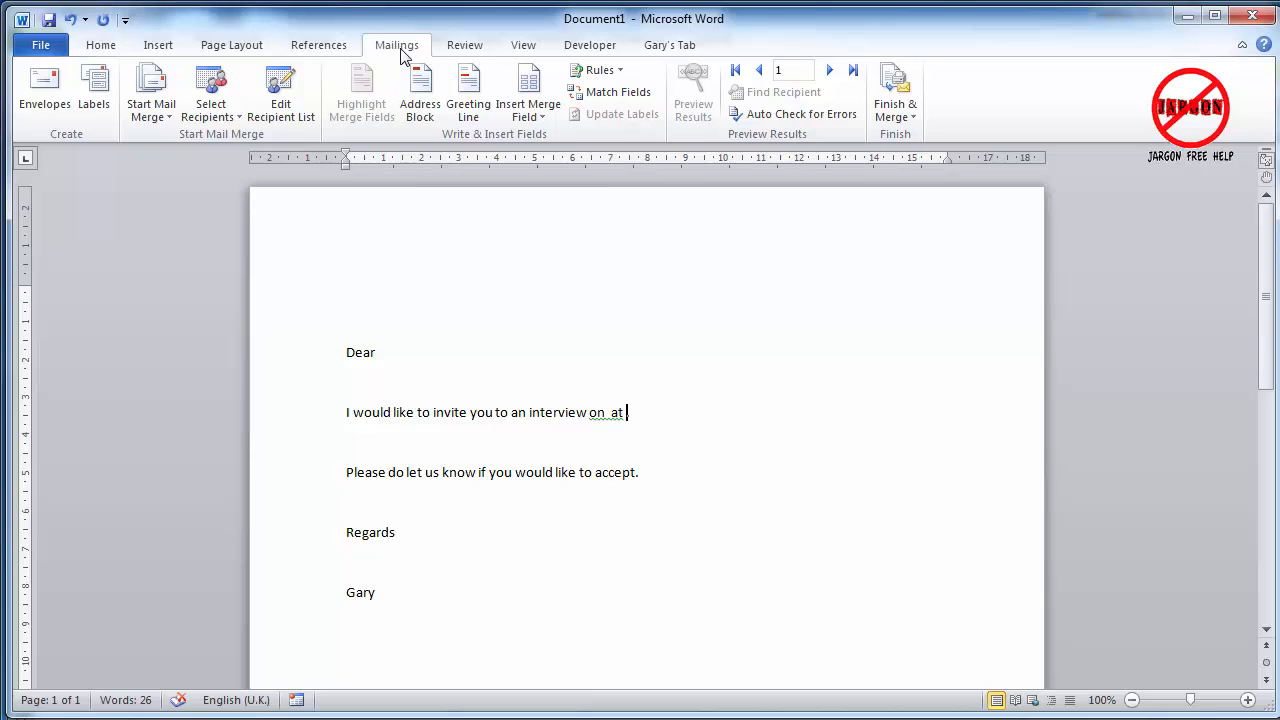
click(100, 44)
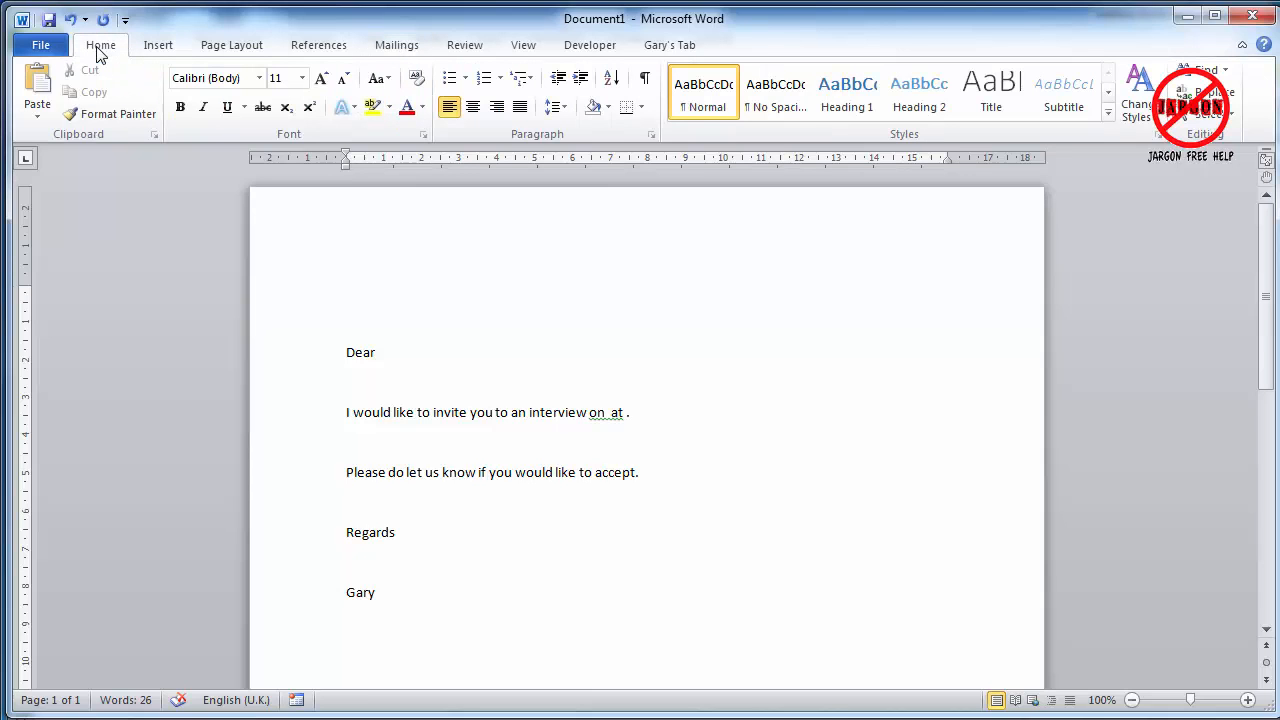
click(396, 44)
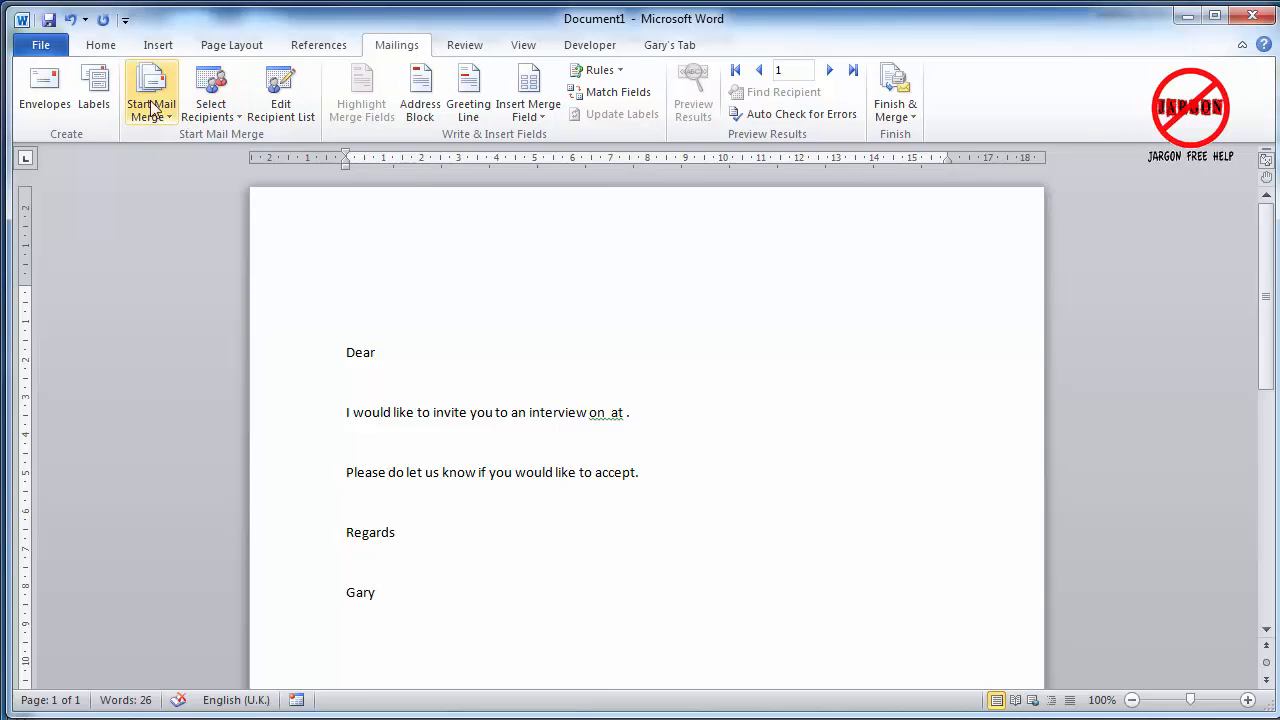
click(152, 90)
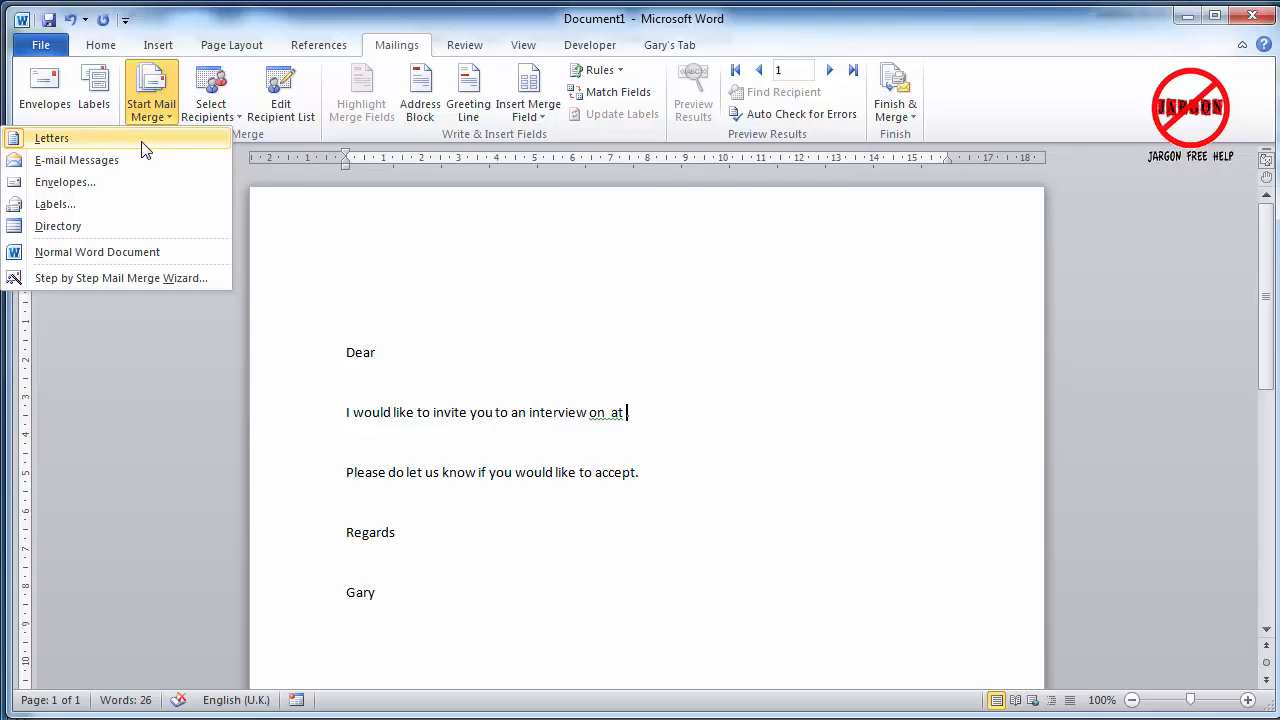
mouse_move(148, 182)
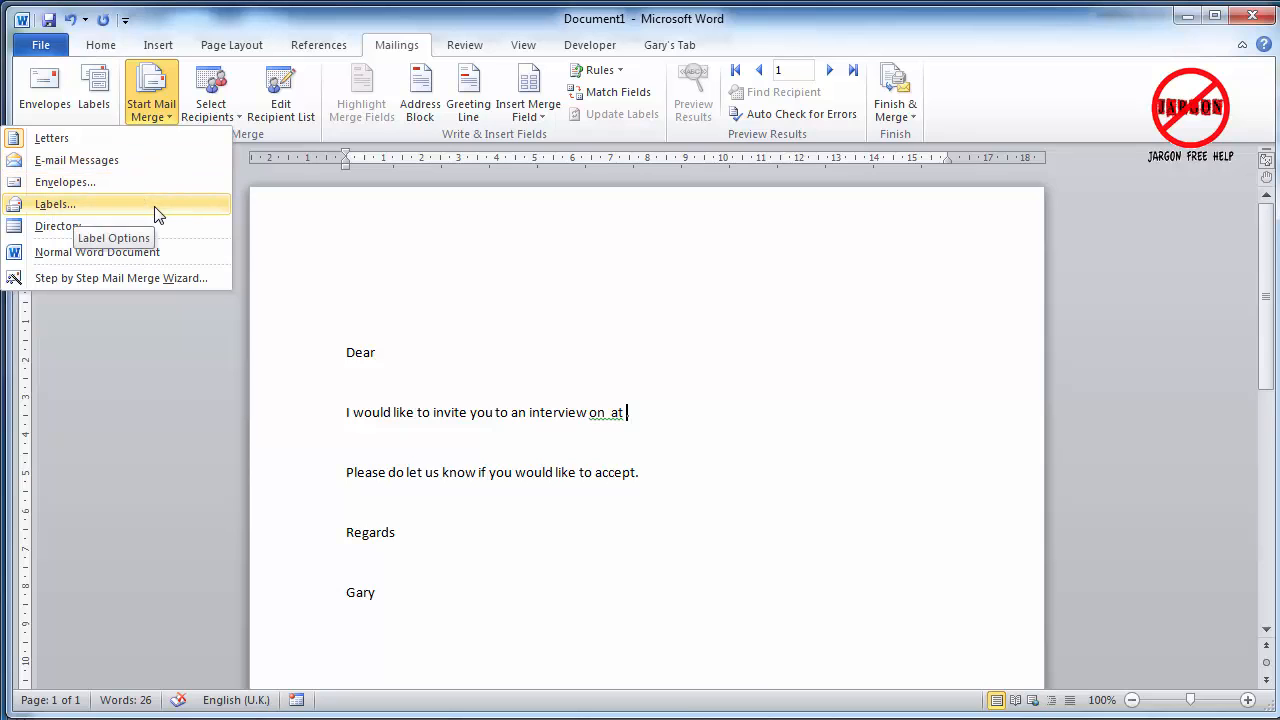
mouse_move(408, 358)
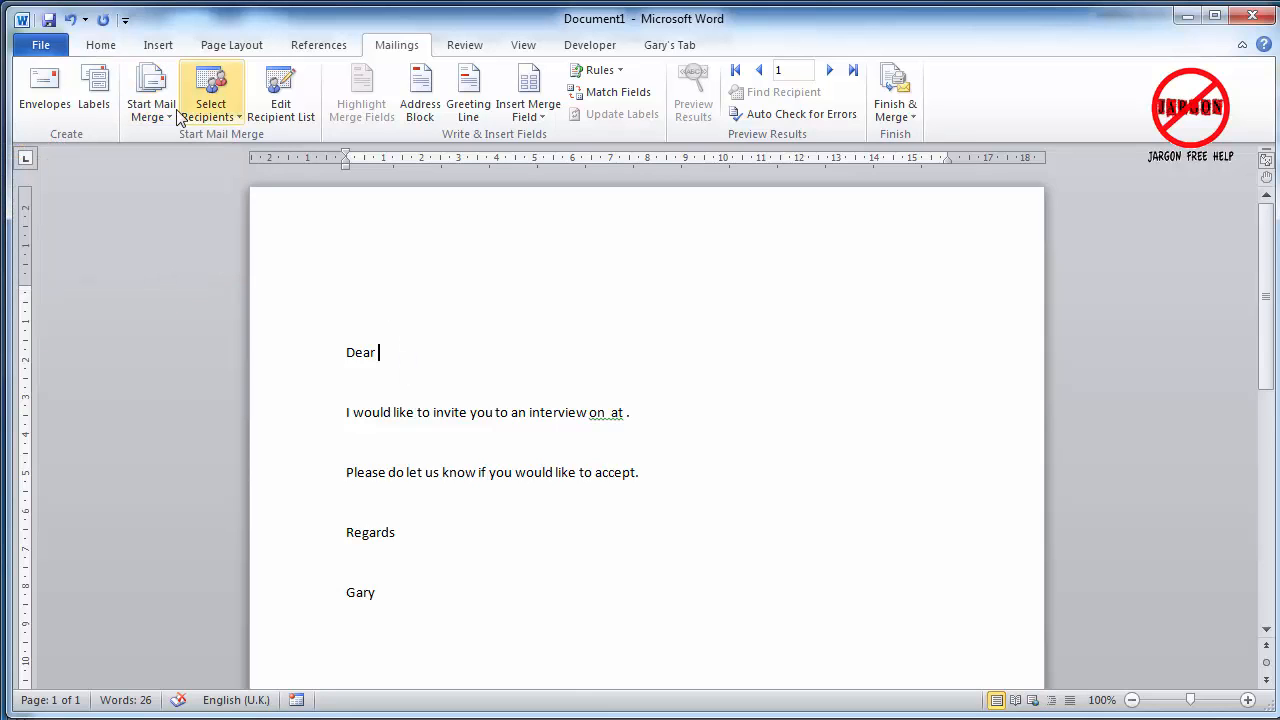
mouse_move(230, 124)
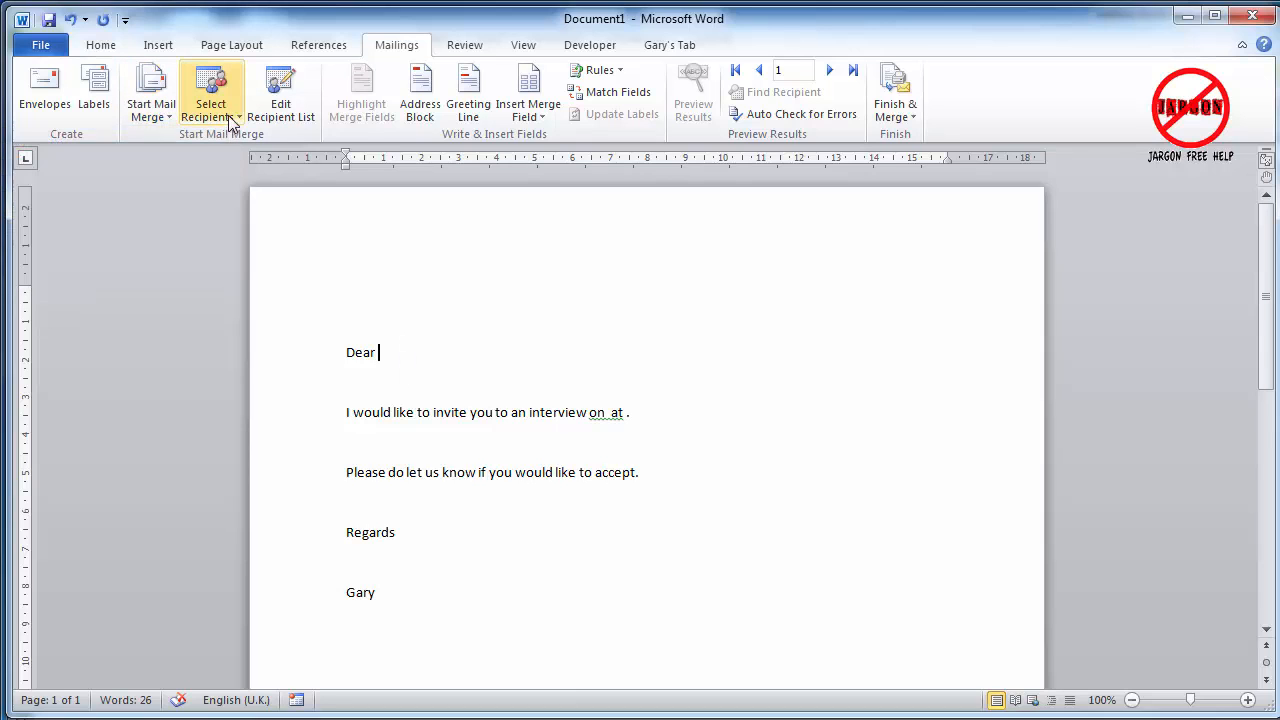
mouse_move(210, 96)
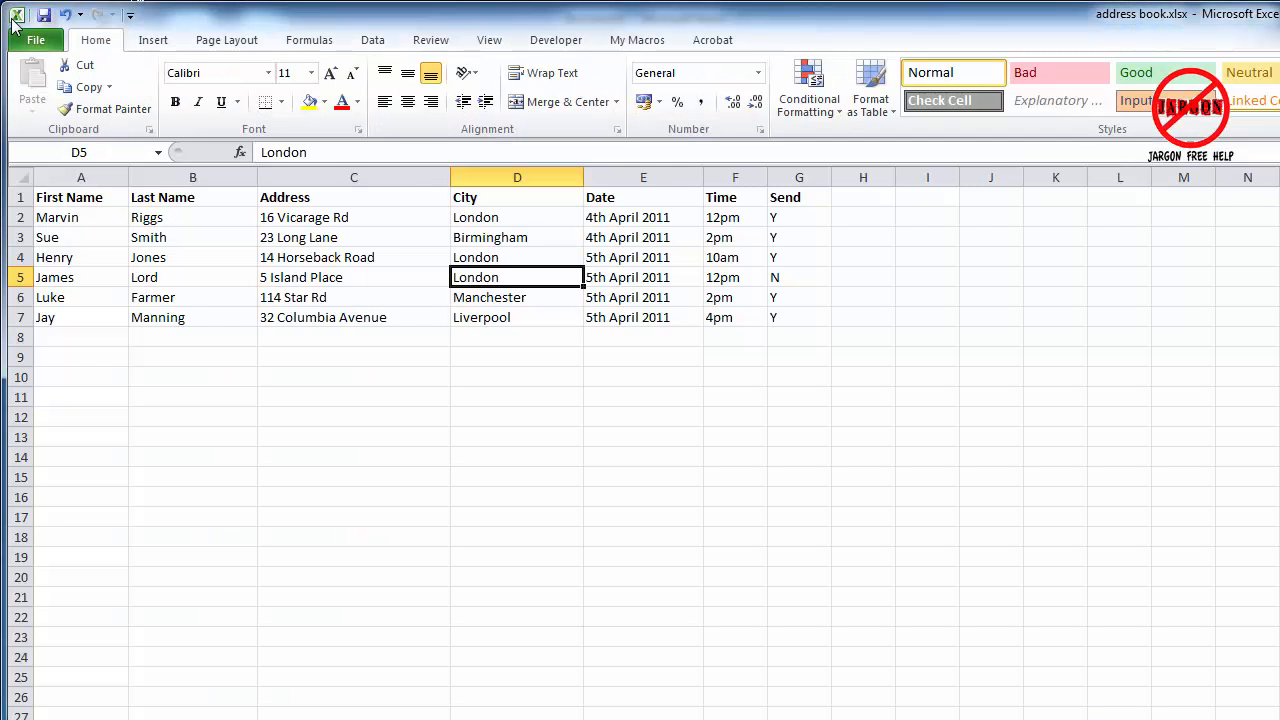
Step: Close the address book workbook, saving its changes
click(16, 14)
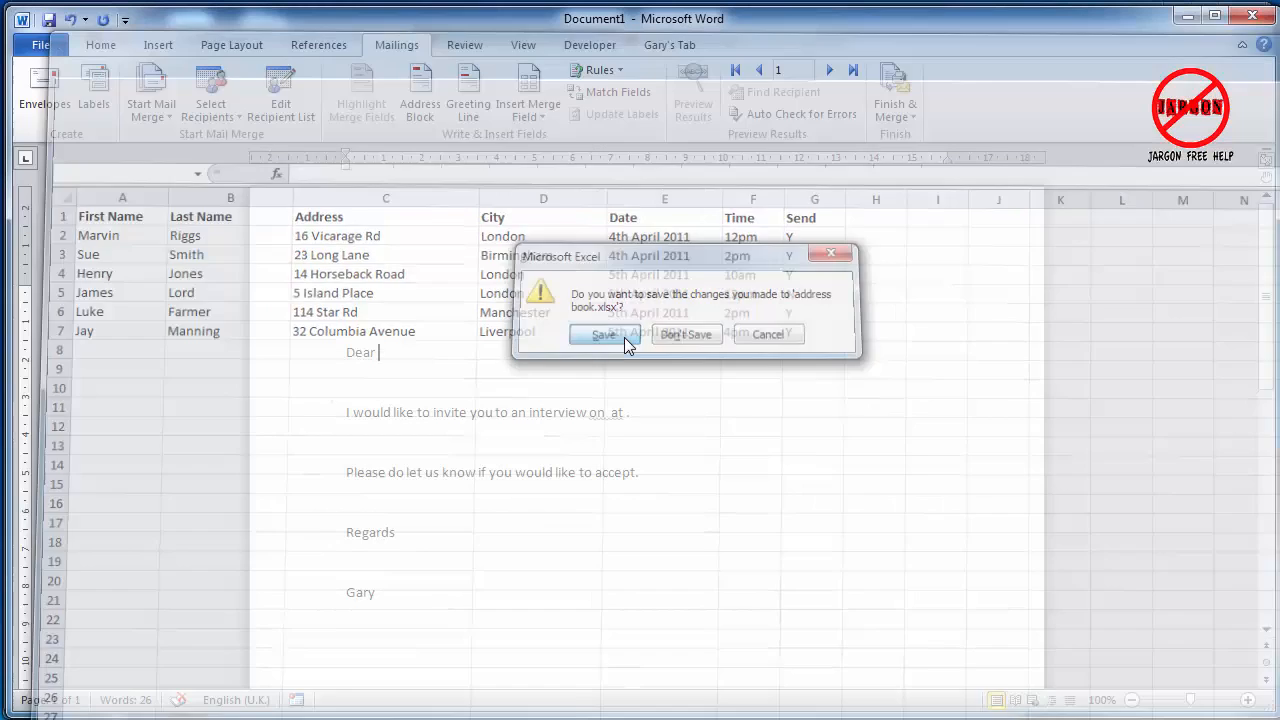
click(686, 334)
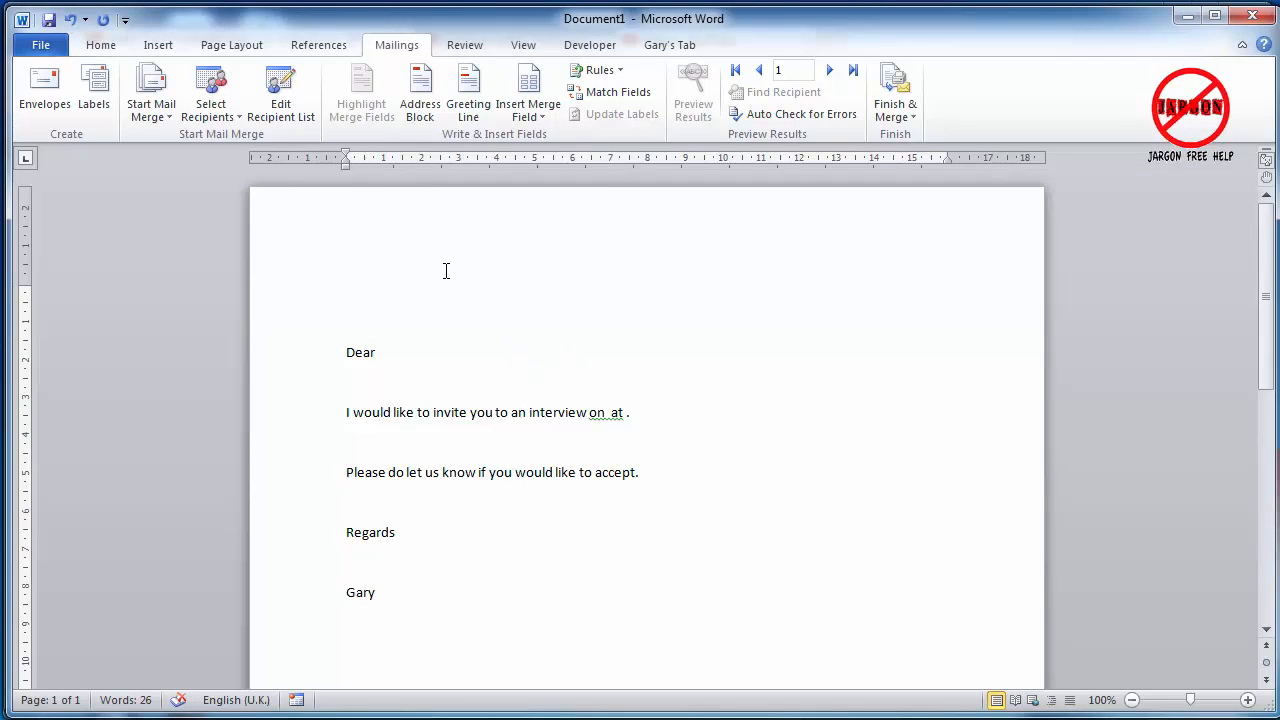
Step: Bring up the Select Recipients choices from the Mailings ribbon
click(378, 352)
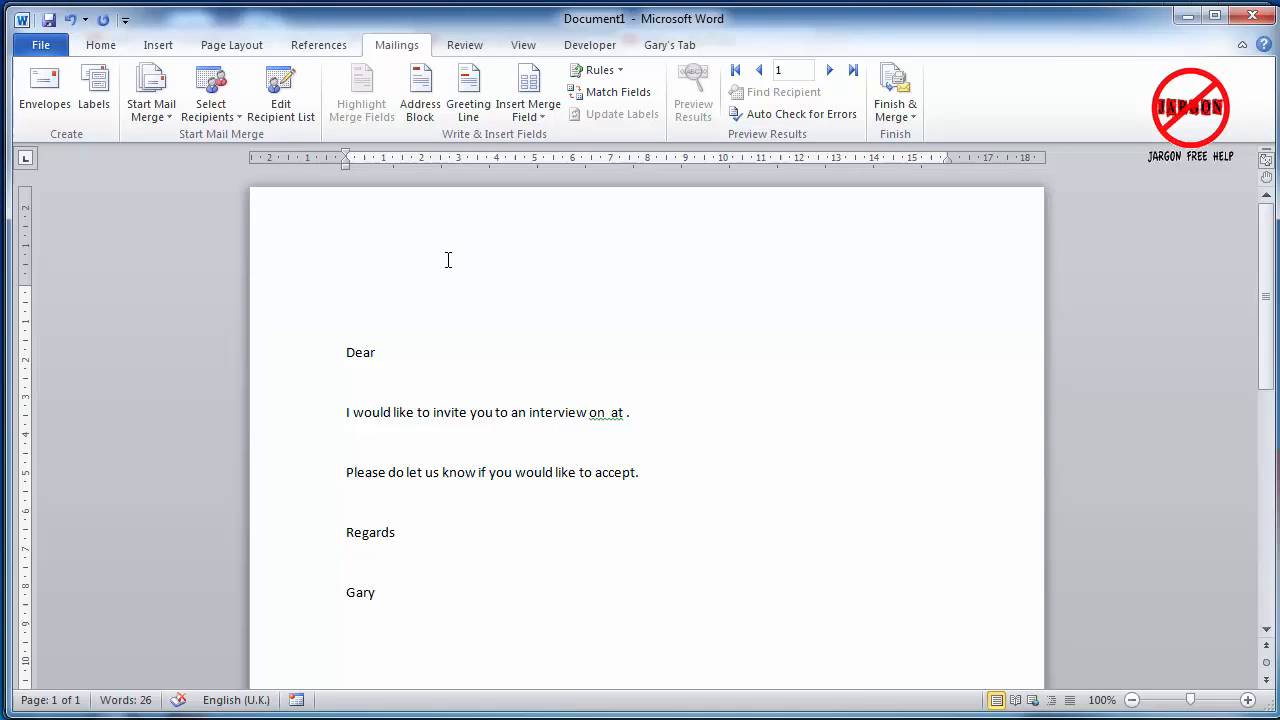
mouse_move(320, 198)
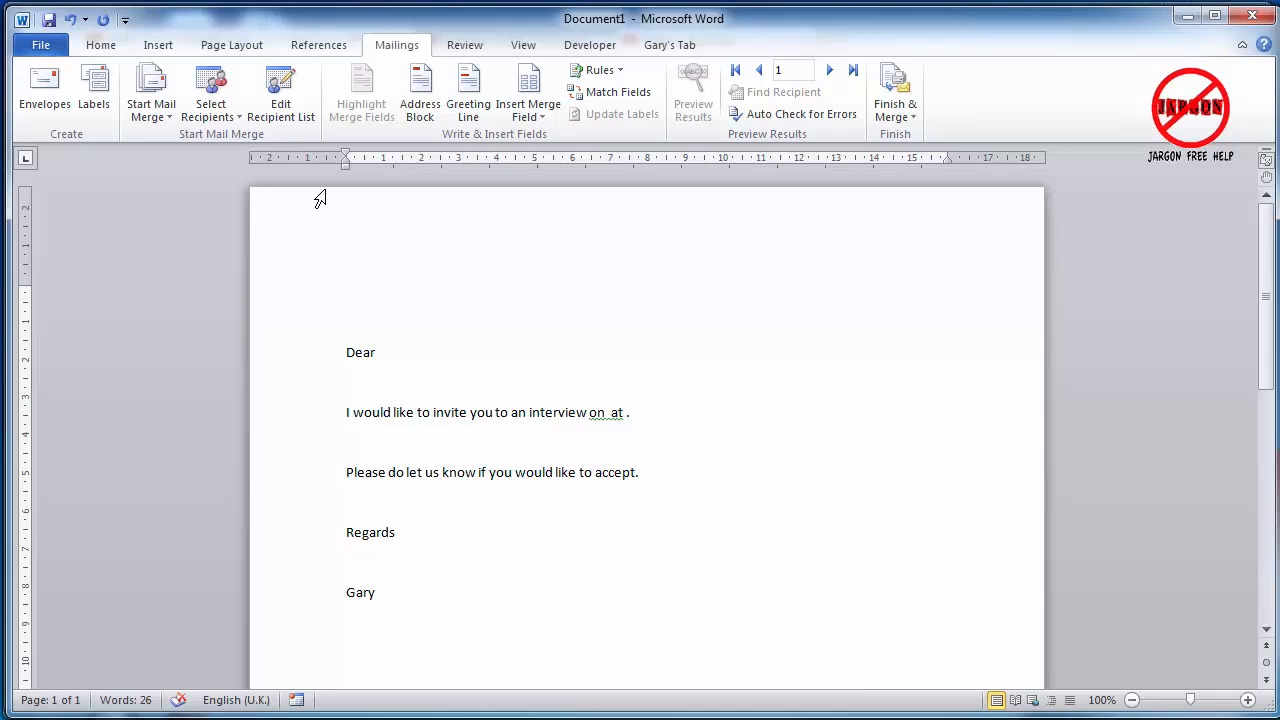
mouse_move(210, 90)
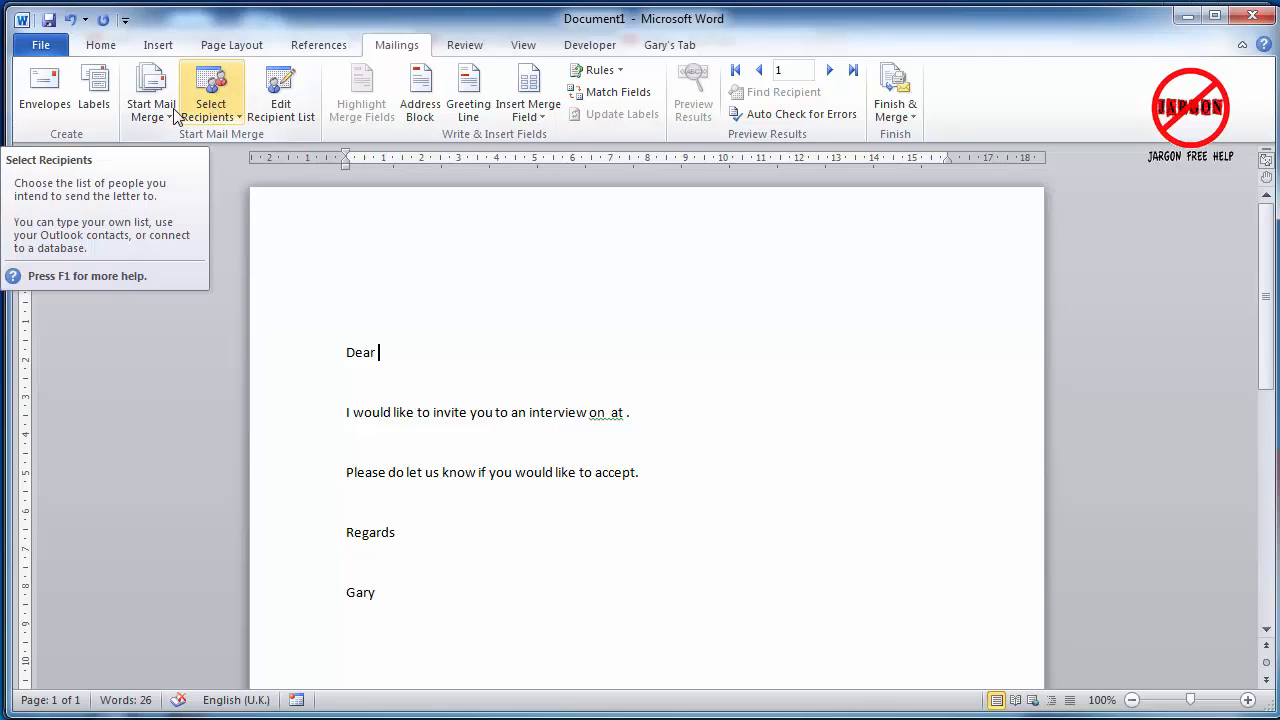
click(210, 90)
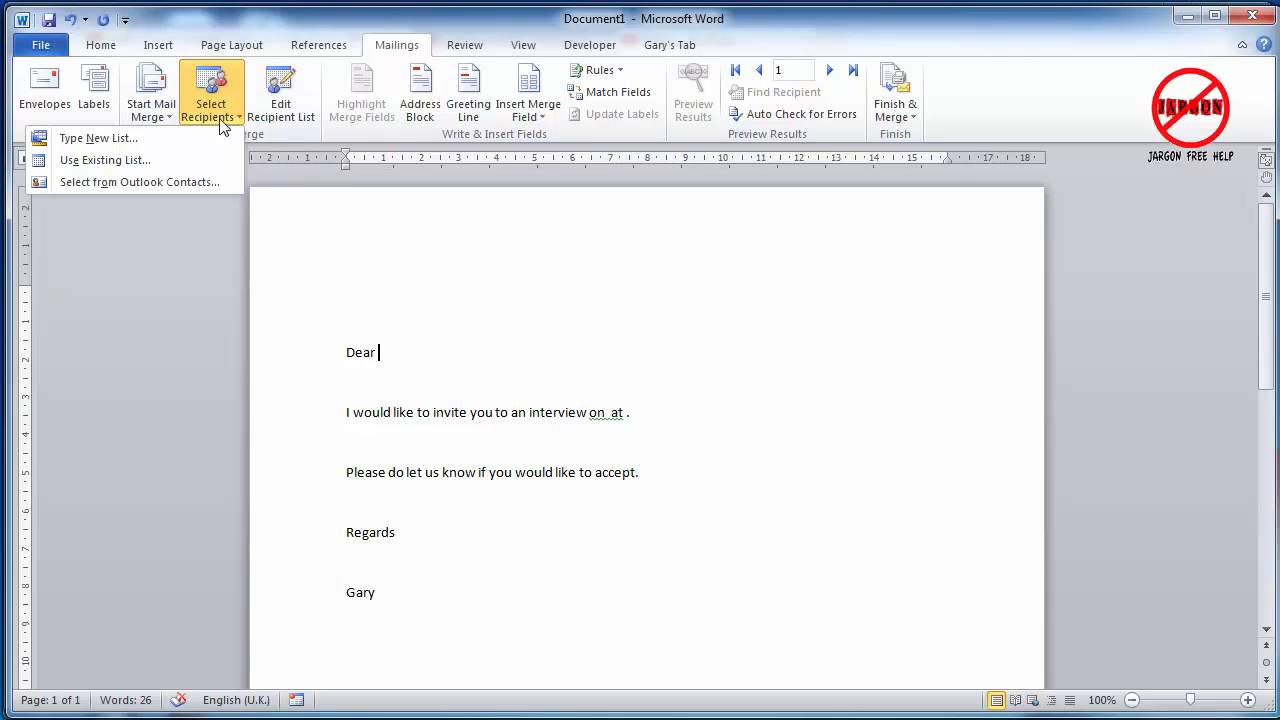
mouse_move(104, 160)
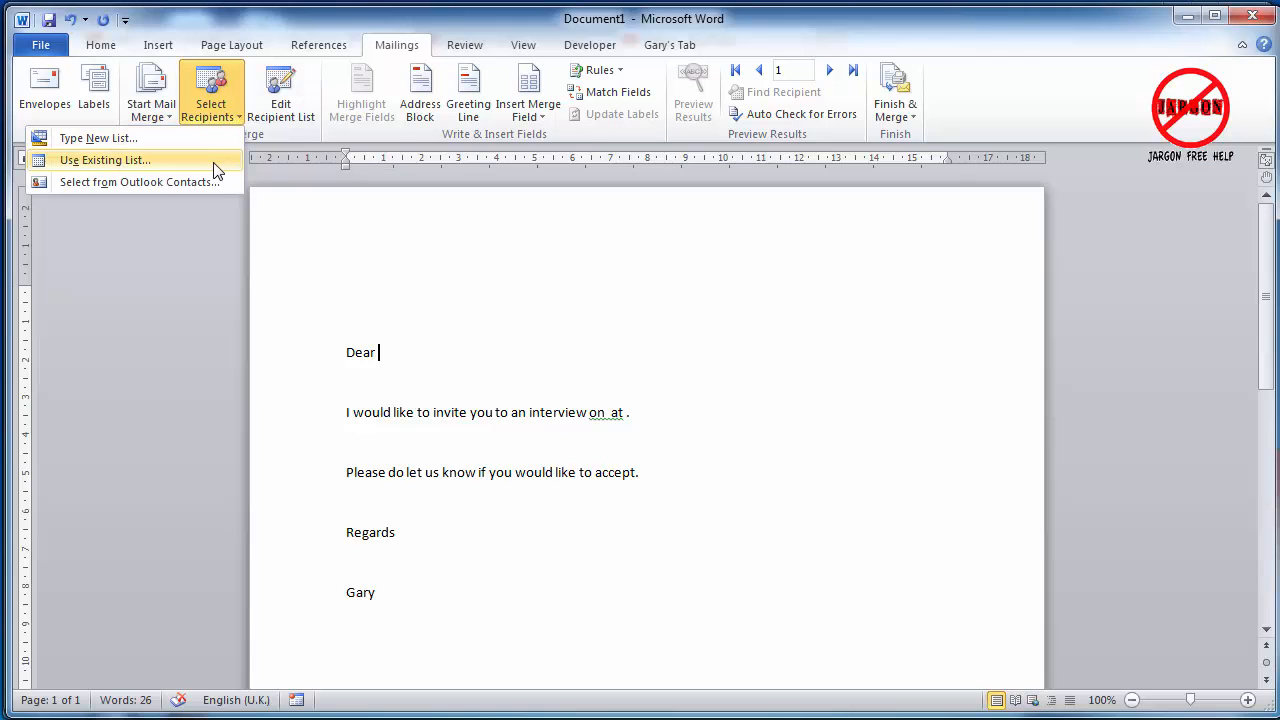
mouse_move(220, 170)
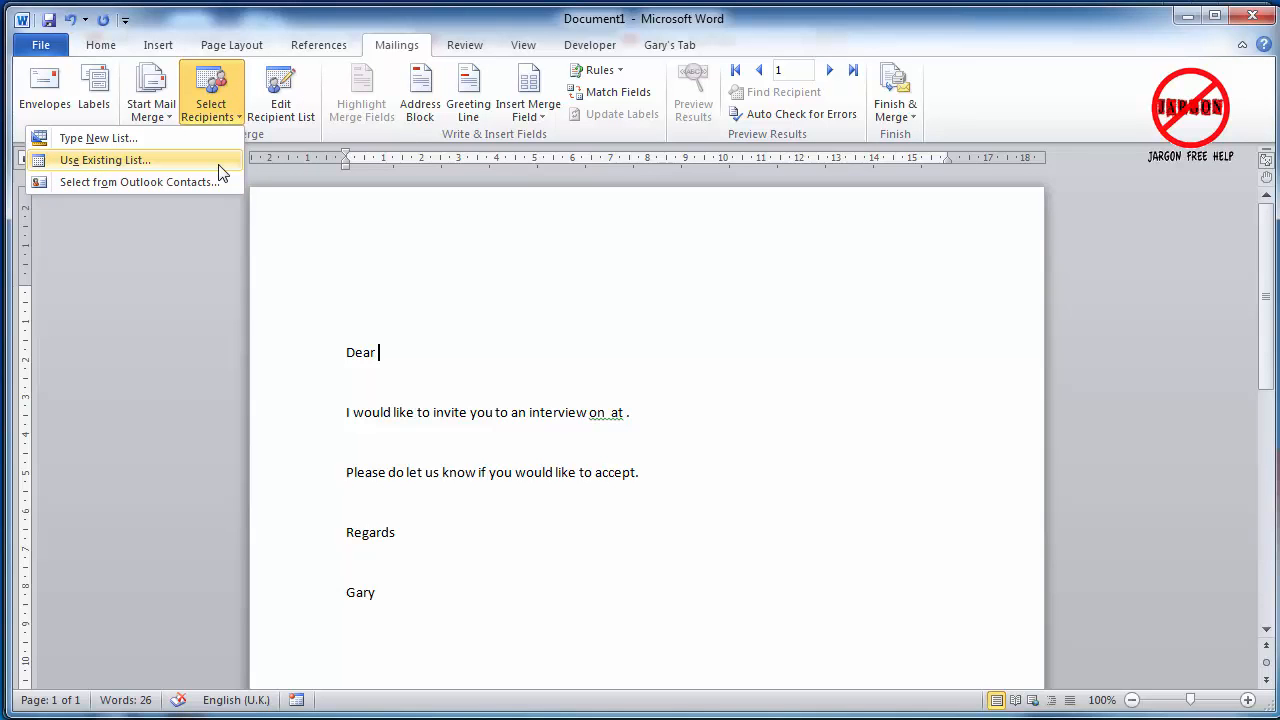
Step: Use the address book.xlsx workbook's Sheet1$ with header row as the recipient list
click(104, 160)
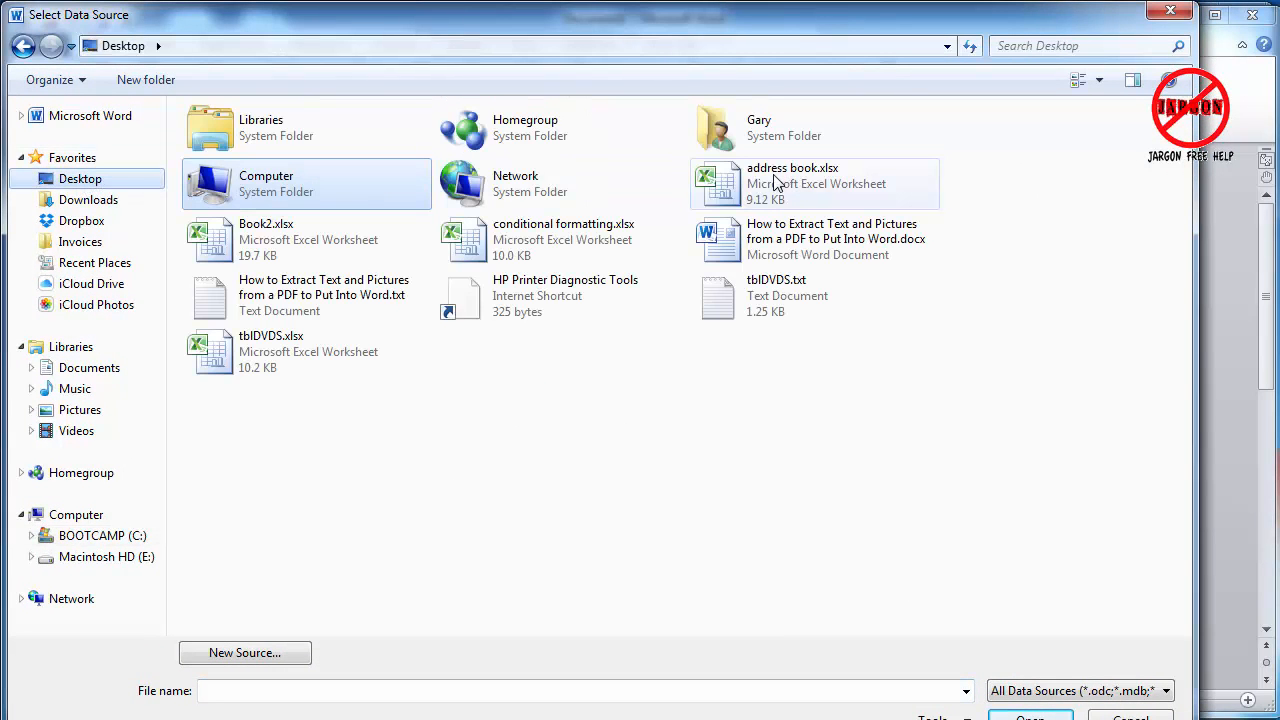
mouse_move(776, 184)
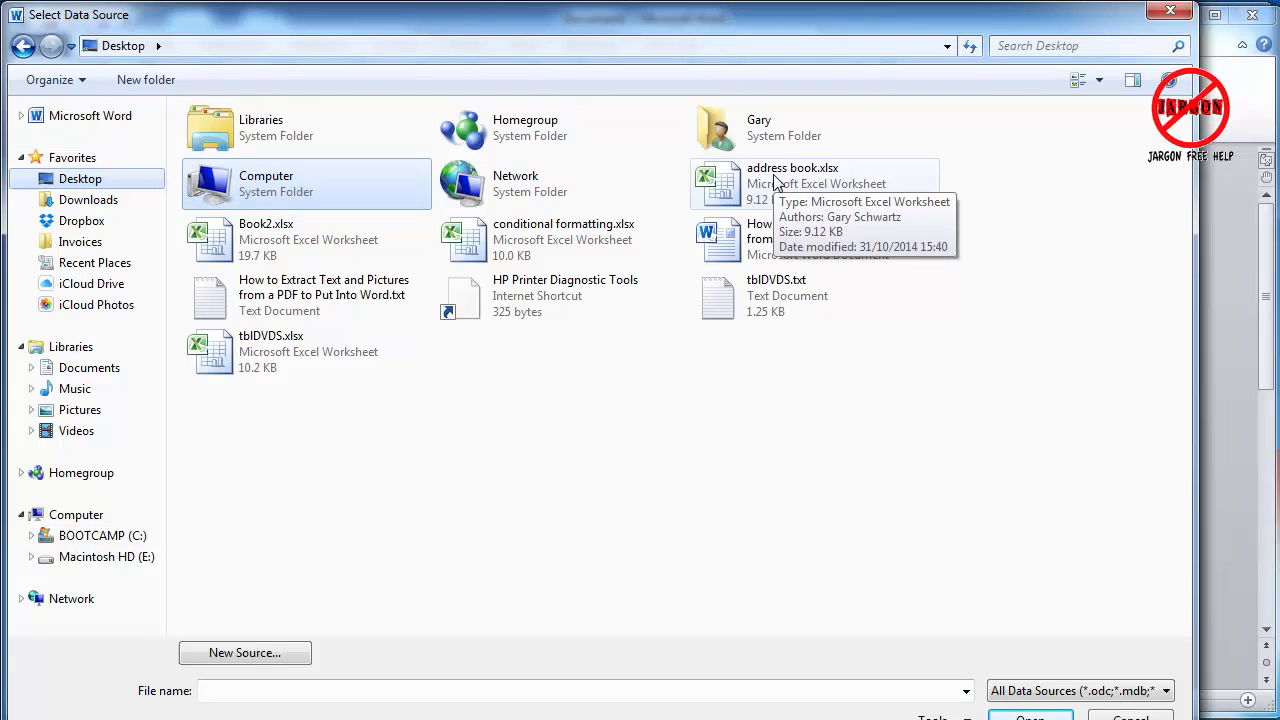
double_click(792, 168)
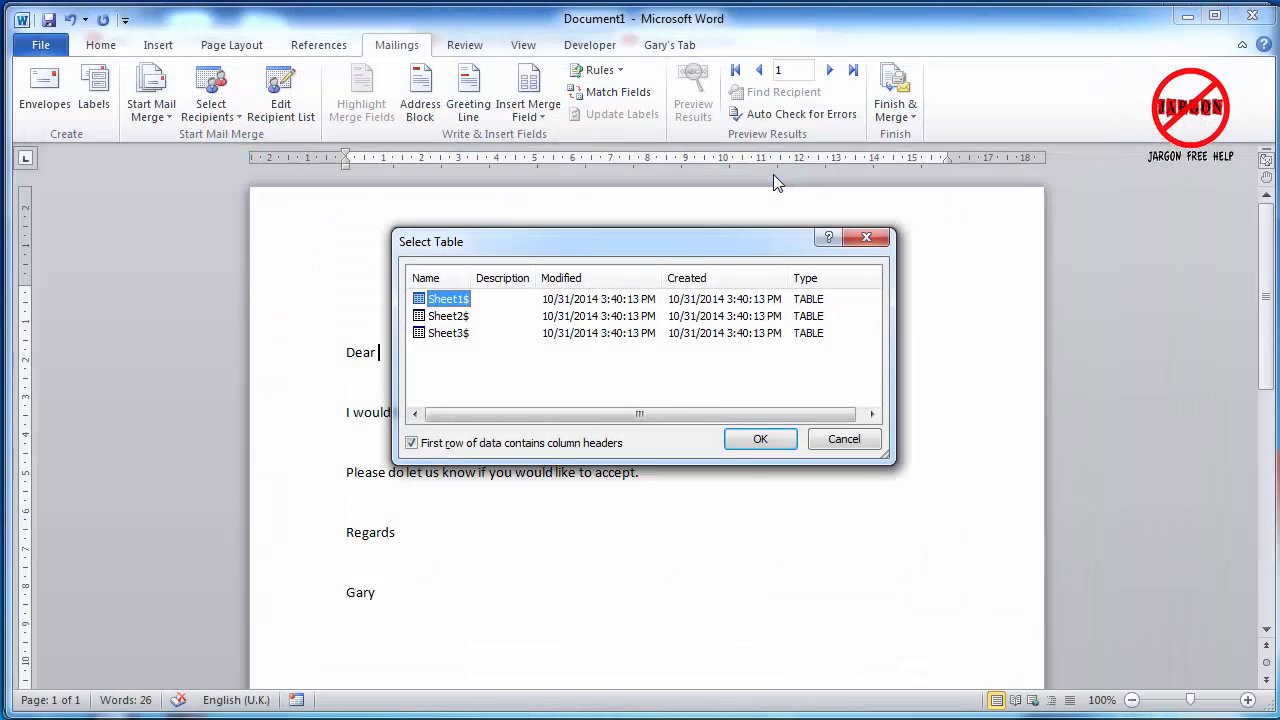
mouse_move(752, 164)
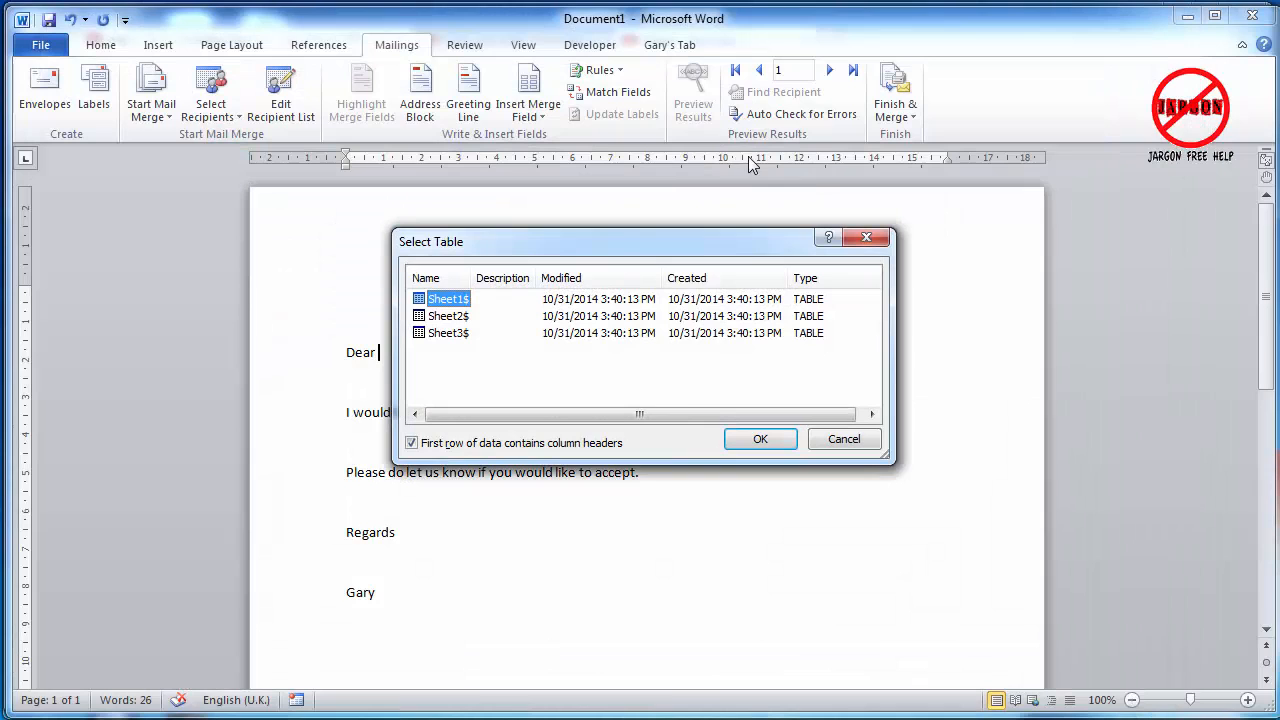
mouse_move(448, 340)
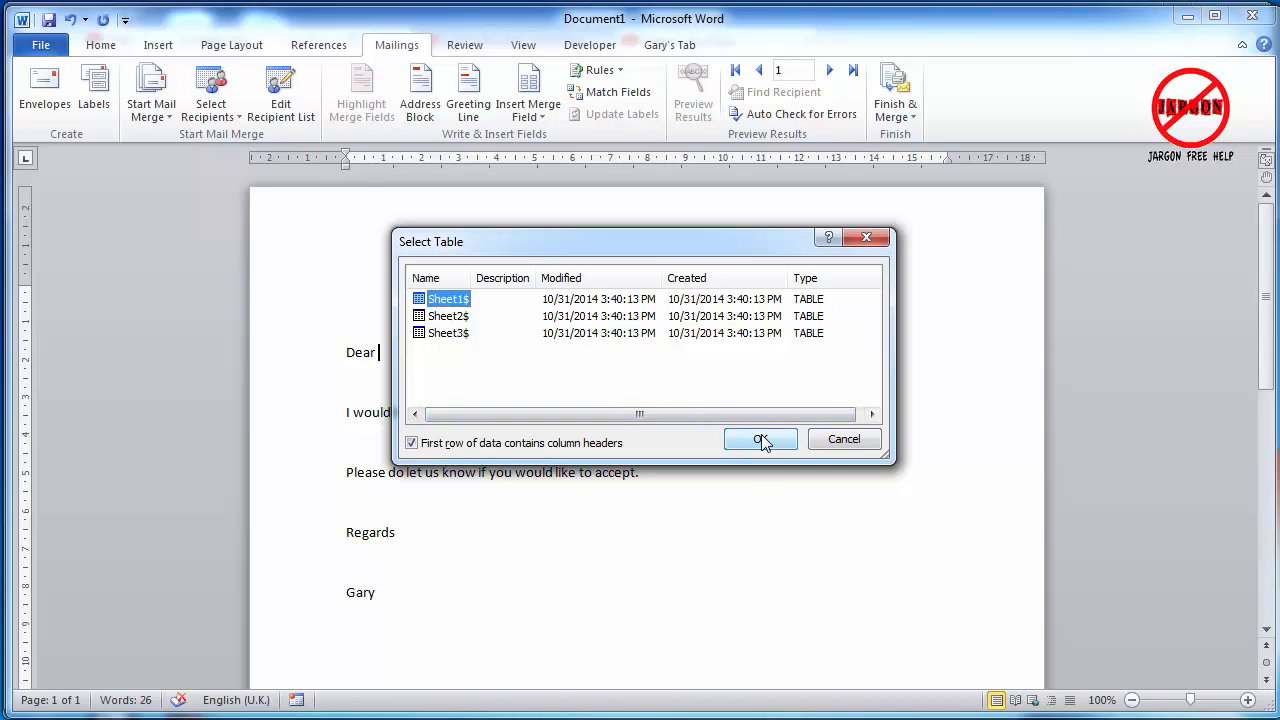
click(760, 440)
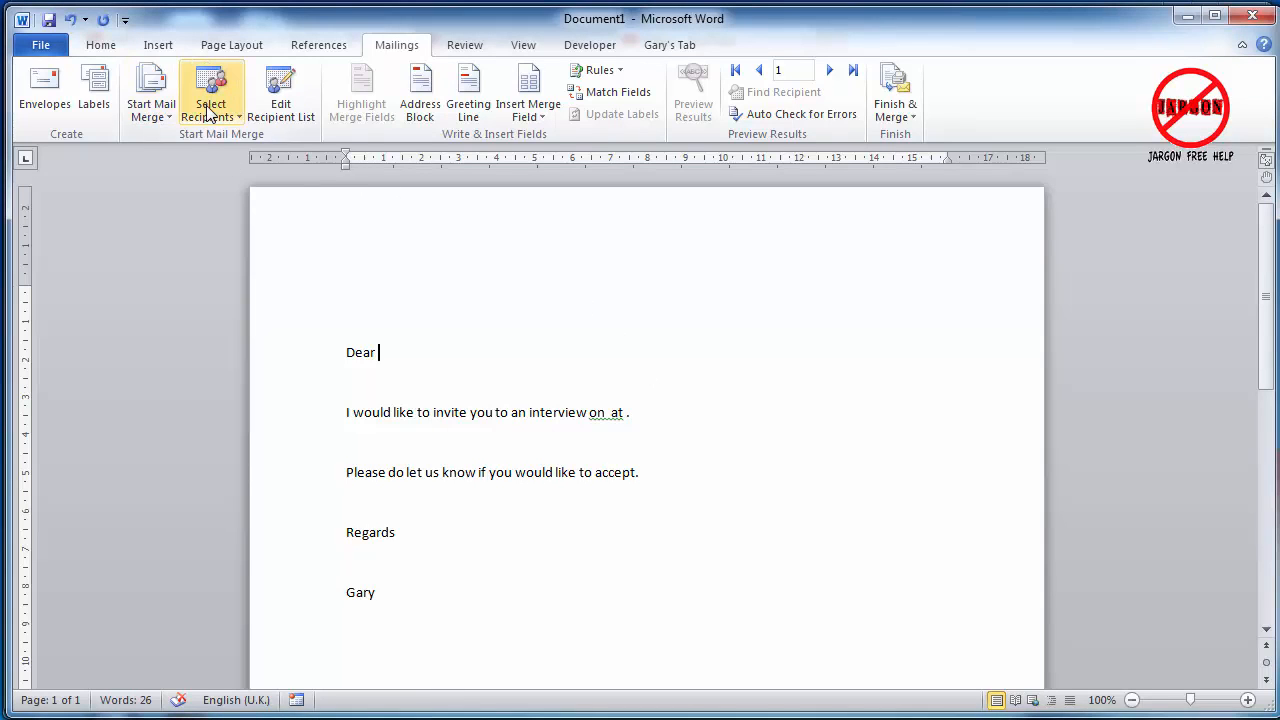
mouse_move(212, 96)
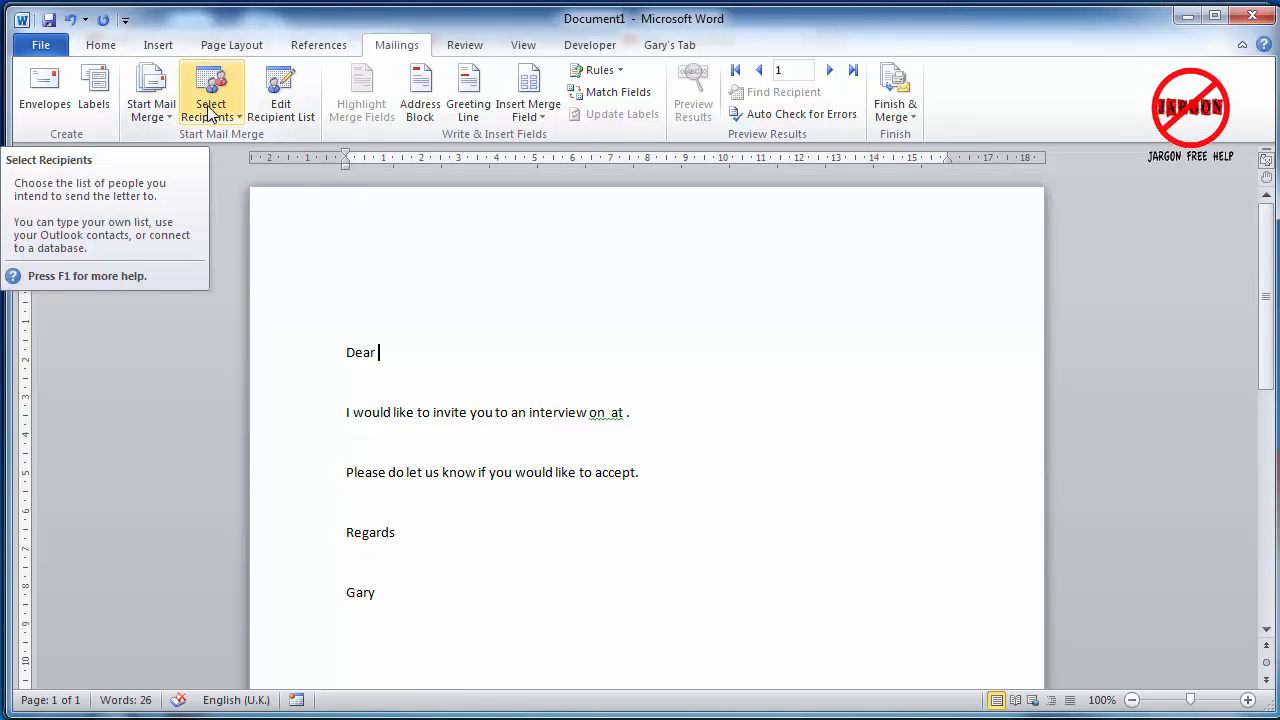
Step: Review the six recipients in Edit Recipient List and go to the Filter settings
click(212, 90)
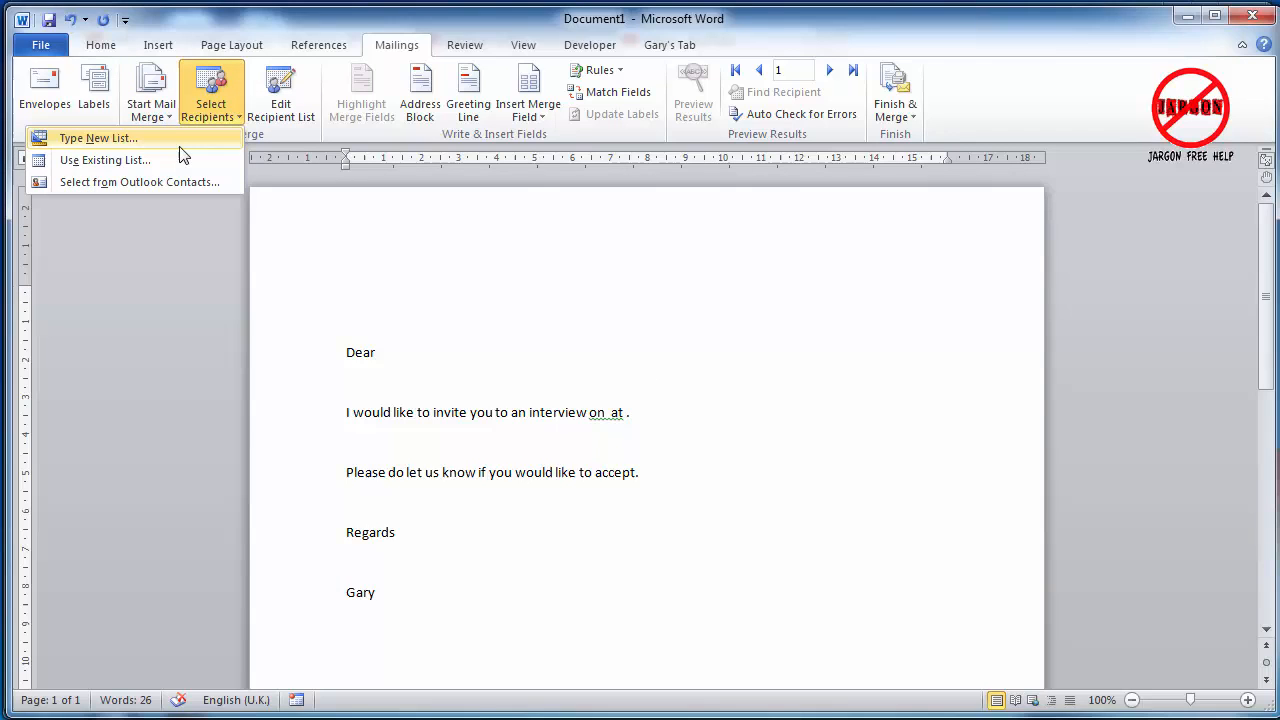
mouse_move(270, 144)
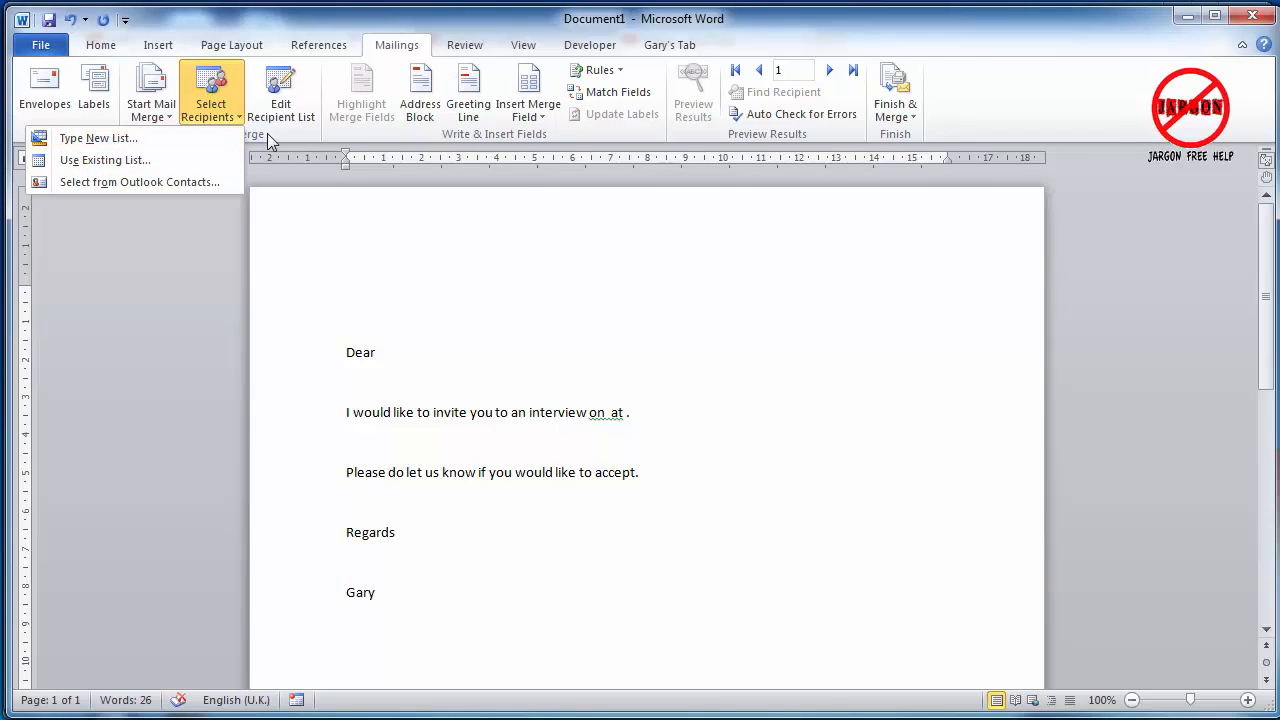
mouse_move(398, 228)
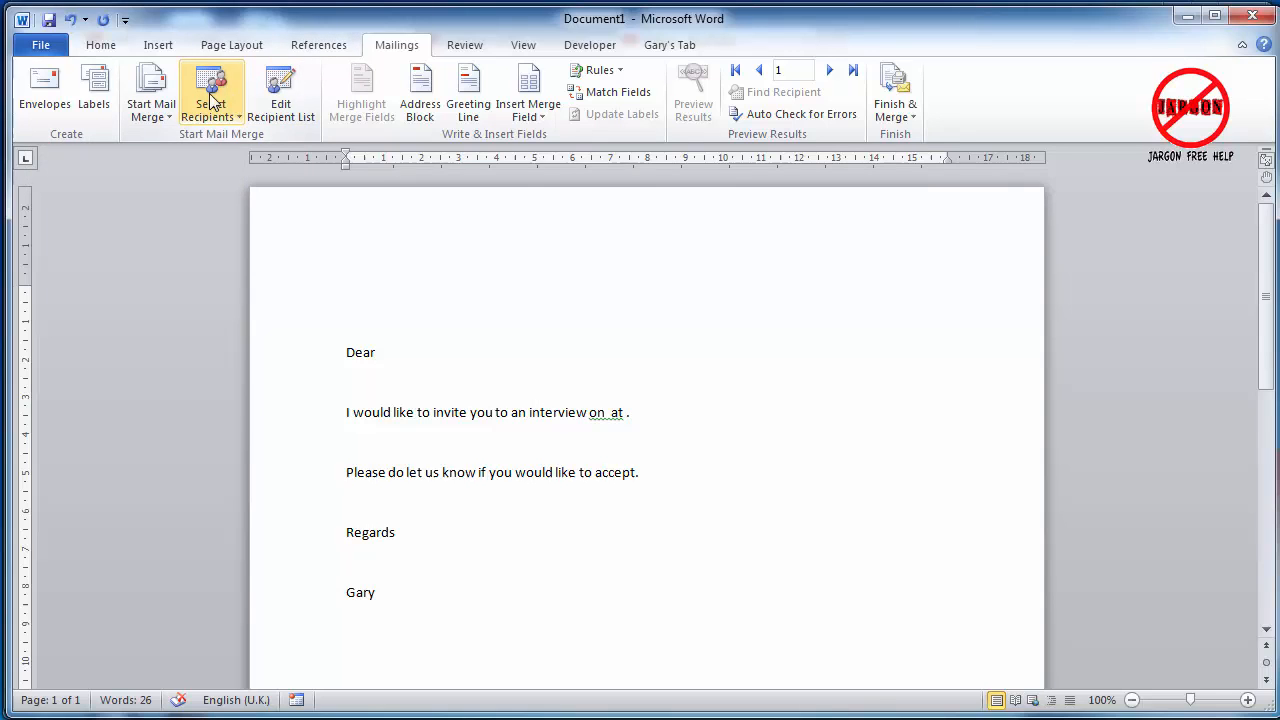
mouse_move(204, 136)
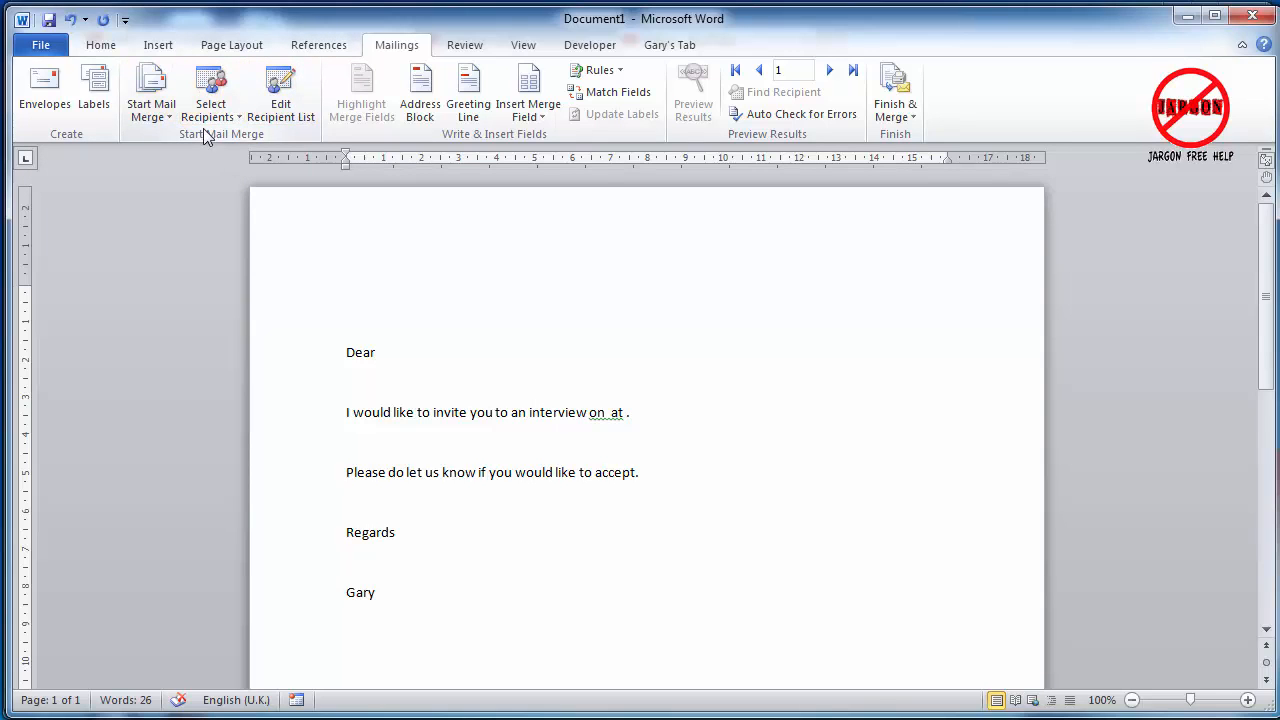
mouse_move(280, 90)
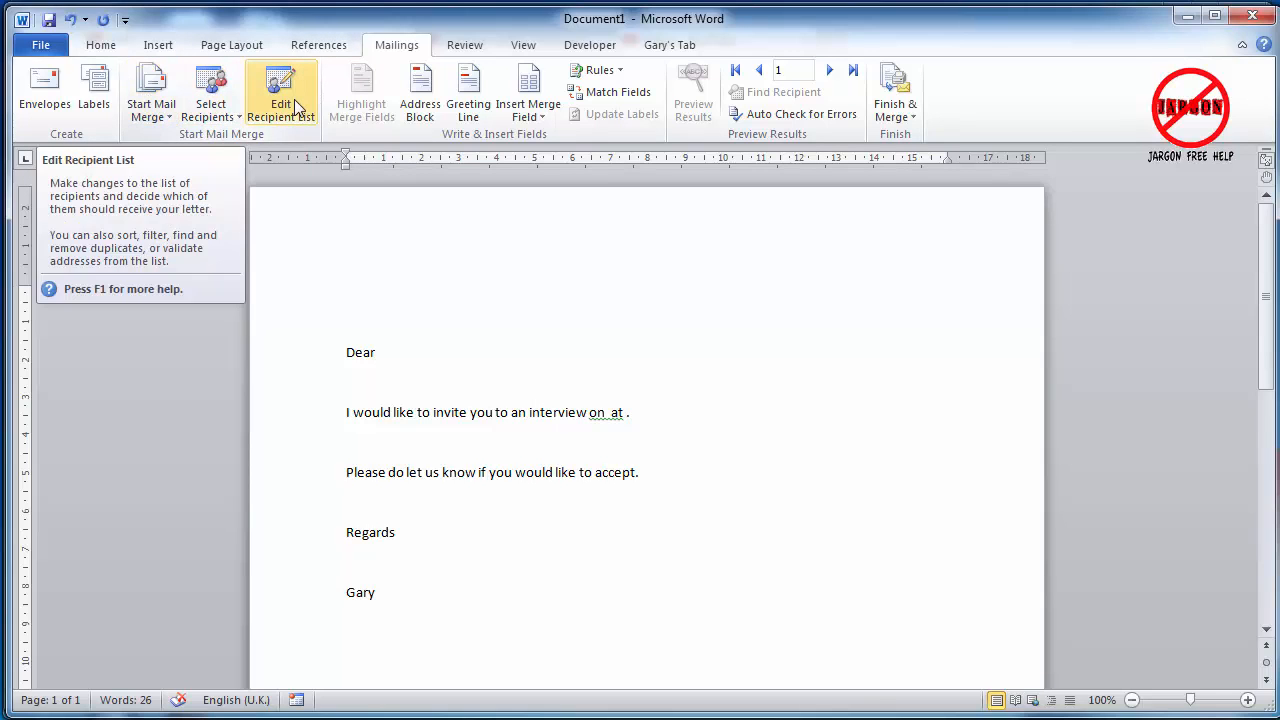
click(378, 352)
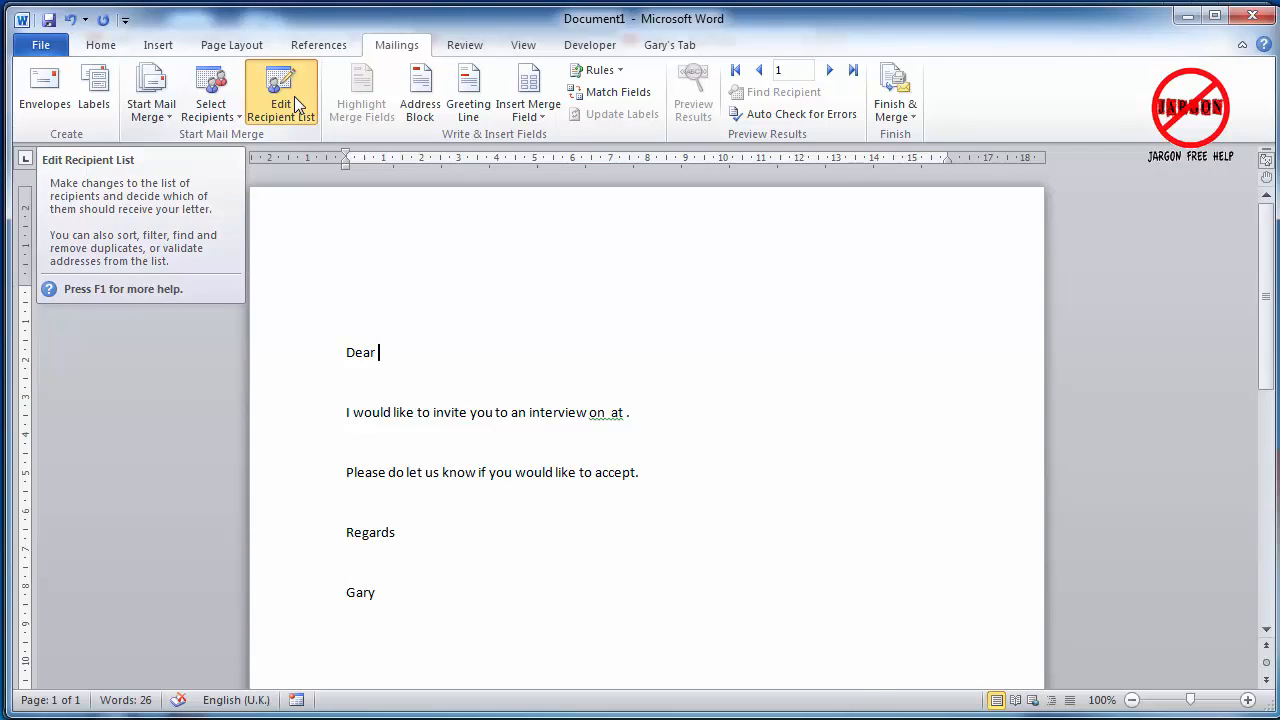
click(280, 88)
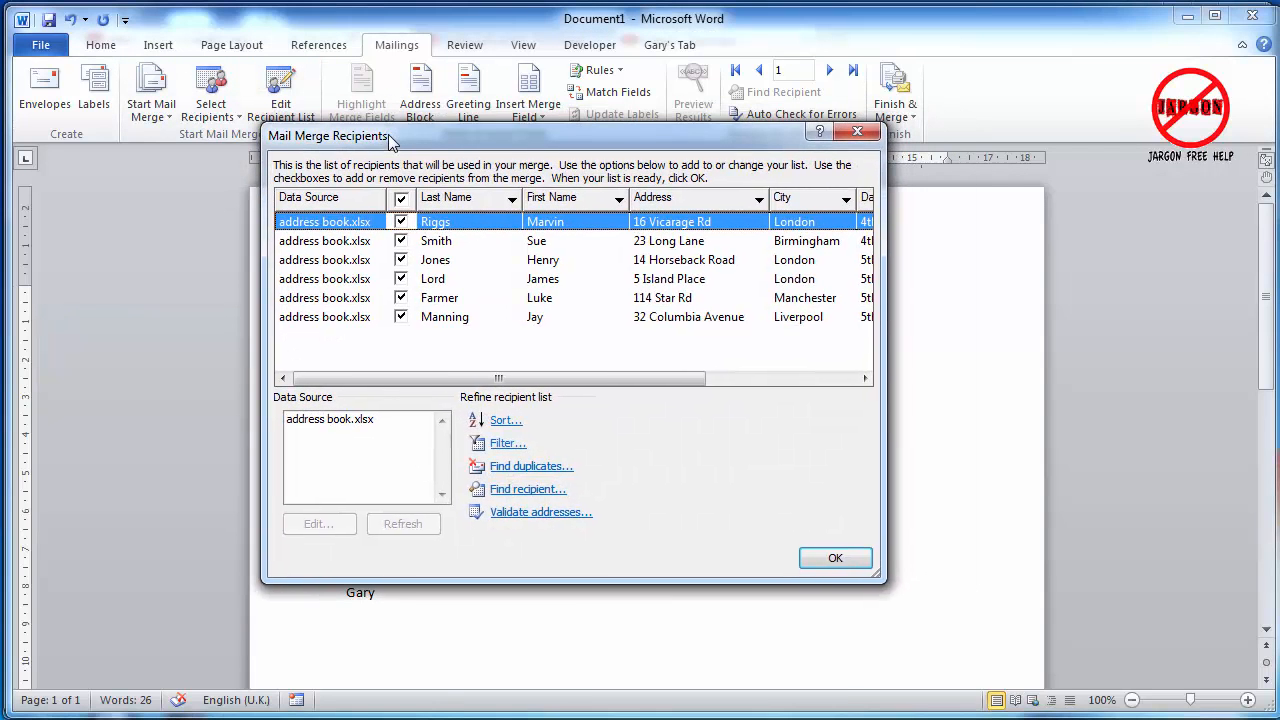
mouse_move(452, 248)
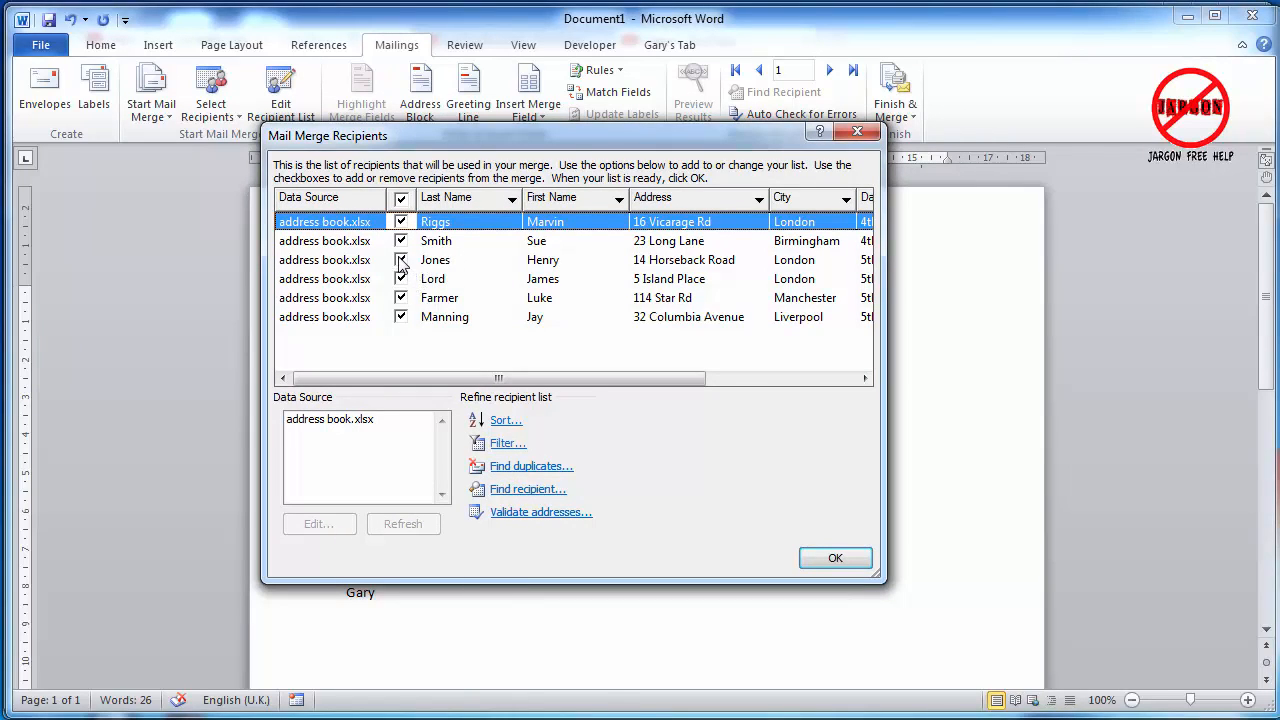
click(436, 260)
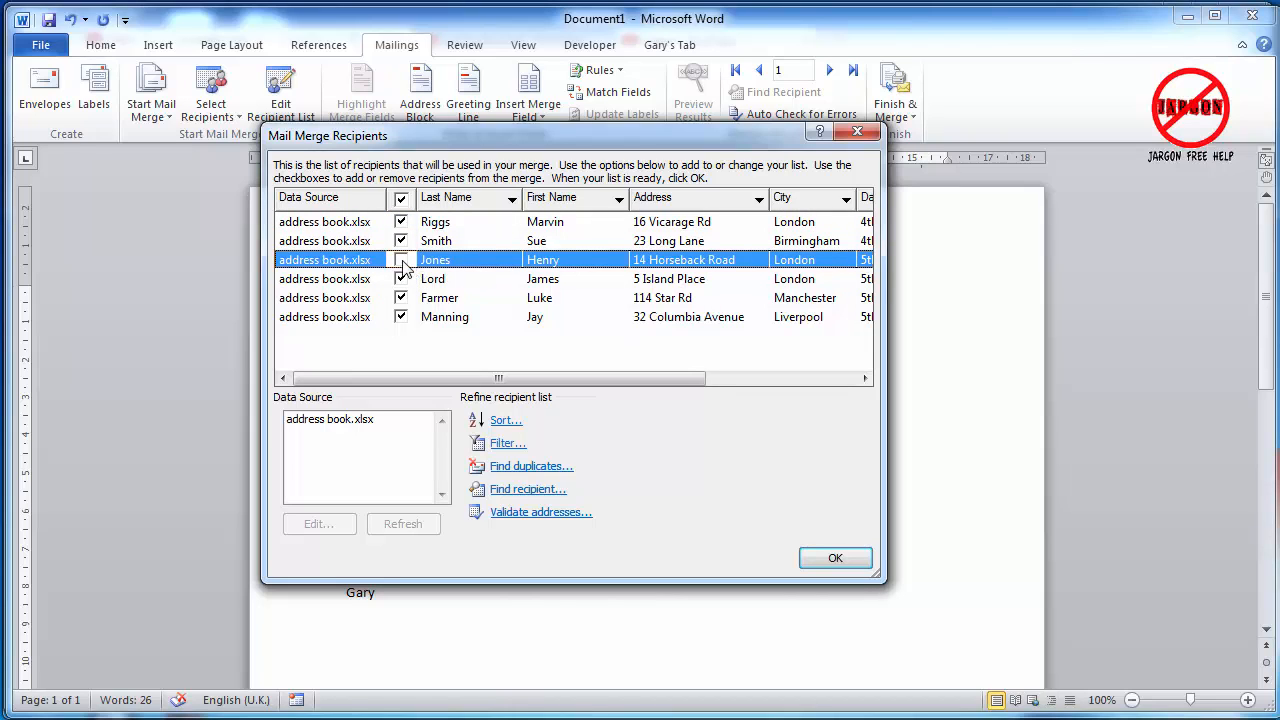
scroll(right, 3)
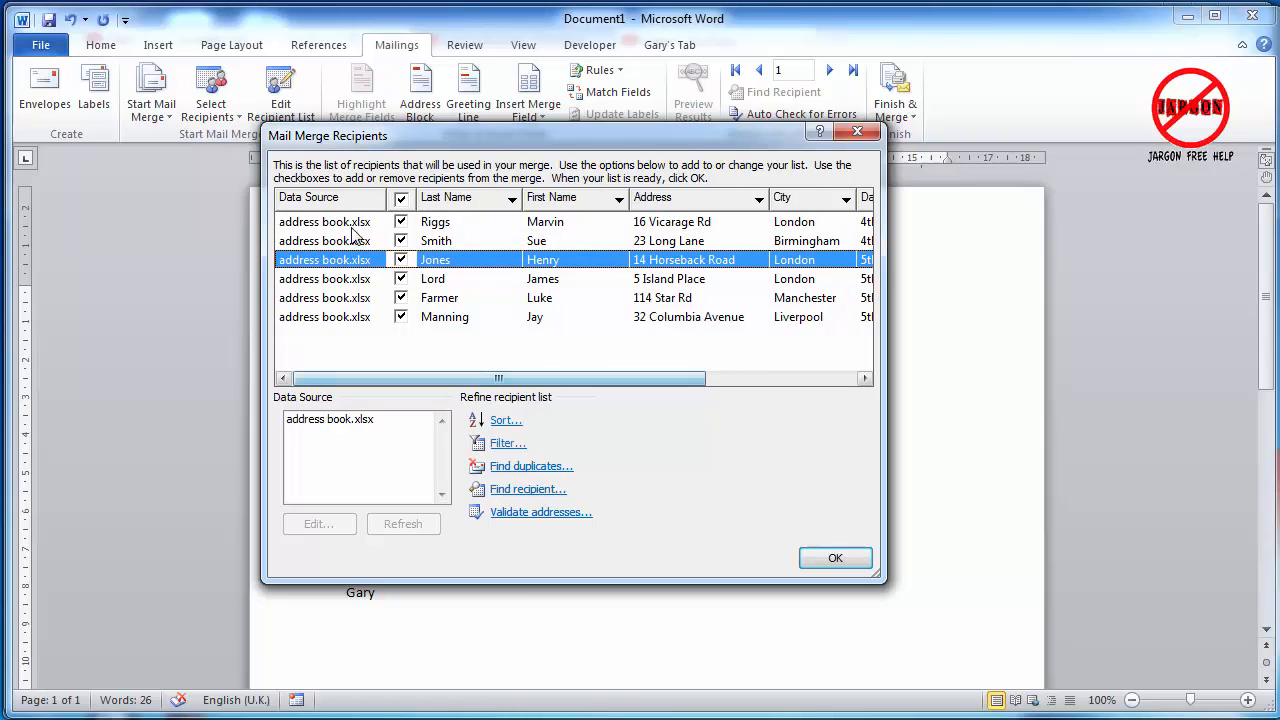
mouse_move(470, 200)
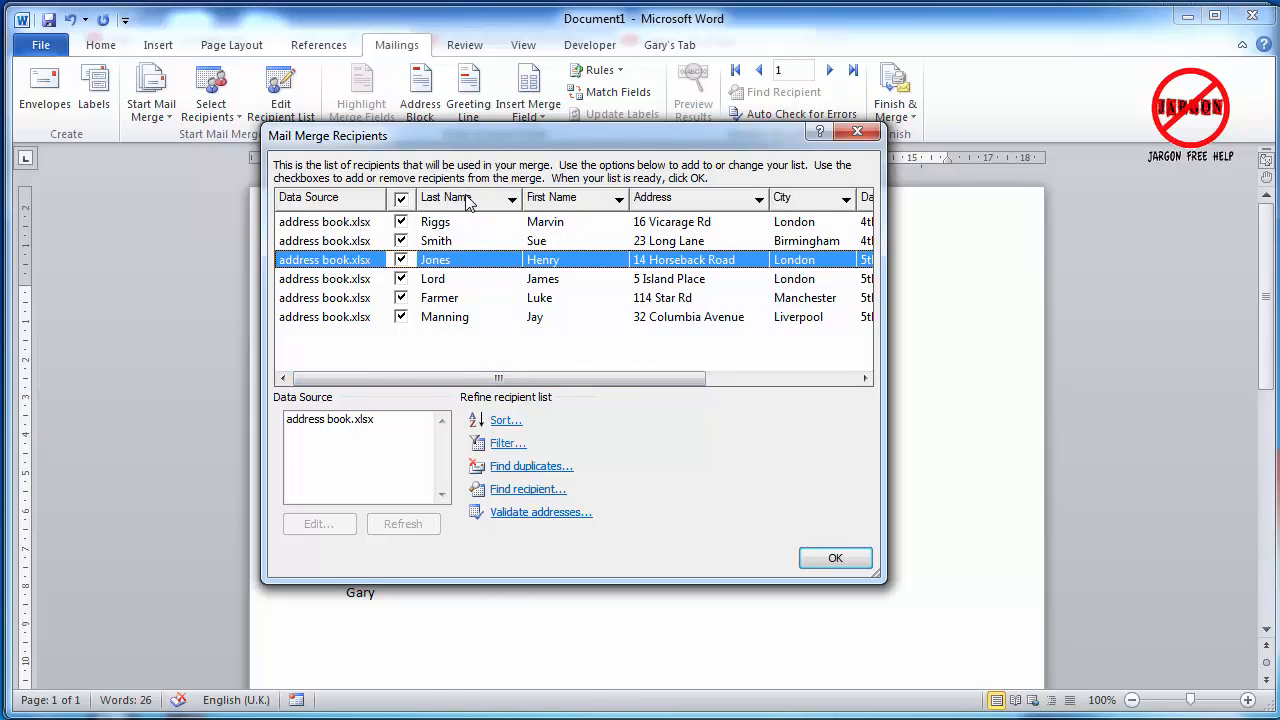
mouse_move(640, 410)
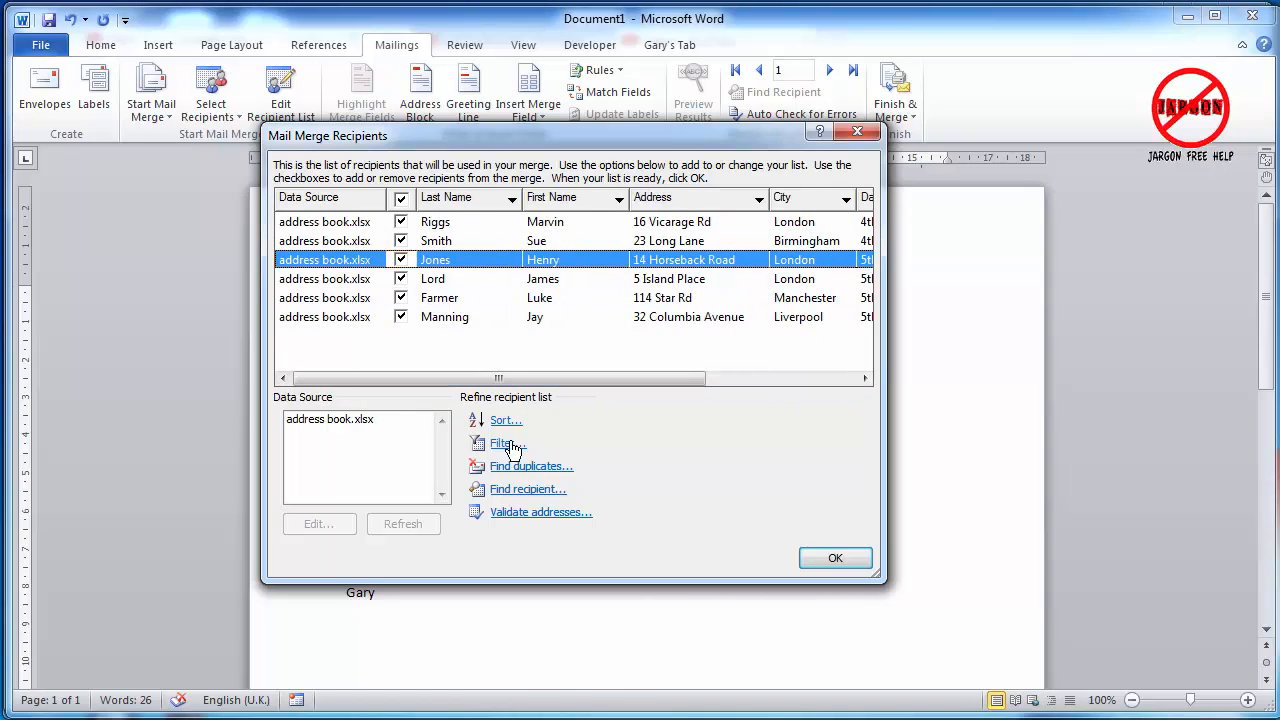
mouse_move(568, 470)
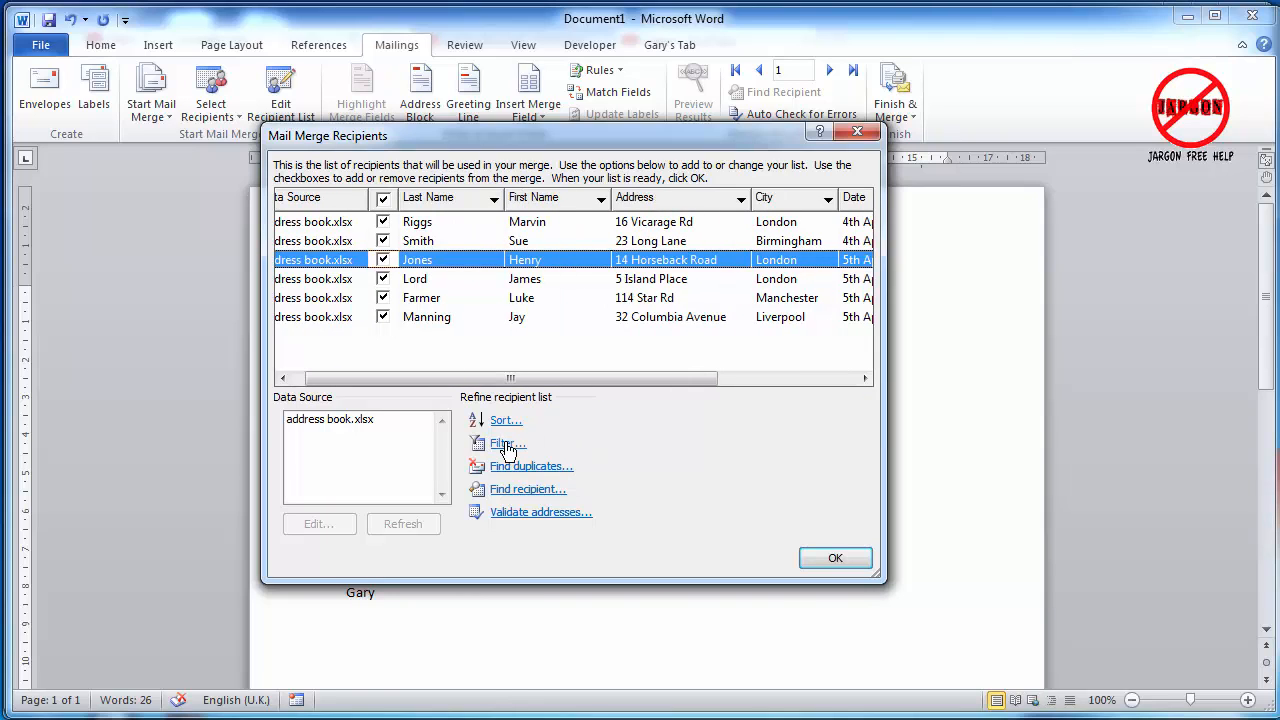
click(504, 444)
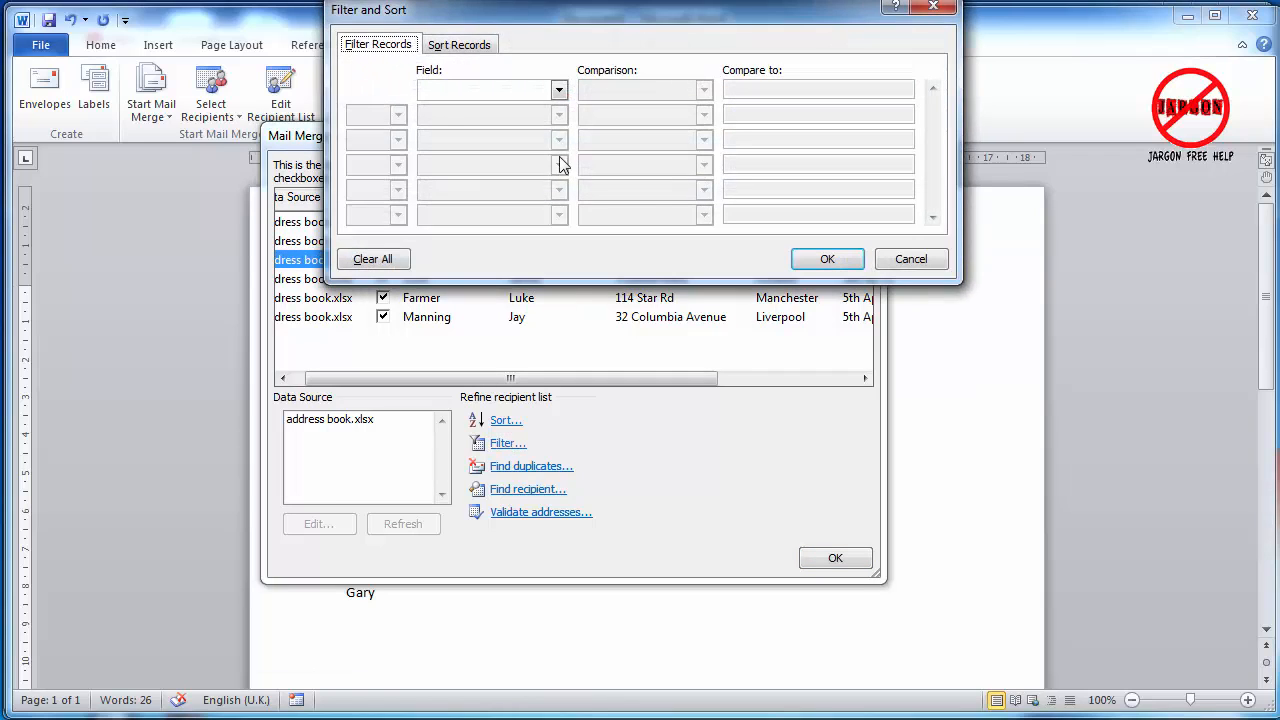
Step: Filter recipients to Send equal to Y, leaving the second condition as (none), and apply it
click(558, 88)
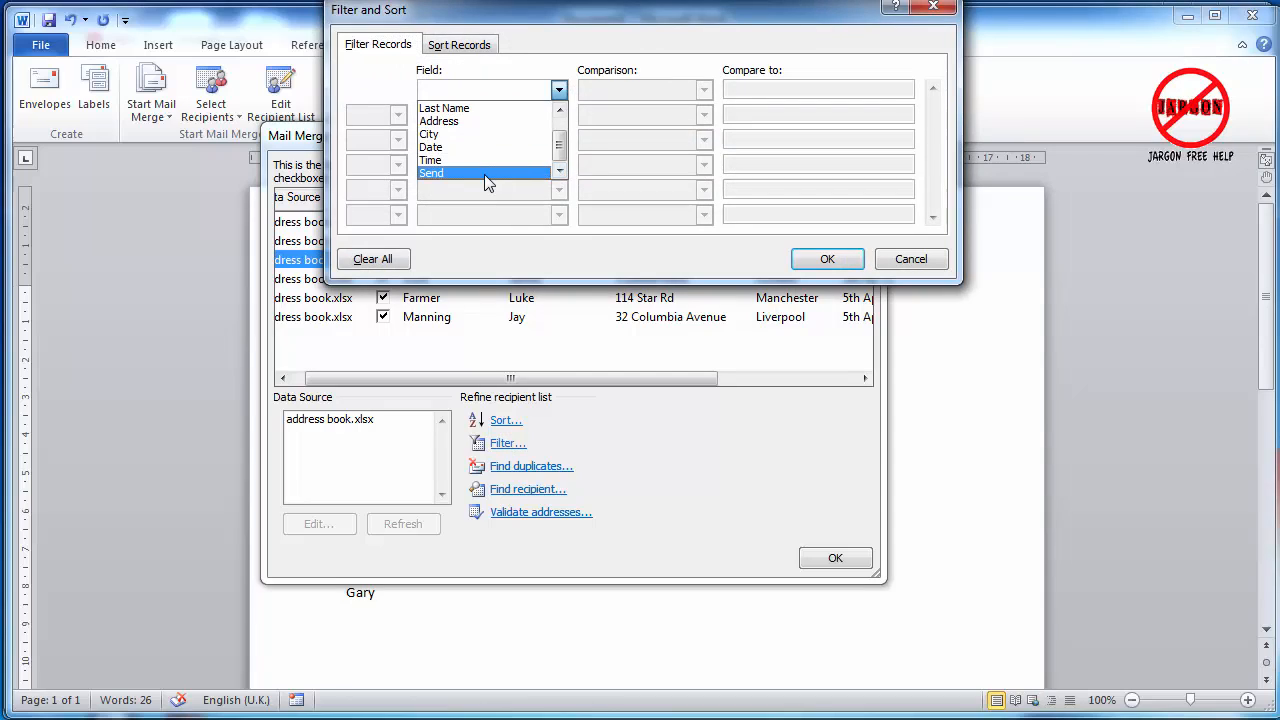
click(432, 172)
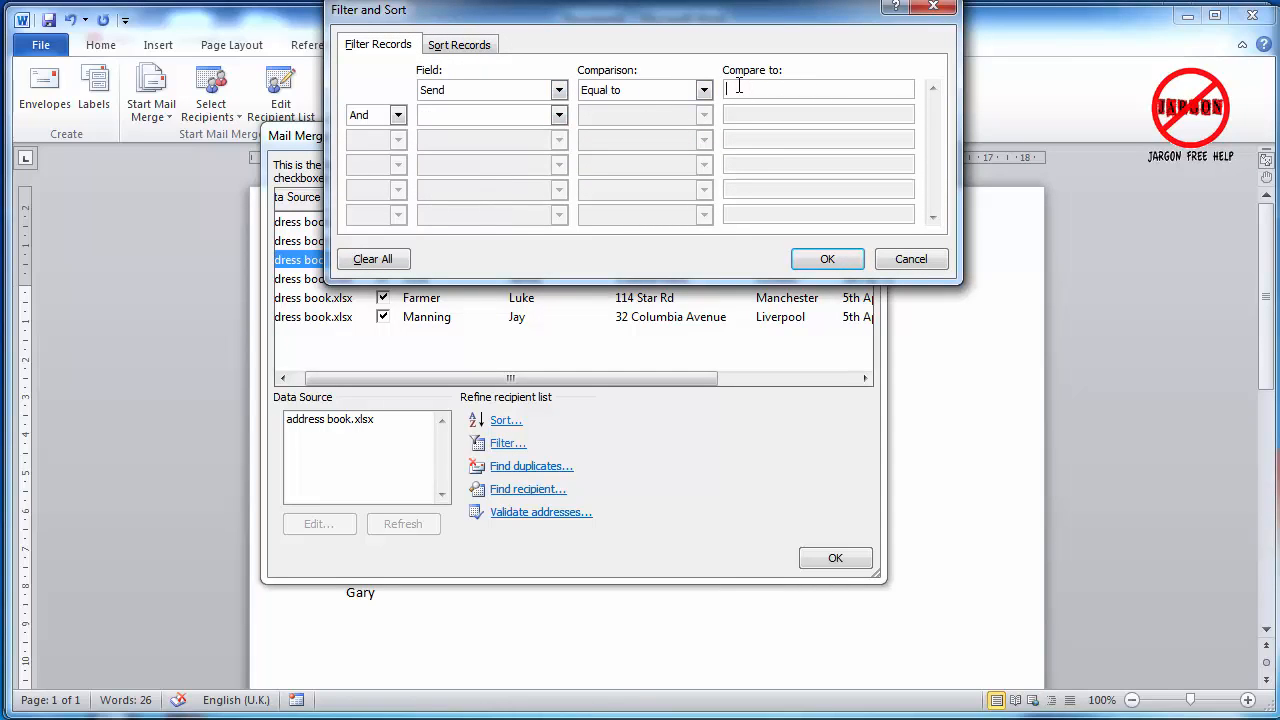
text(Y)
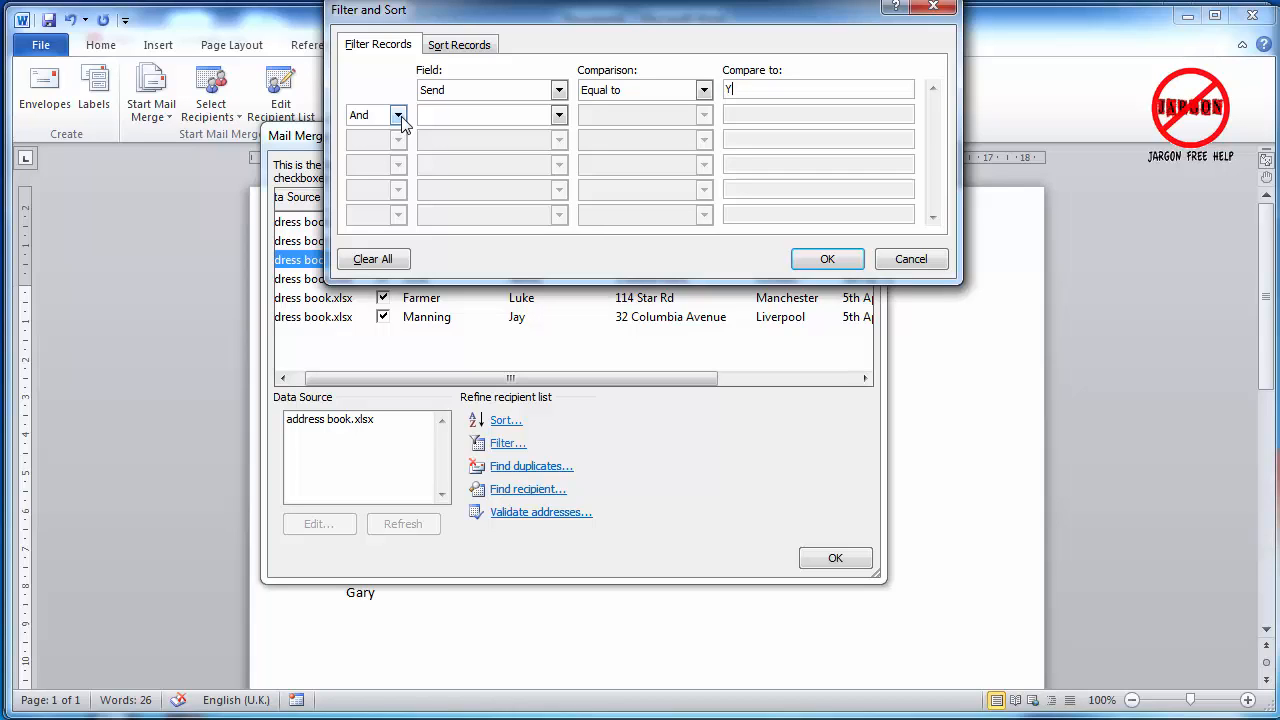
click(558, 114)
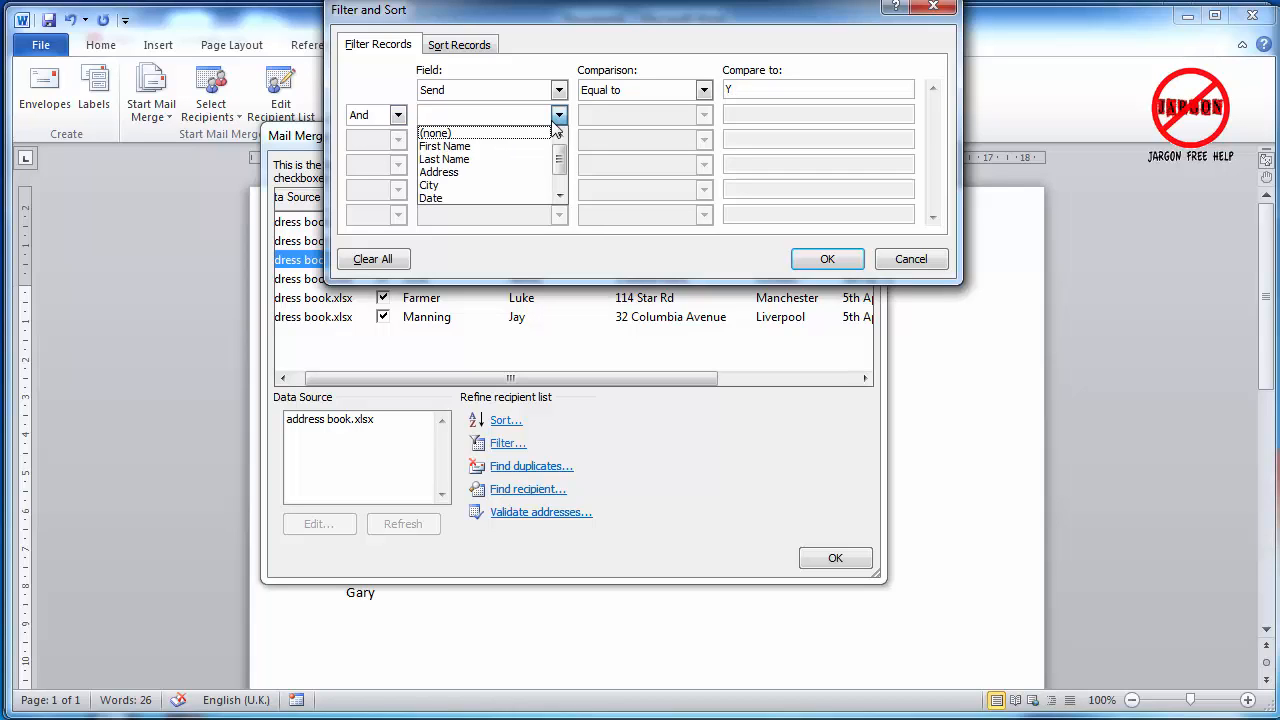
click(430, 198)
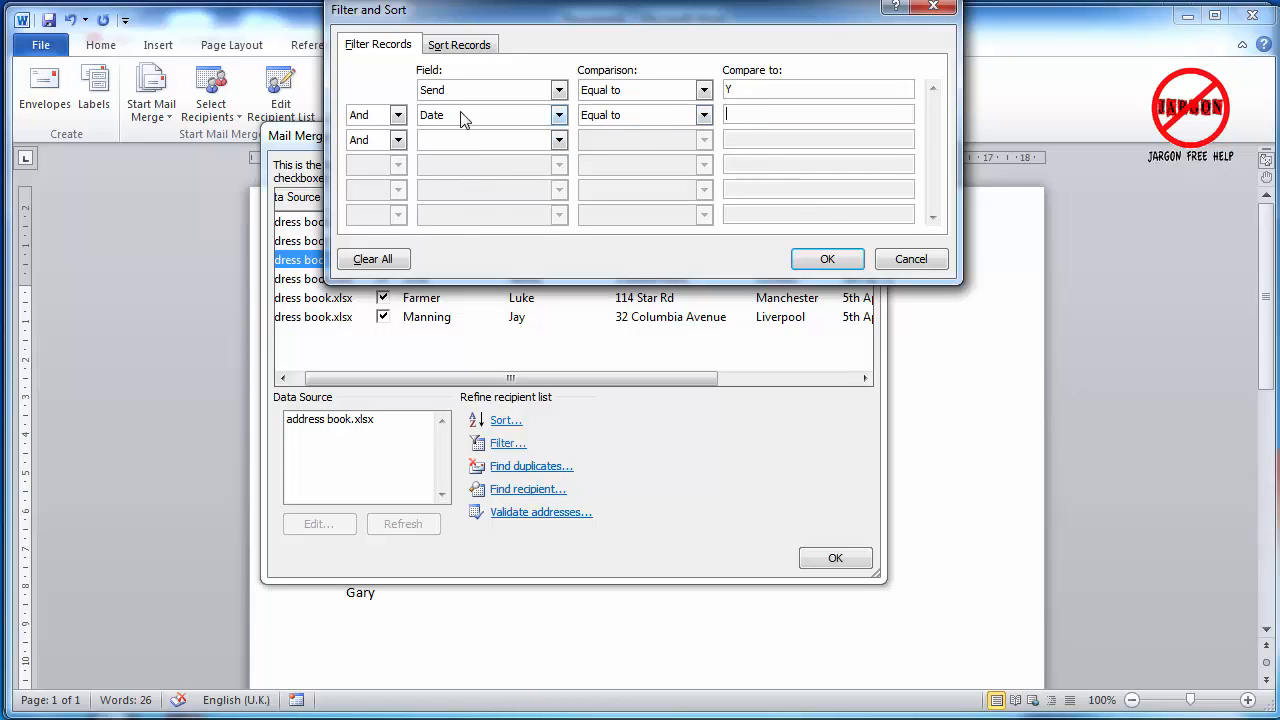
click(704, 114)
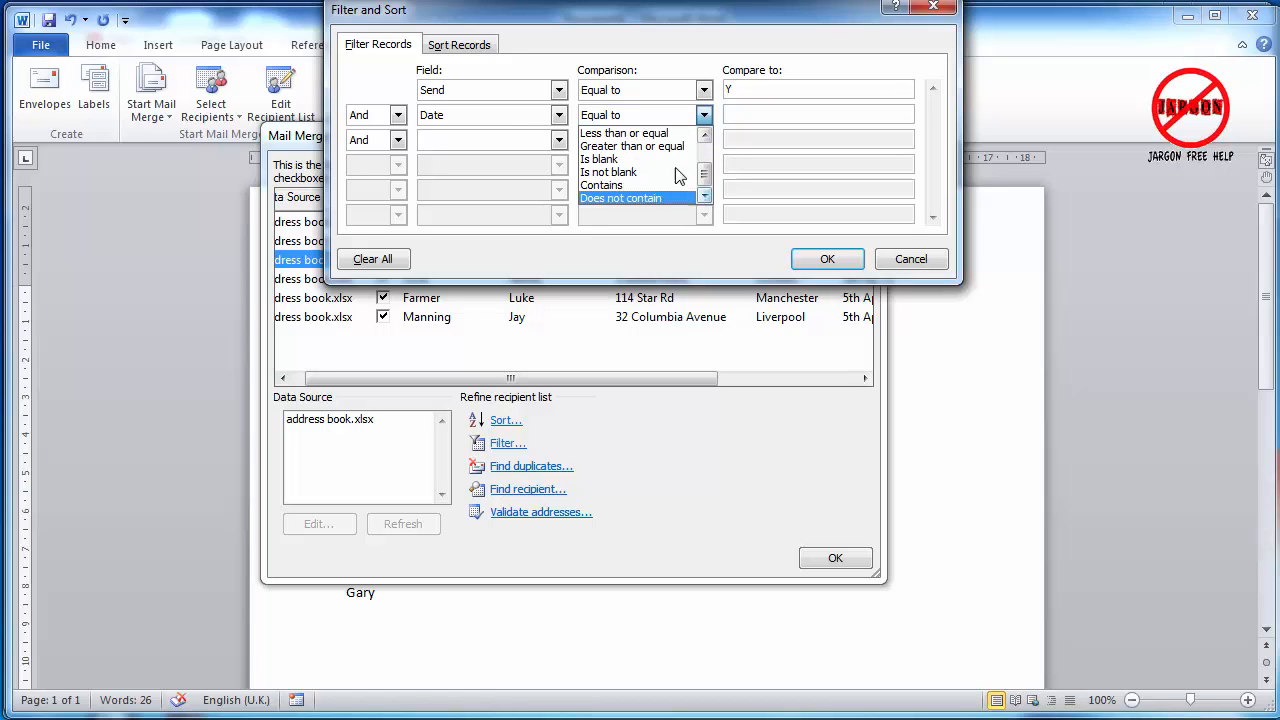
click(560, 114)
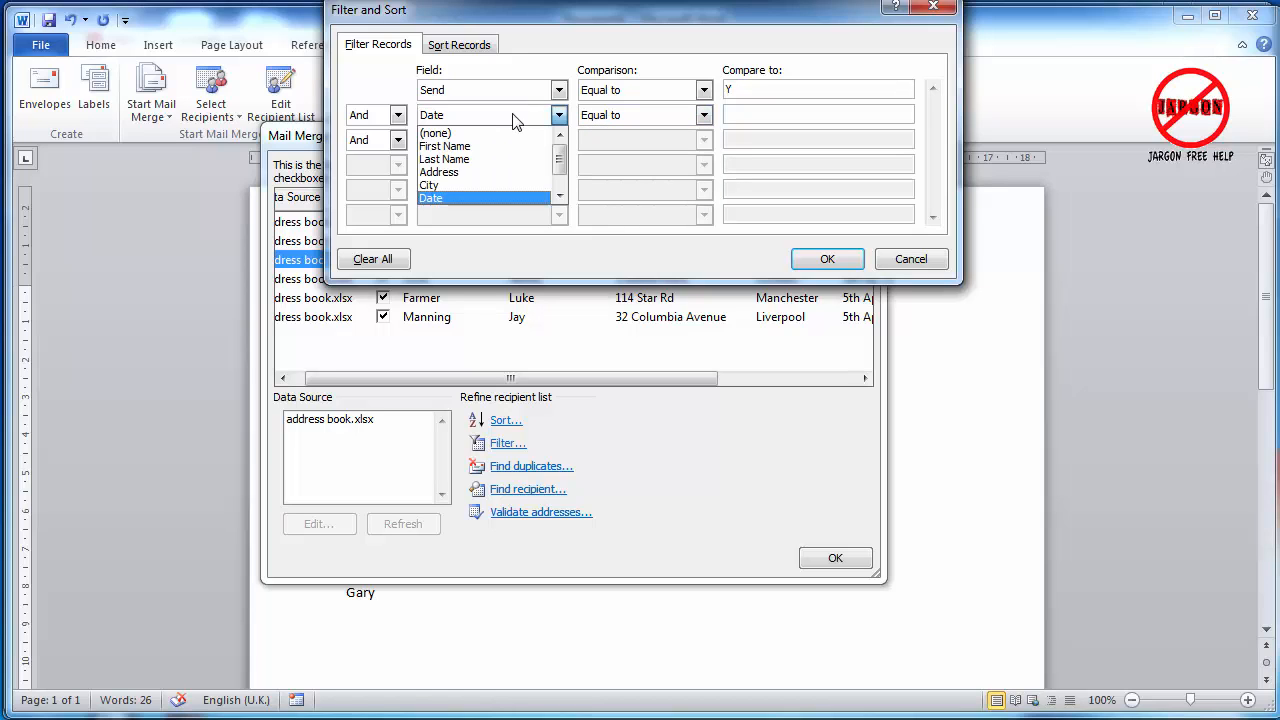
click(436, 132)
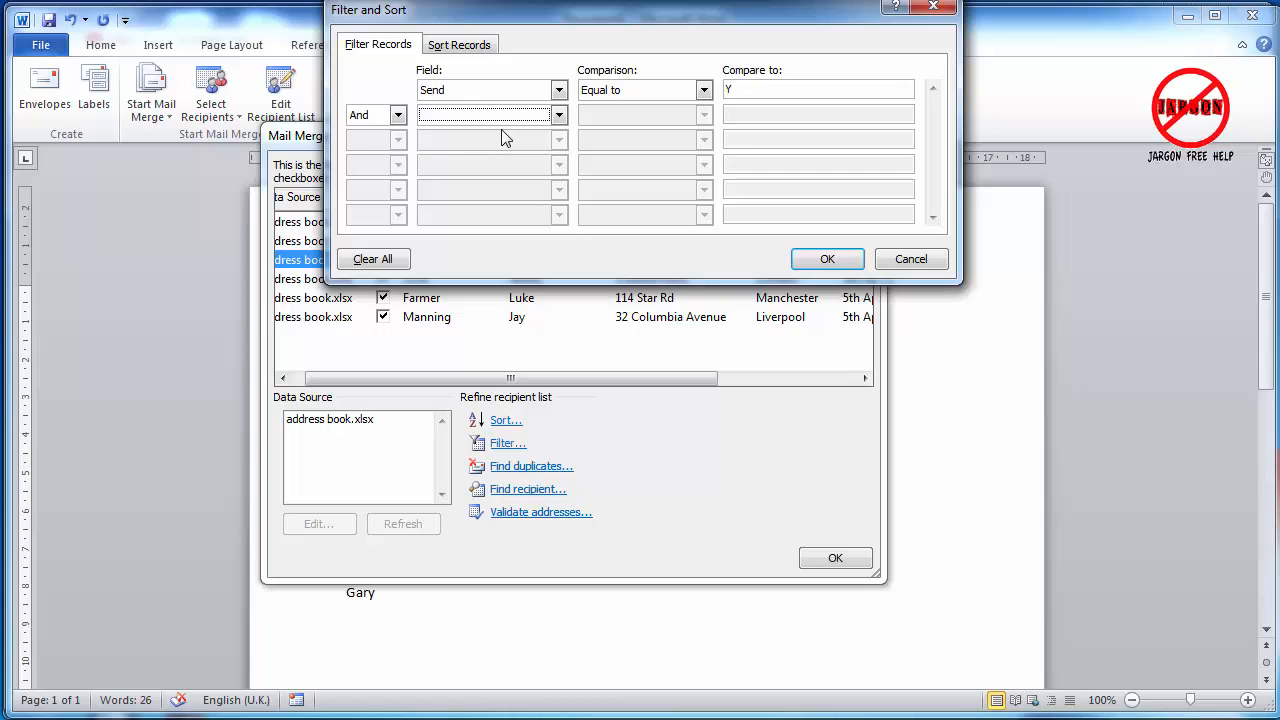
mouse_move(568, 224)
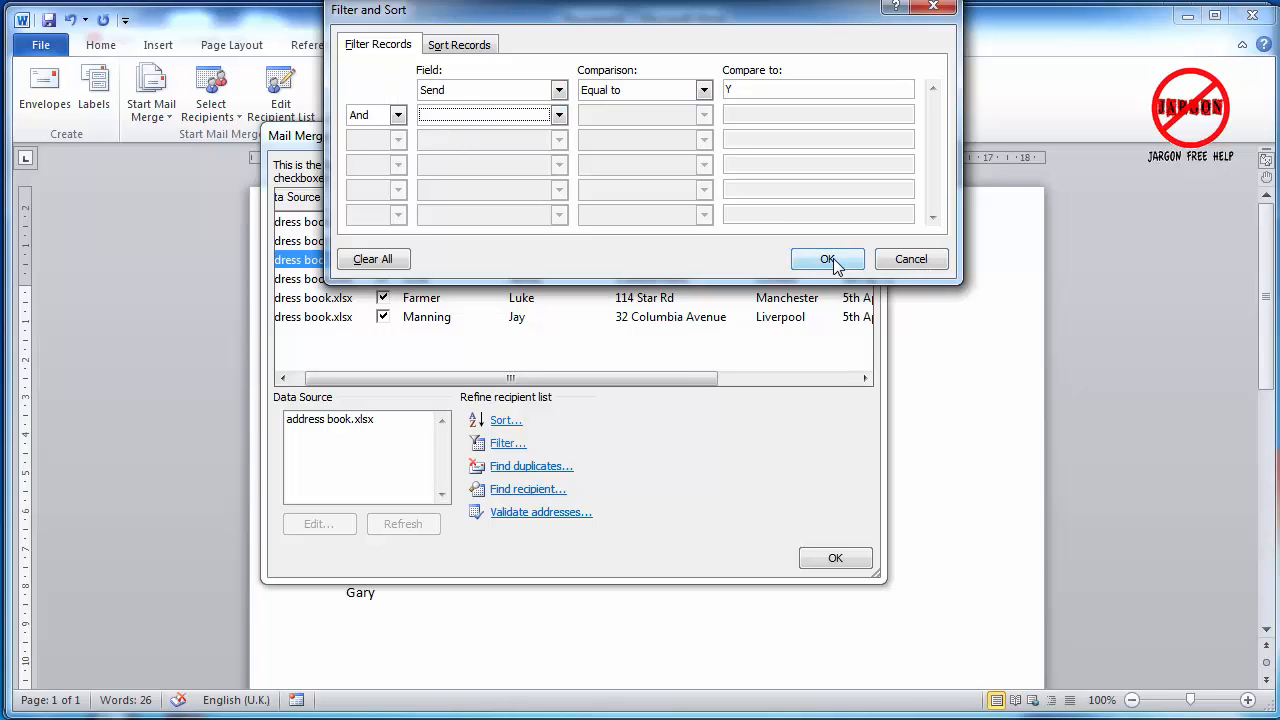
click(826, 260)
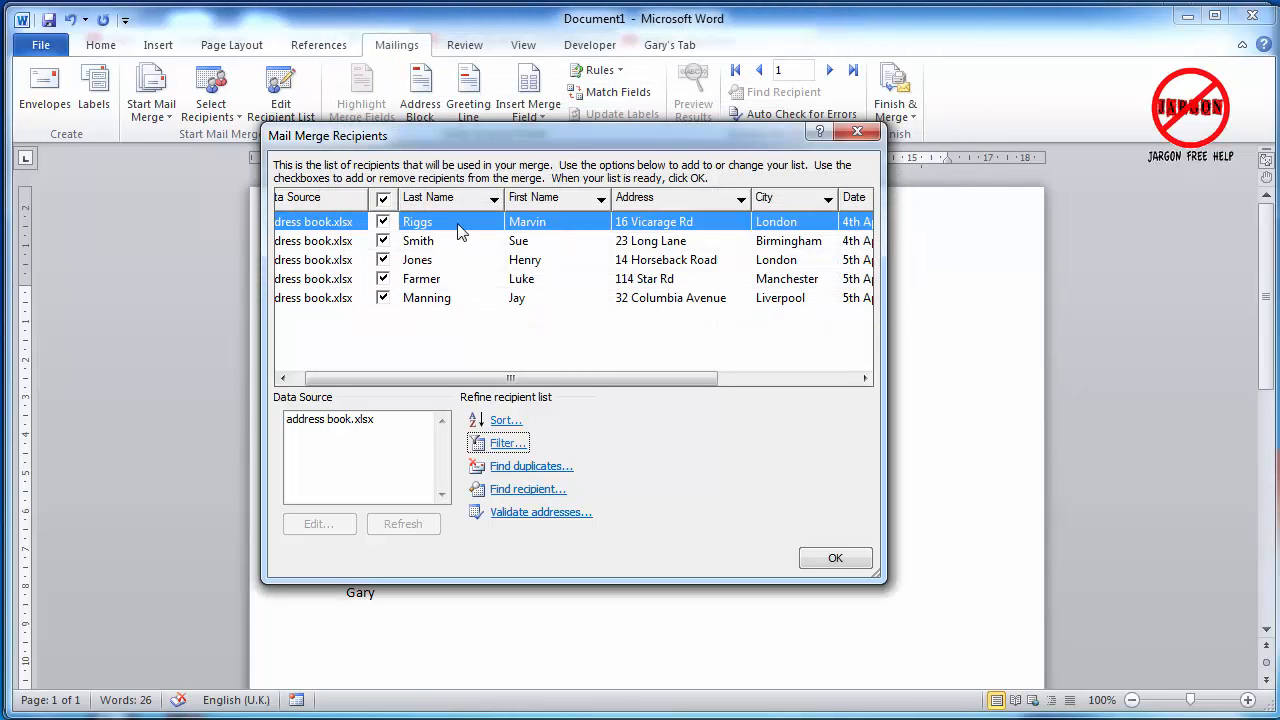
mouse_move(444, 232)
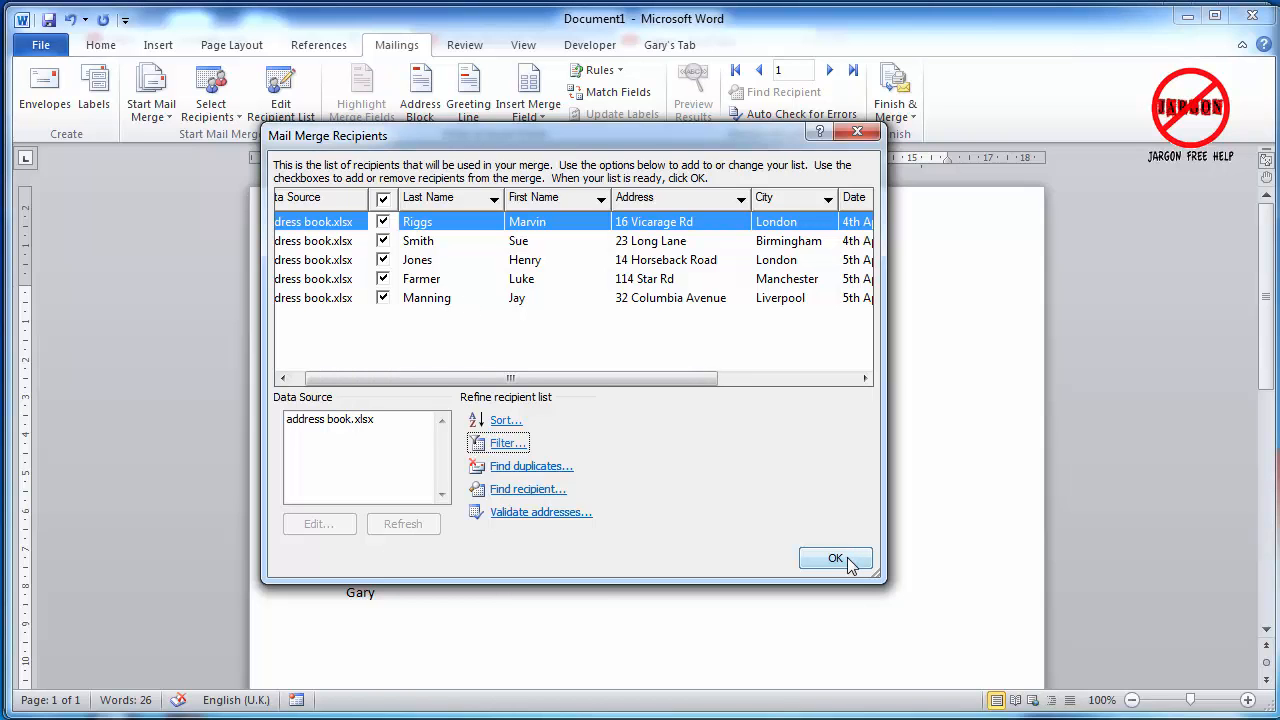
Step: Accept the filtered list of five recipients and return to the letter
click(836, 558)
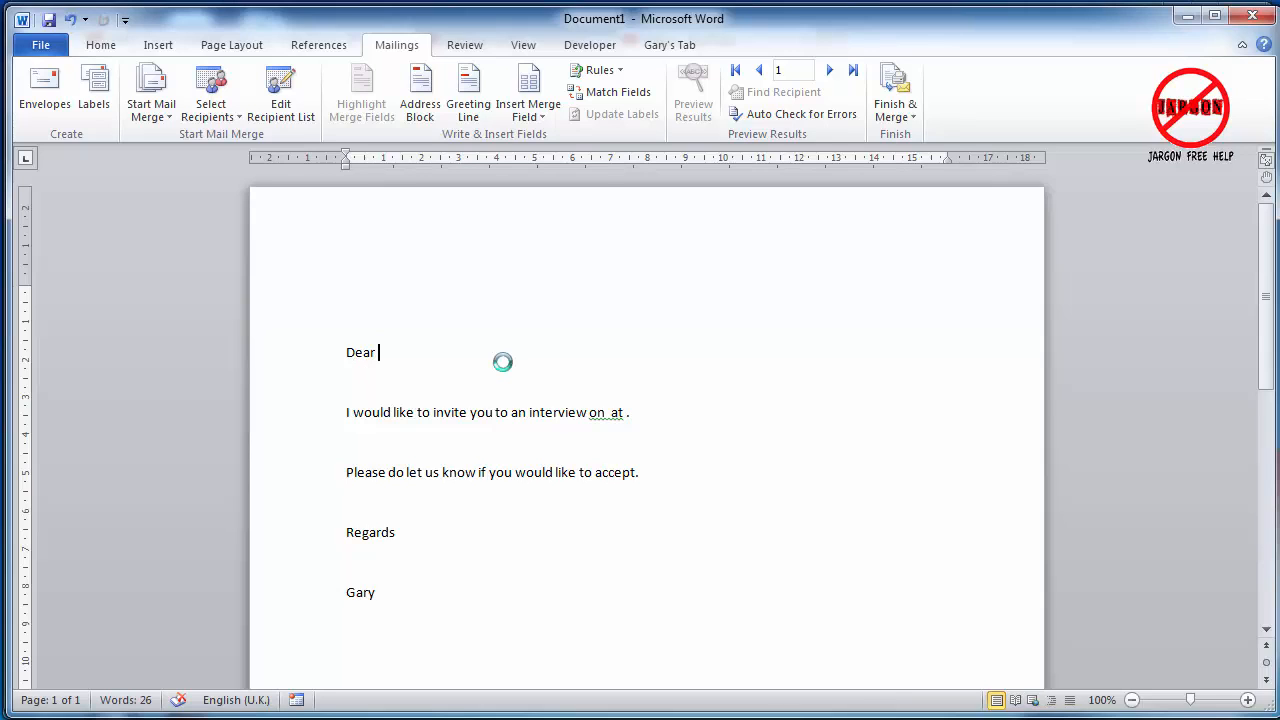
mouse_move(396, 350)
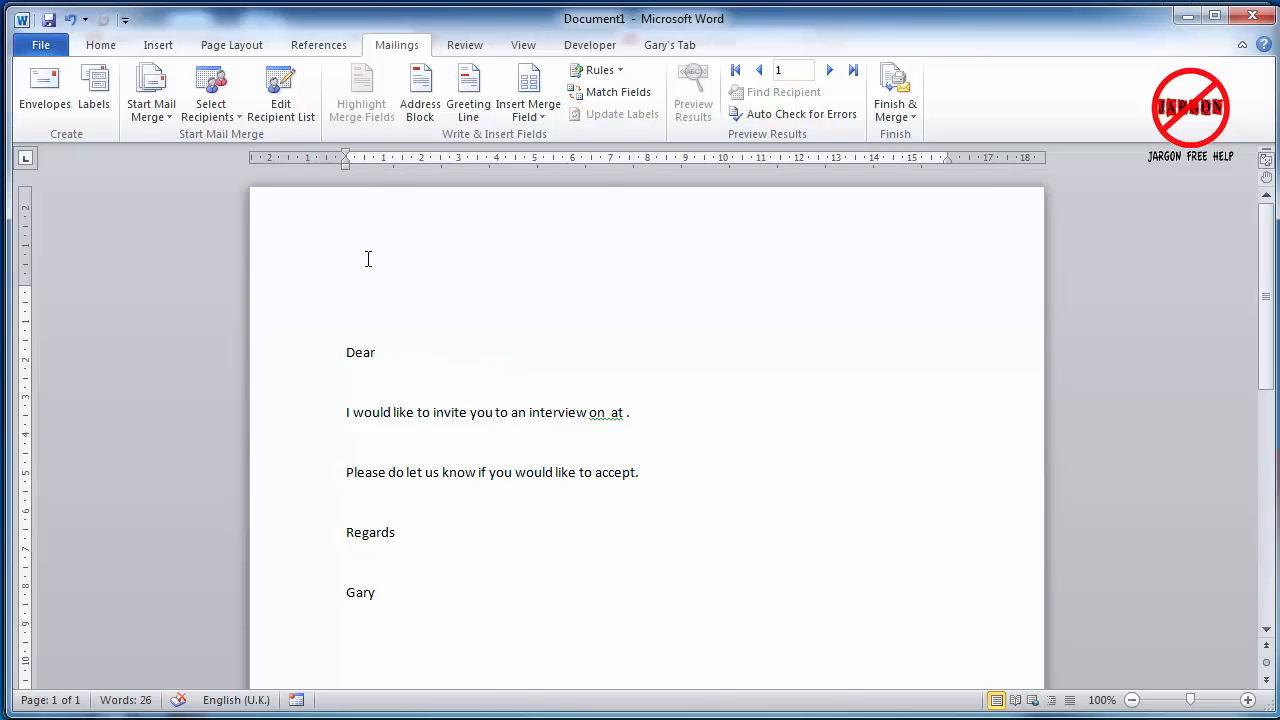
Step: Insert First_Name and Last_Name merge fields on the letter's first line
click(346, 292)
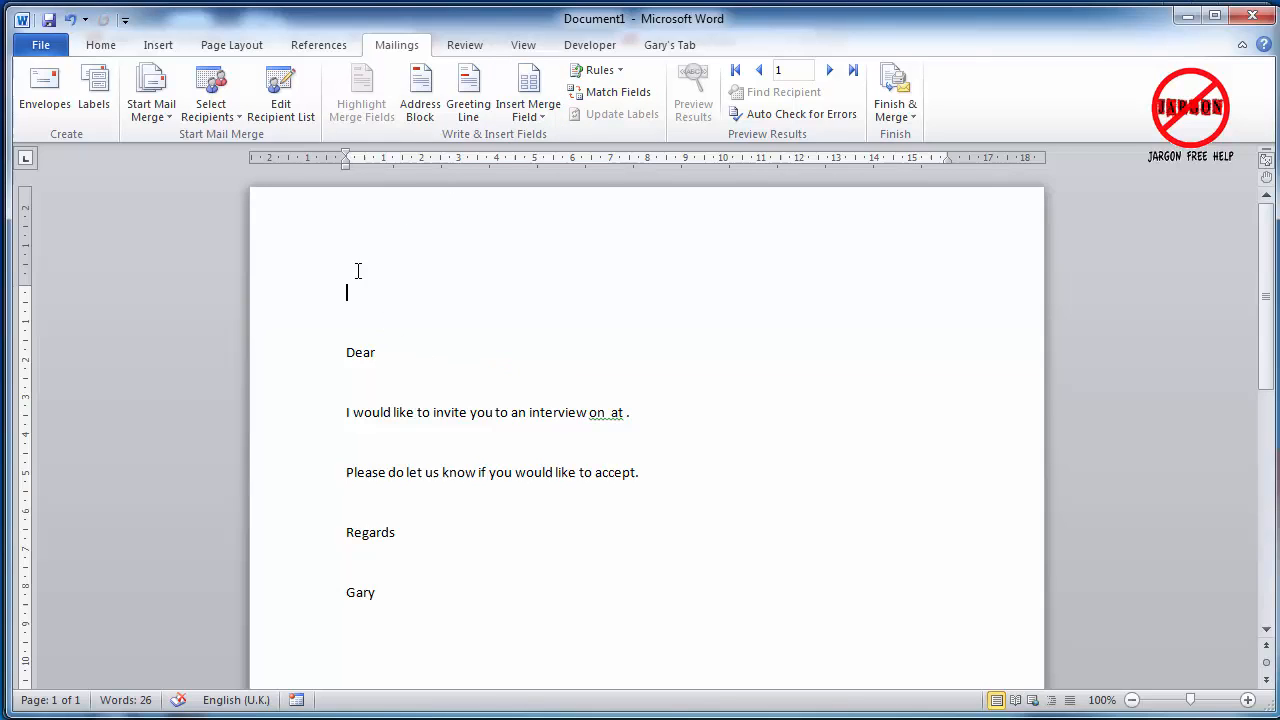
mouse_move(528, 96)
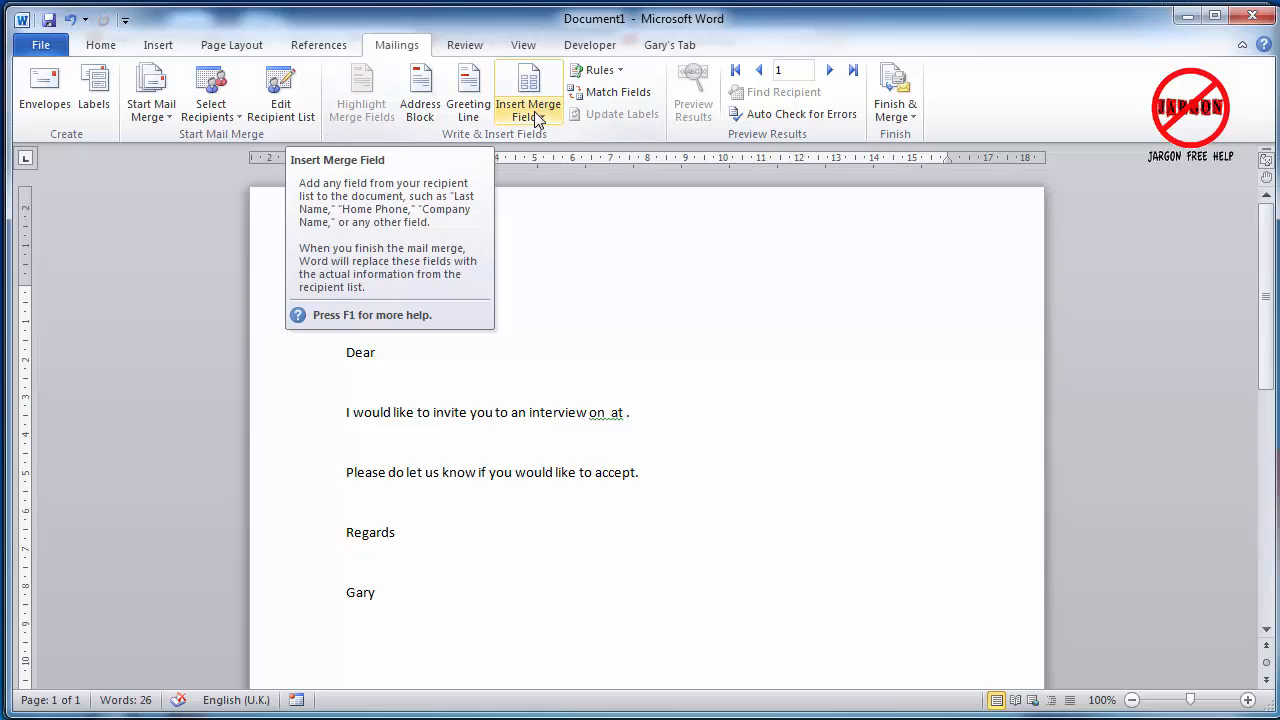
click(528, 90)
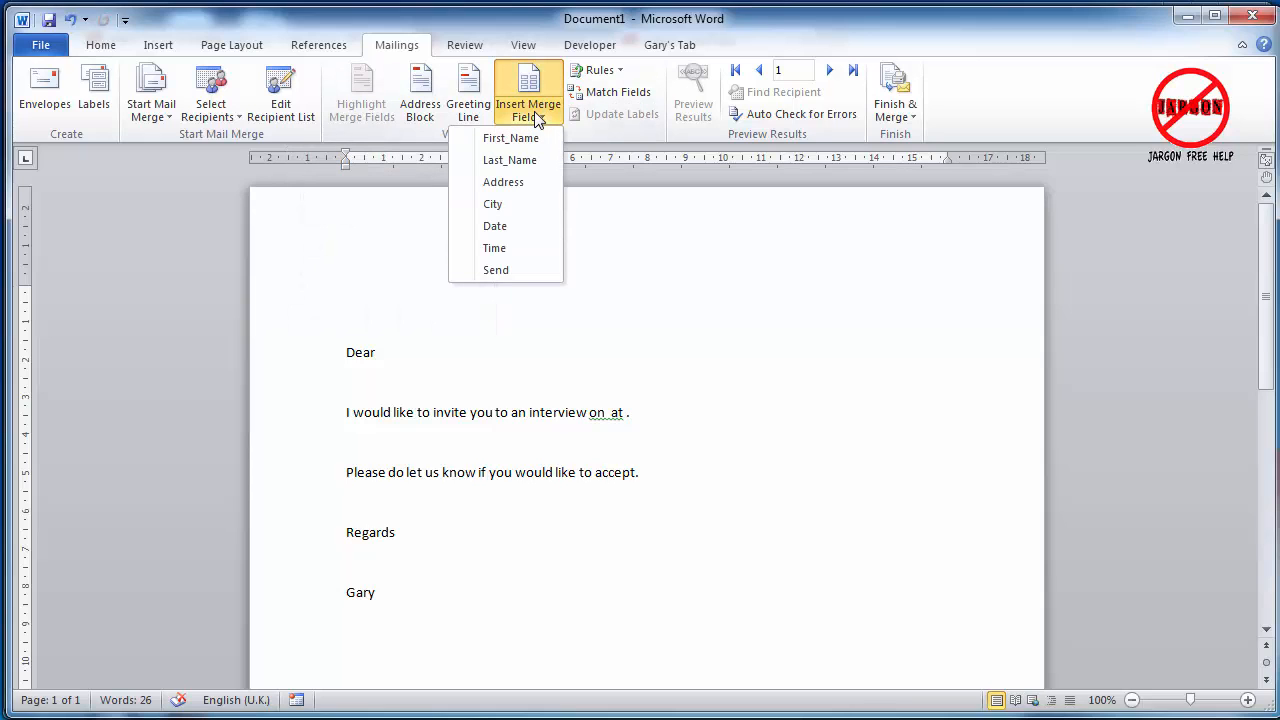
click(512, 138)
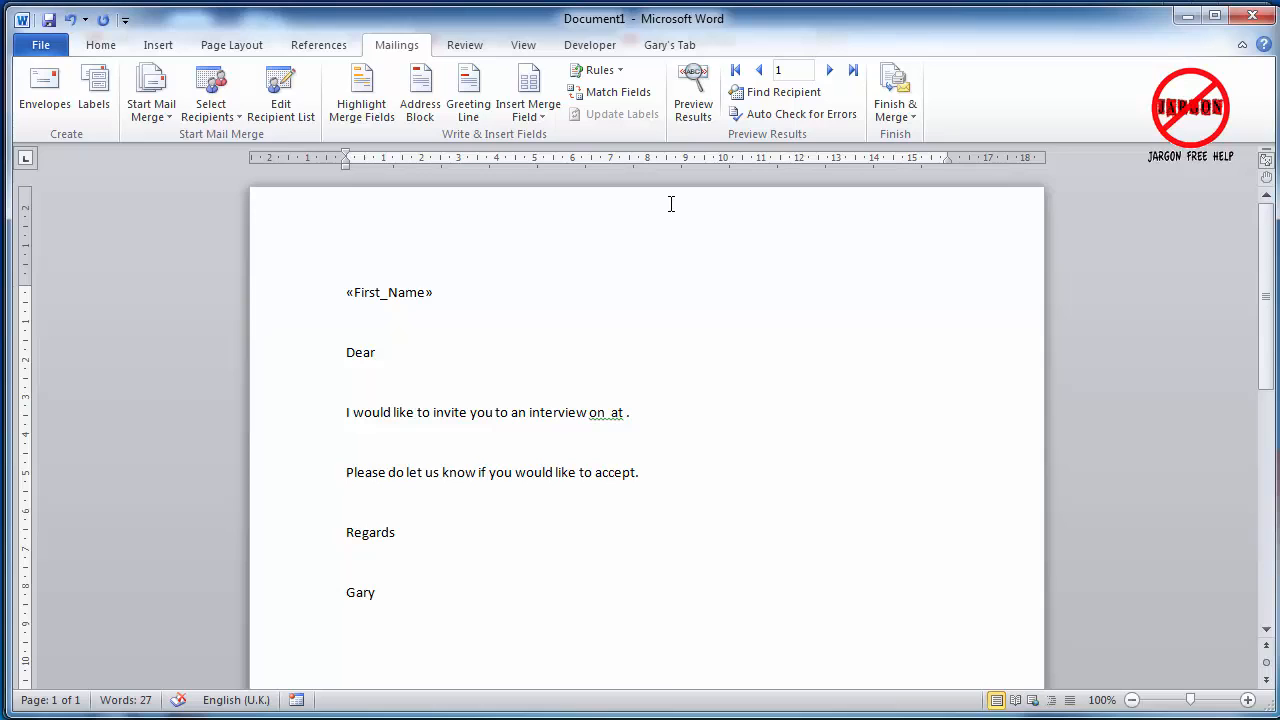
click(432, 292)
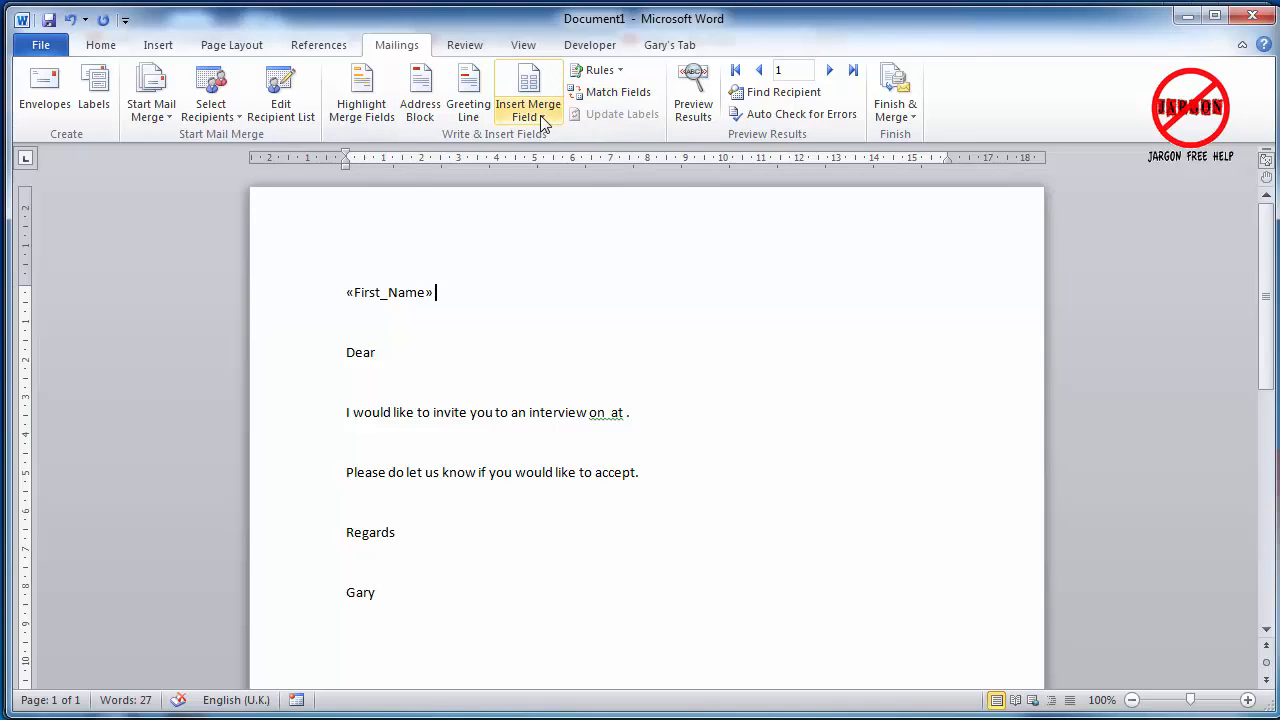
click(528, 96)
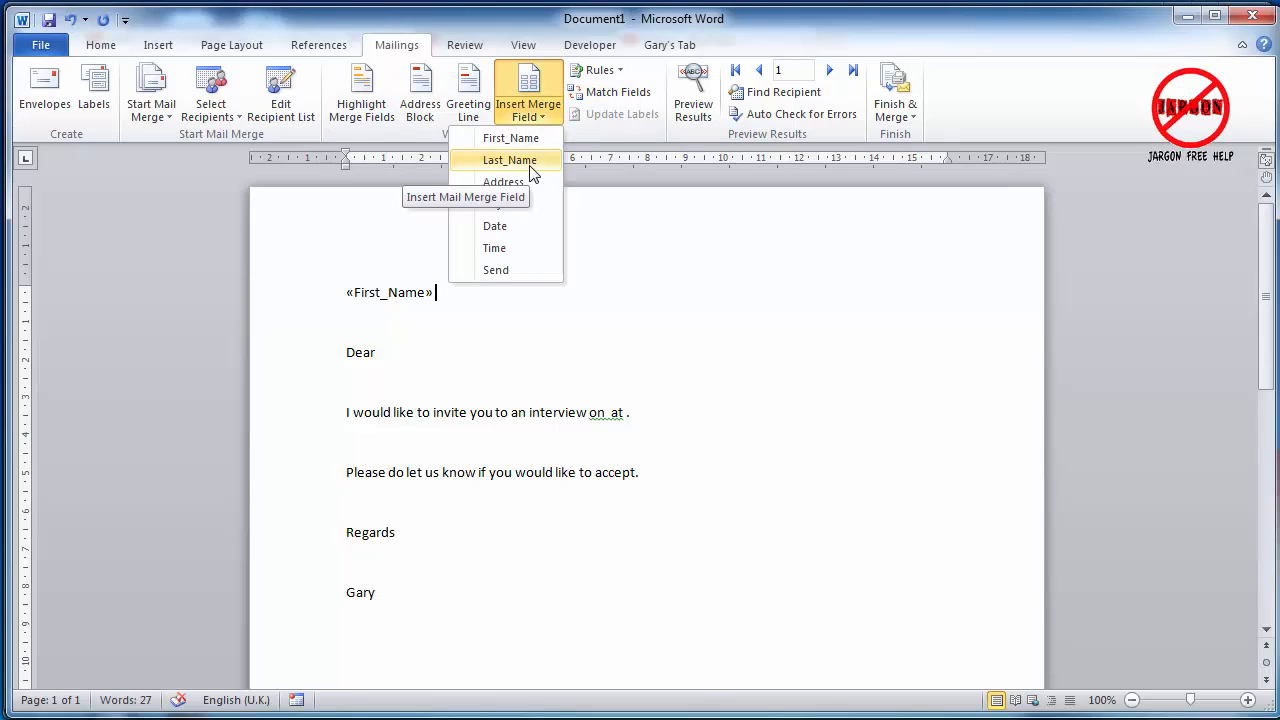
click(508, 160)
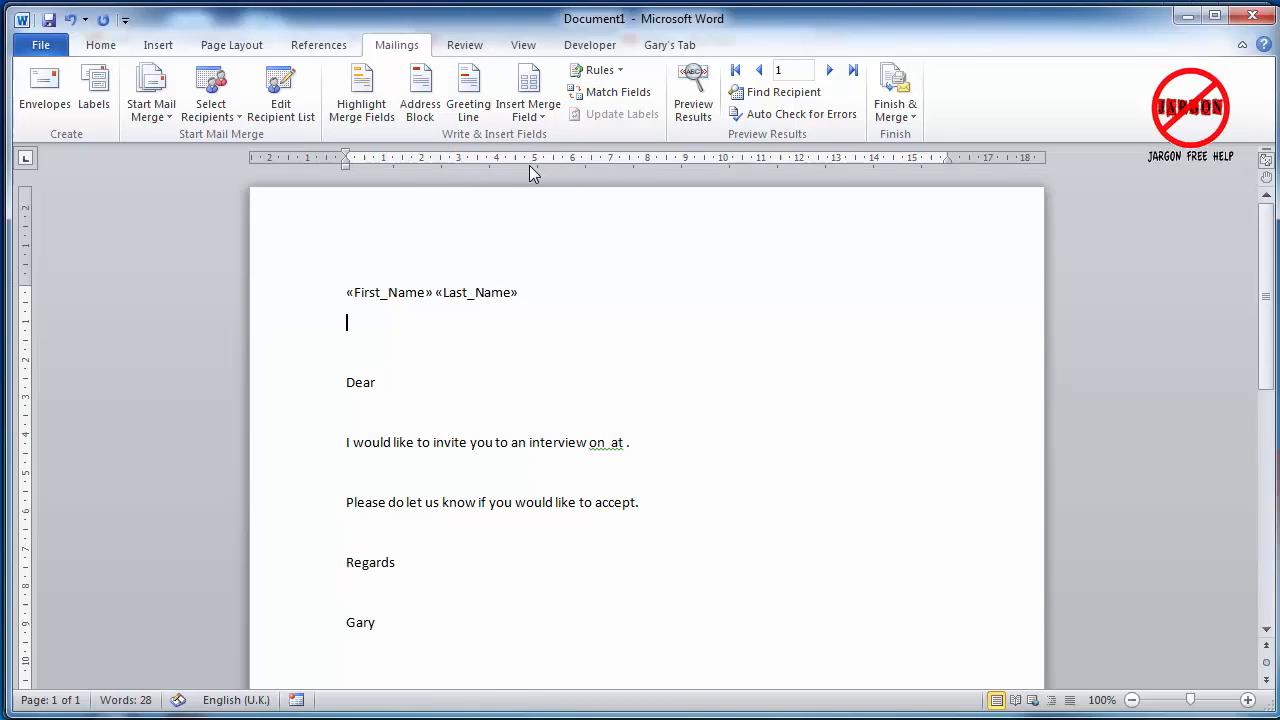
Step: Add the Address and City merge fields as the next lines of the address block
click(528, 90)
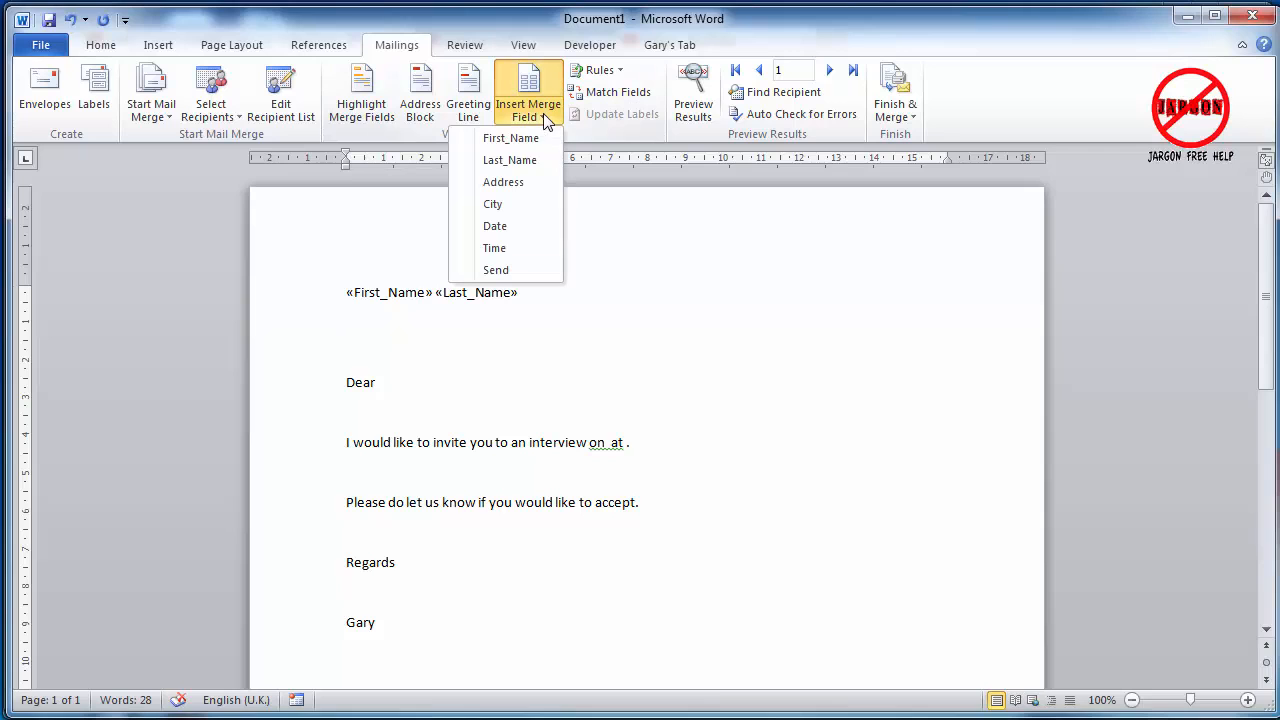
mouse_move(504, 182)
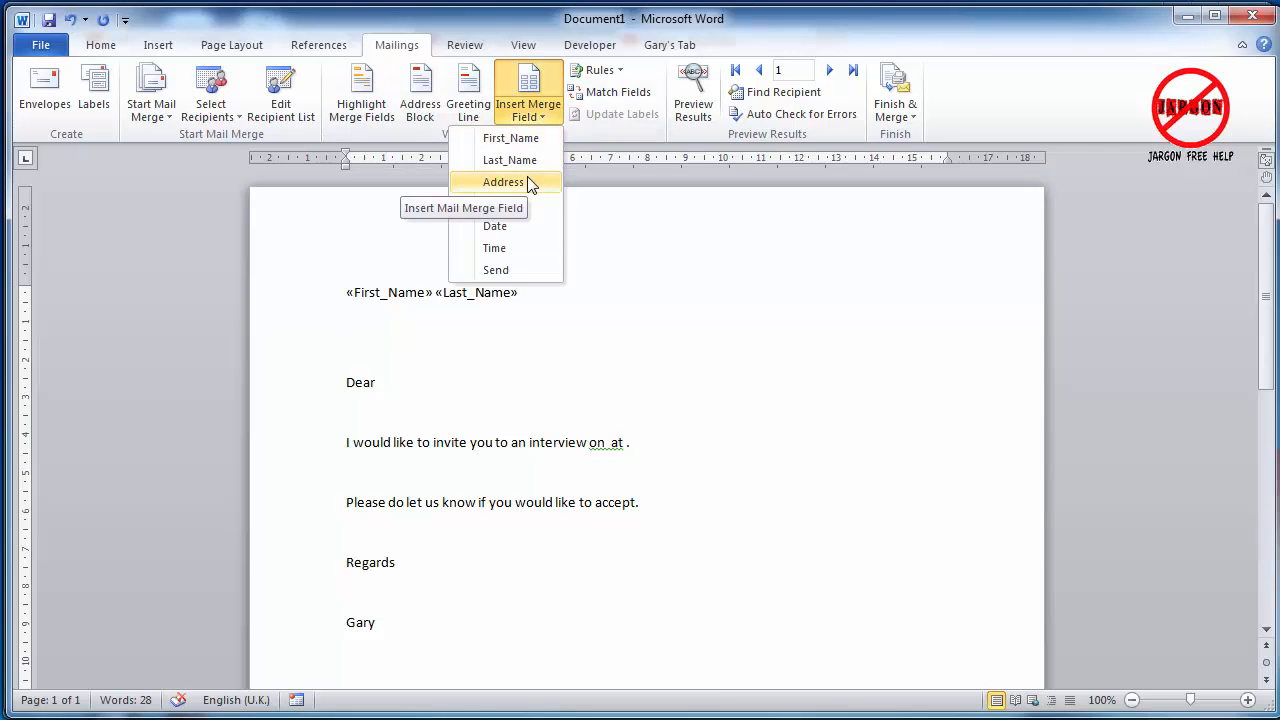
click(504, 182)
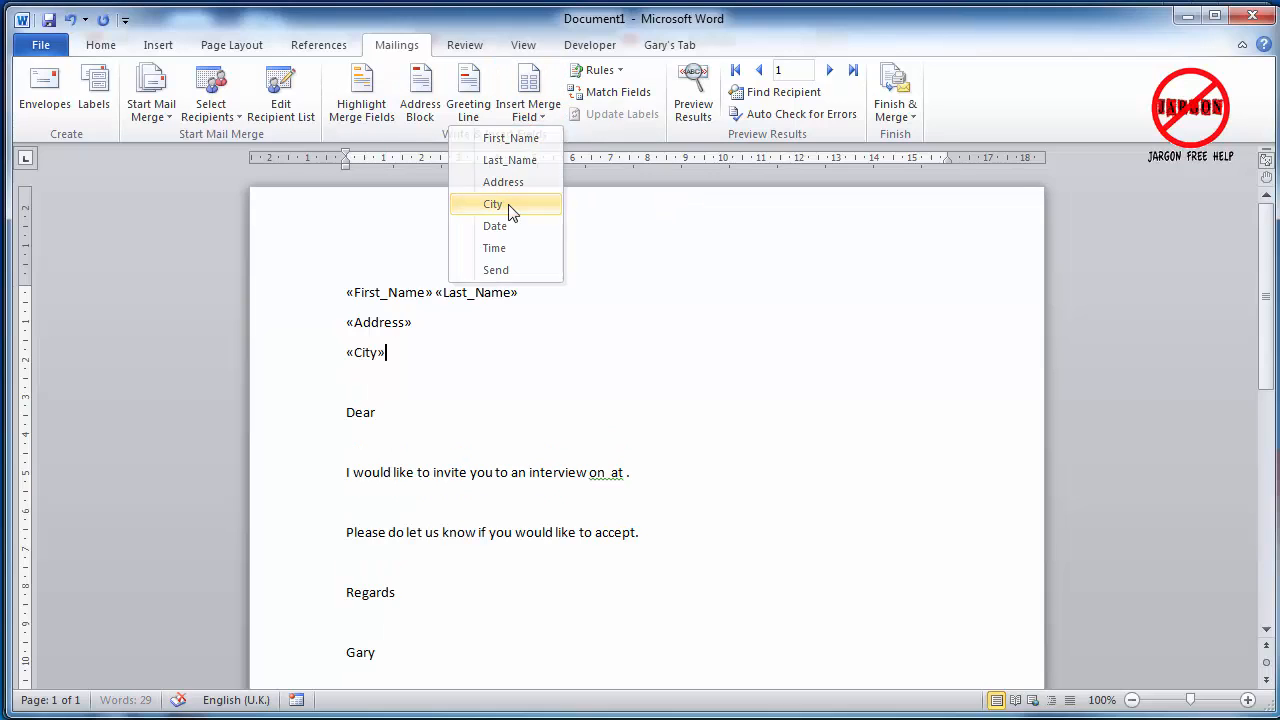
click(492, 204)
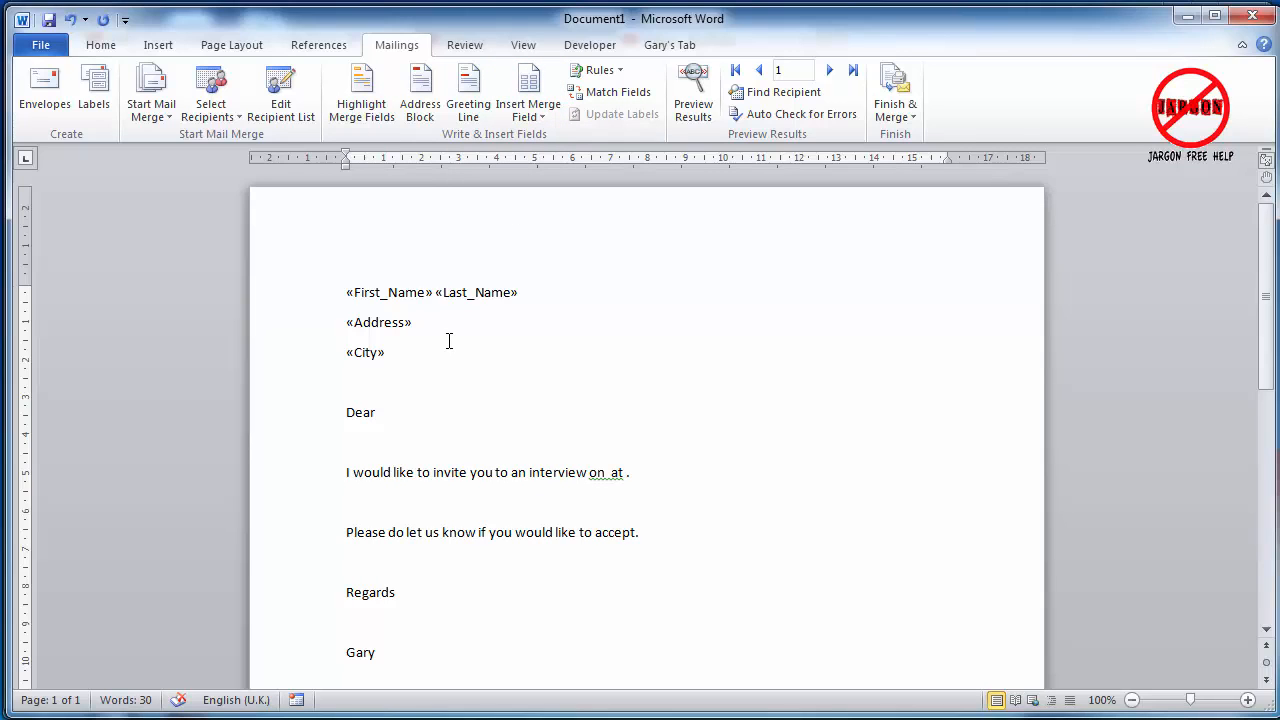
click(378, 412)
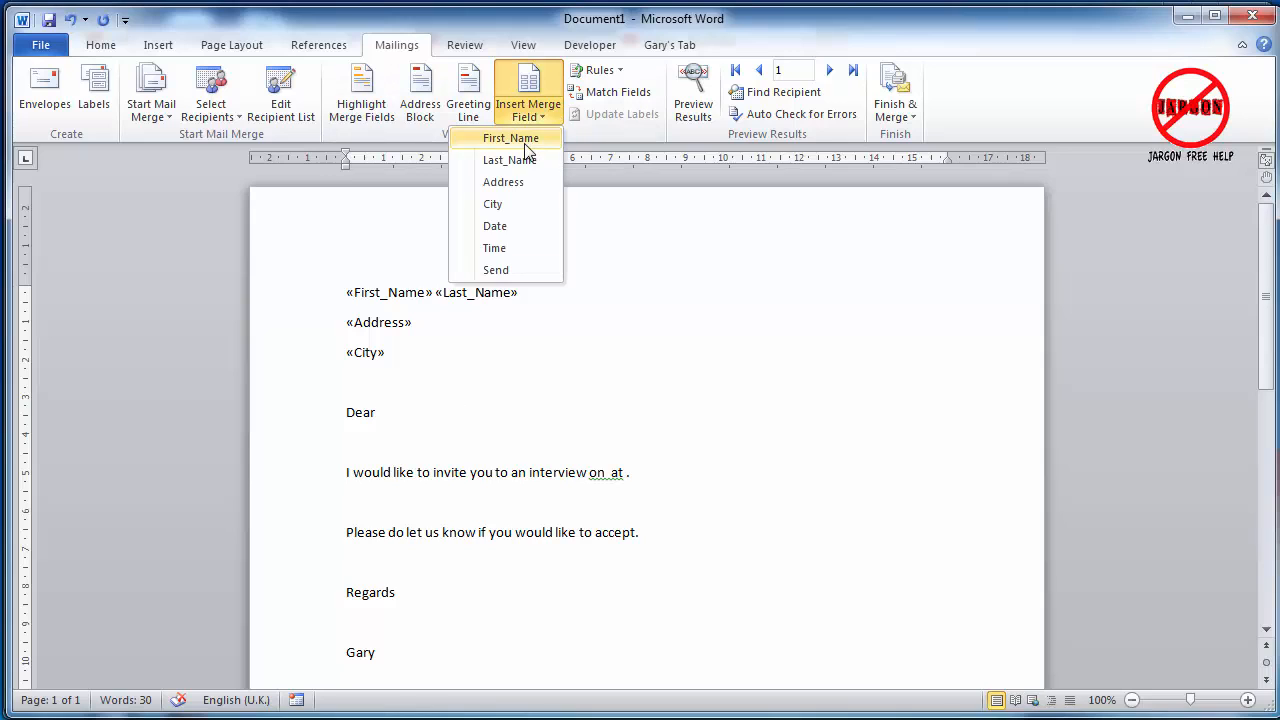
Step: Make the greeting Dear «First_Name» and insert Date after 'on' and Time after 'at'
click(512, 138)
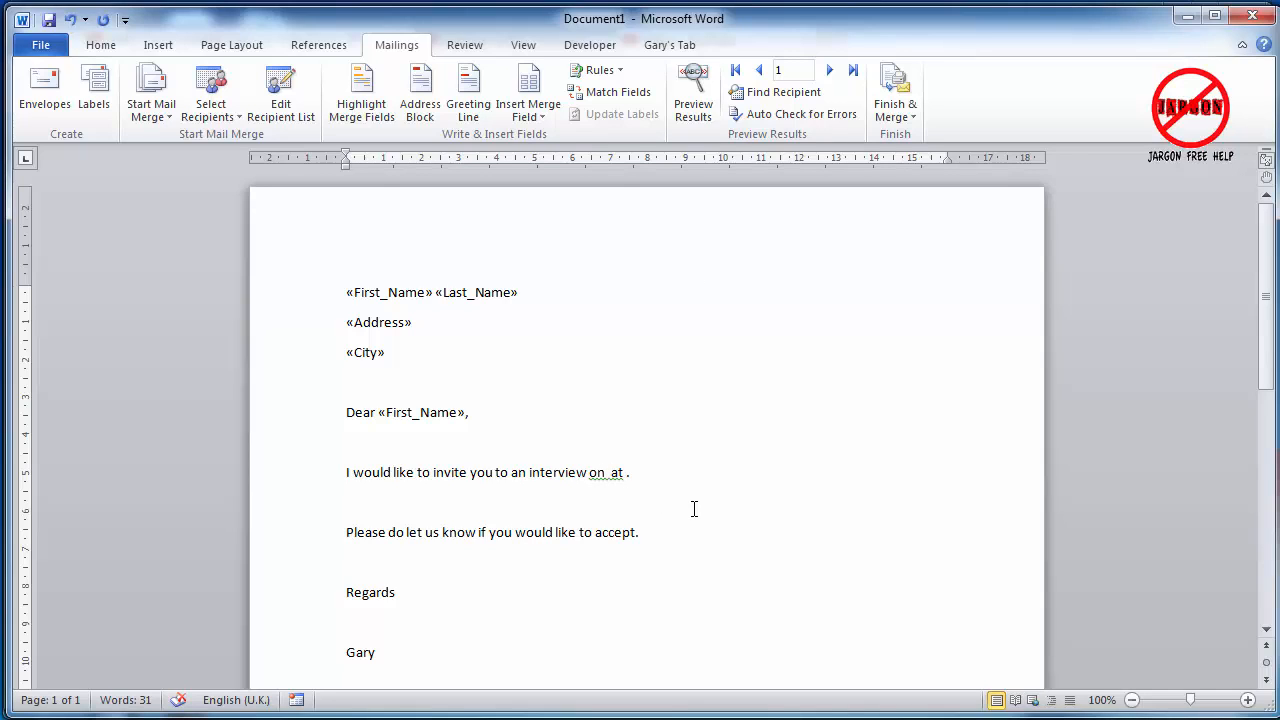
click(528, 90)
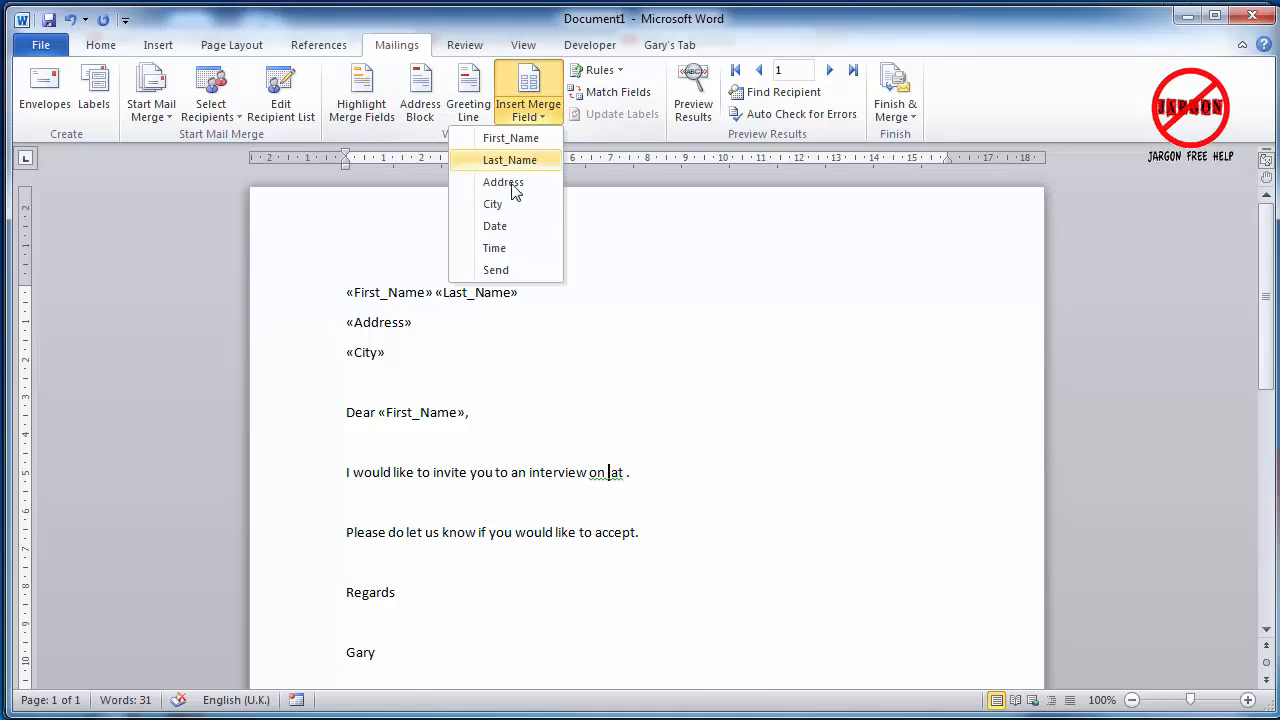
click(496, 224)
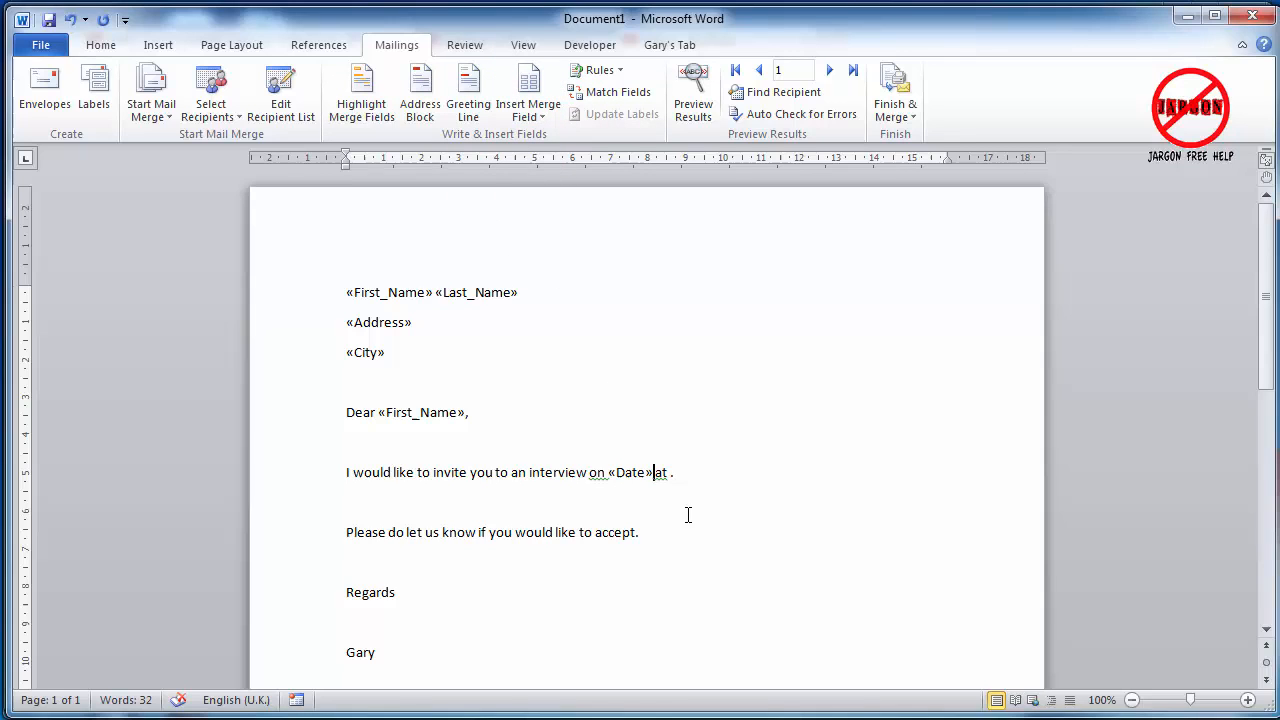
mouse_move(530, 56)
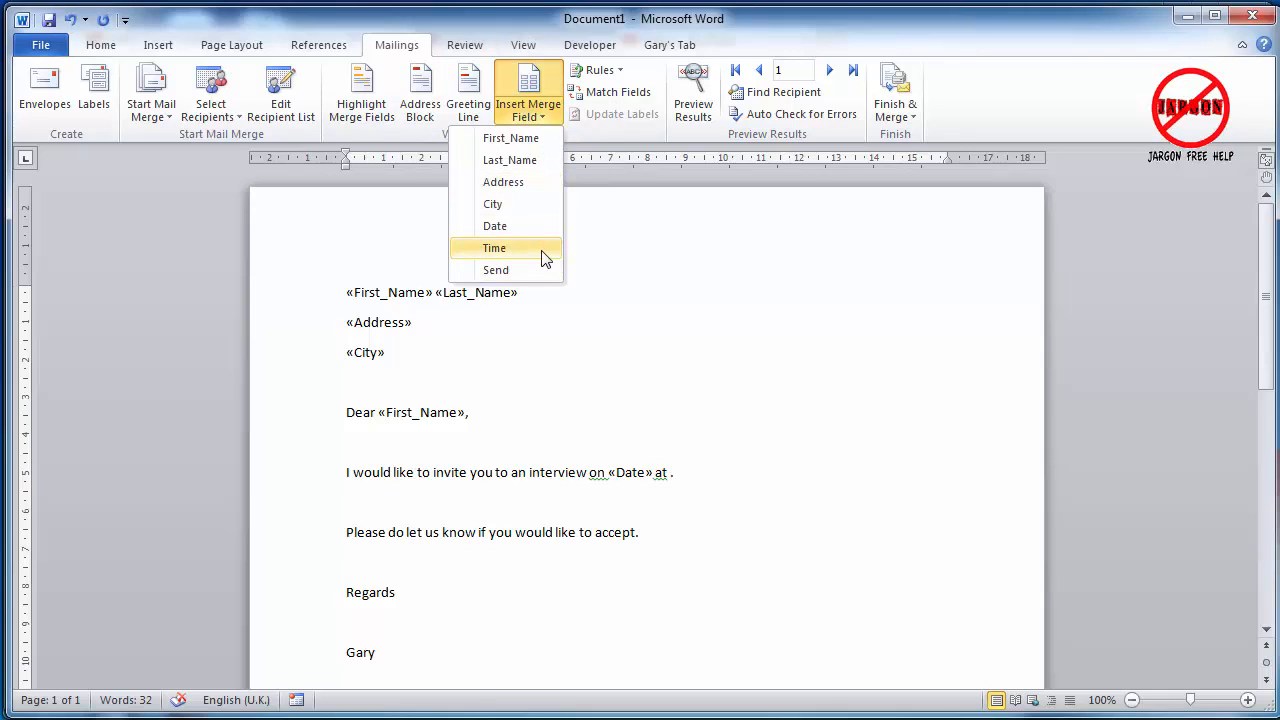
click(494, 248)
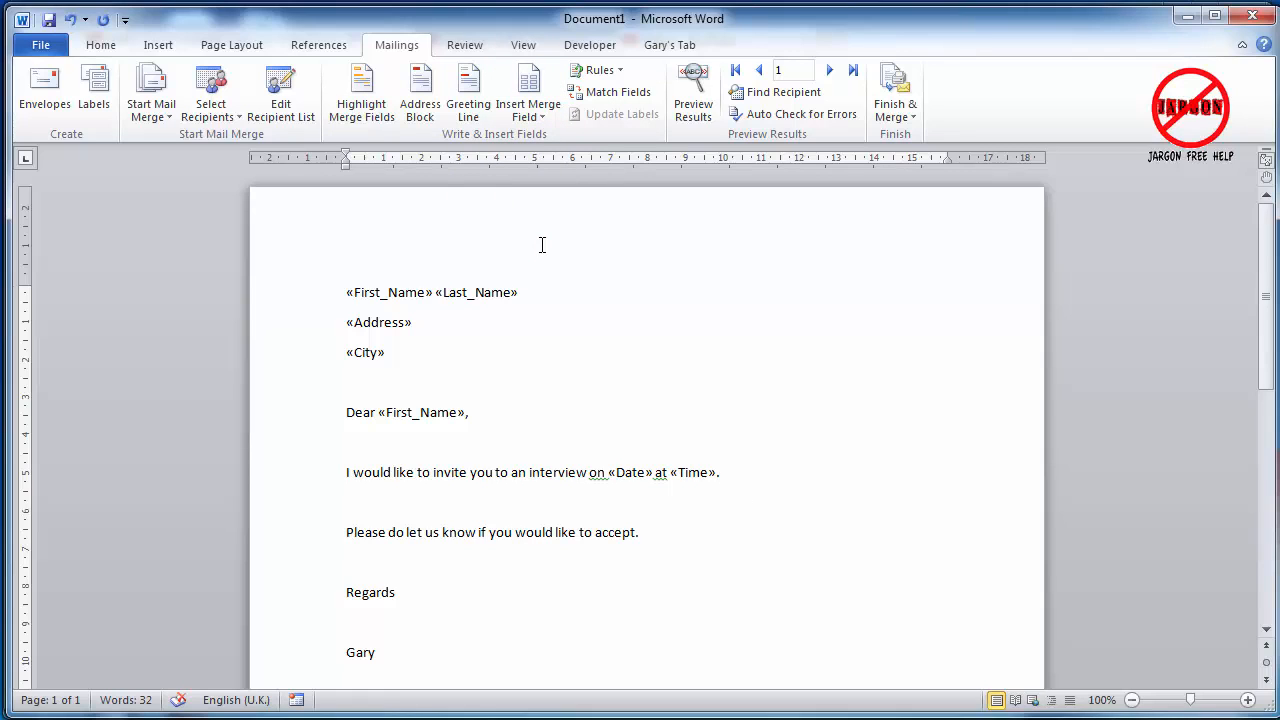
click(716, 472)
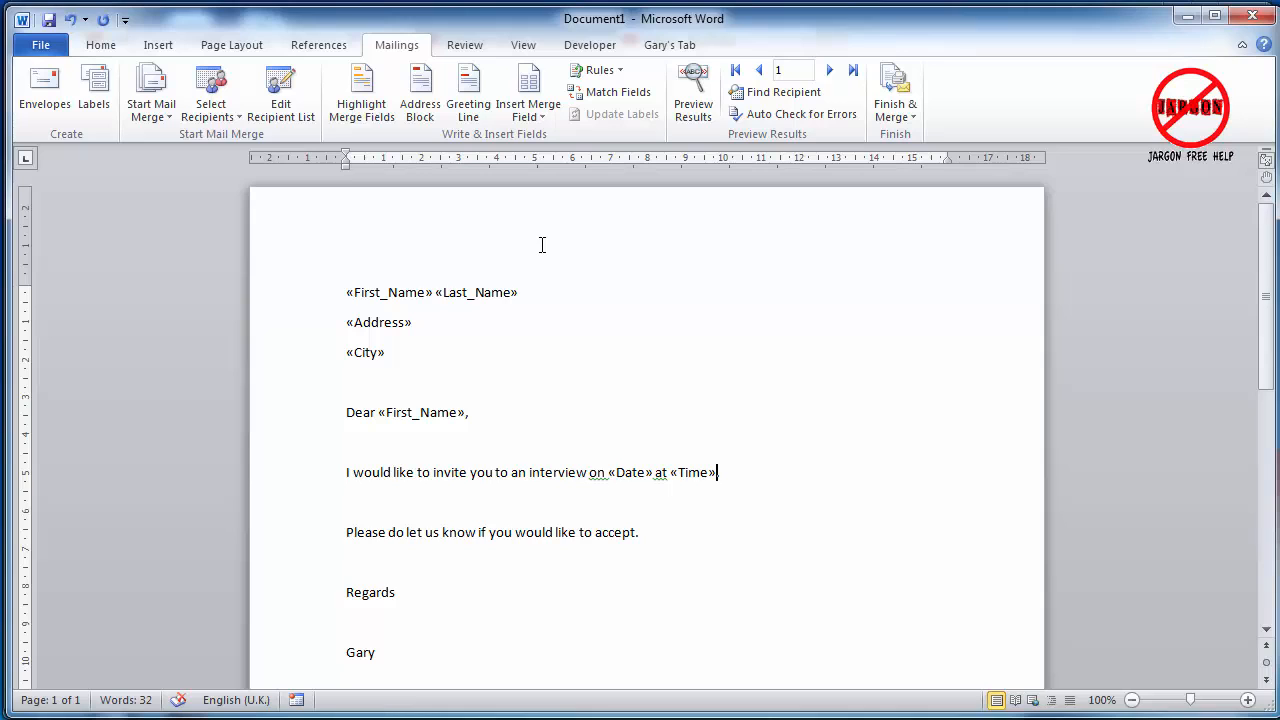
mouse_move(518, 252)
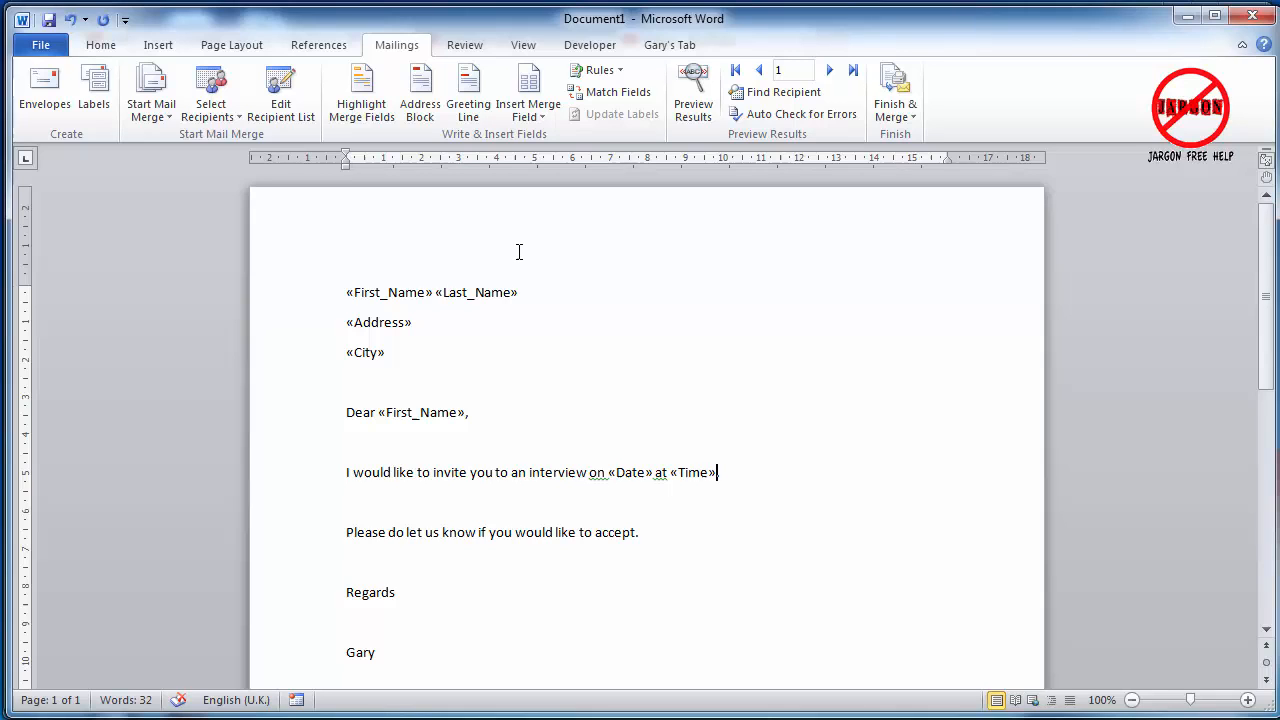
mouse_move(692, 88)
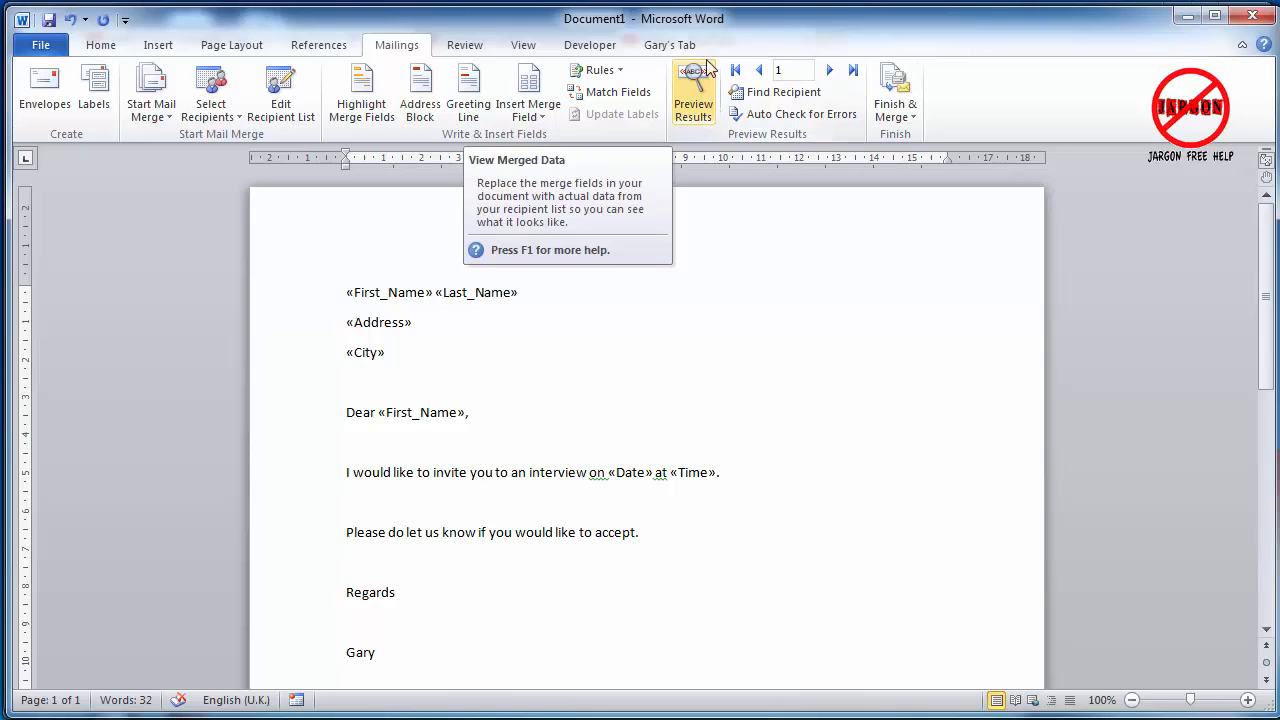
mouse_move(696, 90)
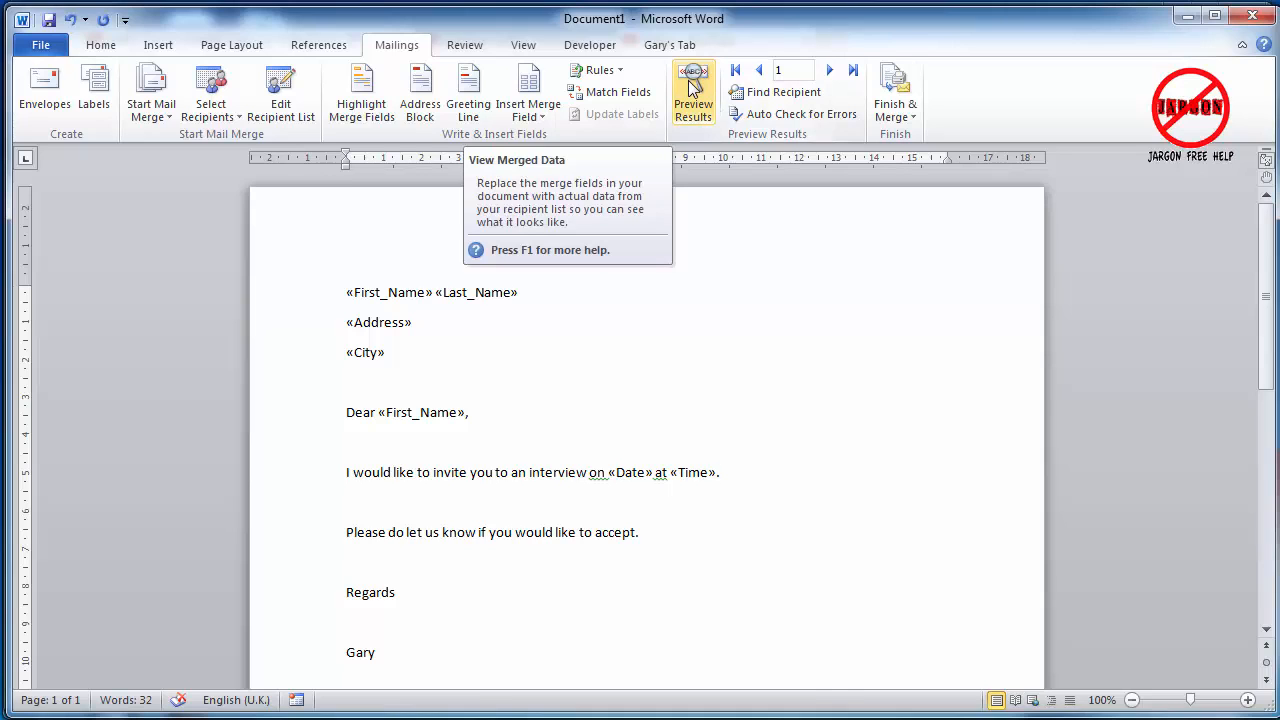
Step: Preview the letter with recipient data, step through each filtered recipient's letter and return to the first record
click(692, 90)
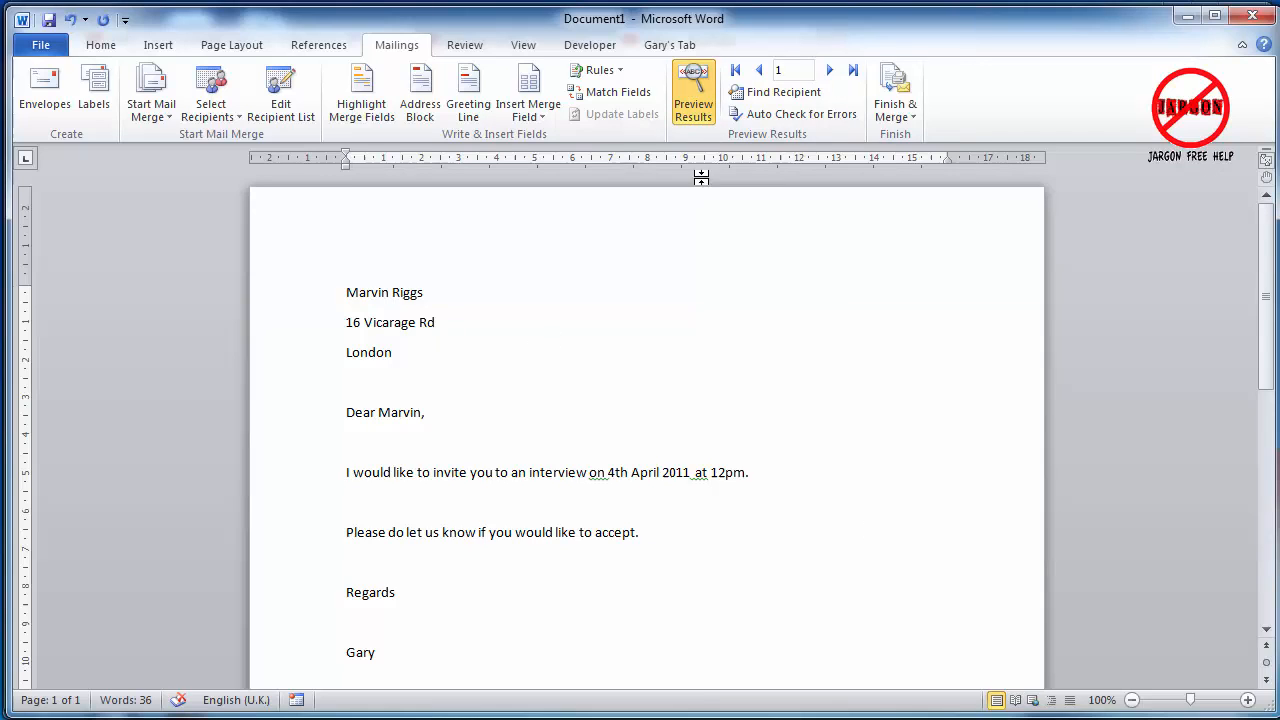
mouse_move(830, 70)
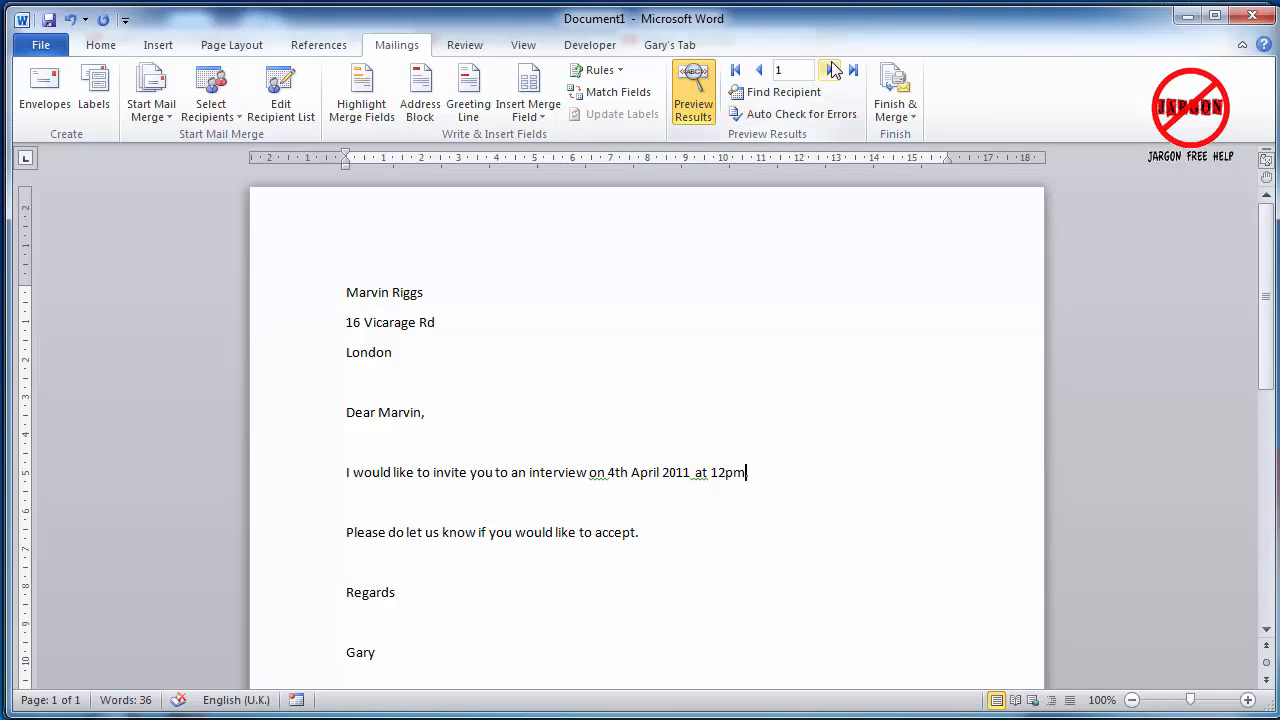
click(832, 70)
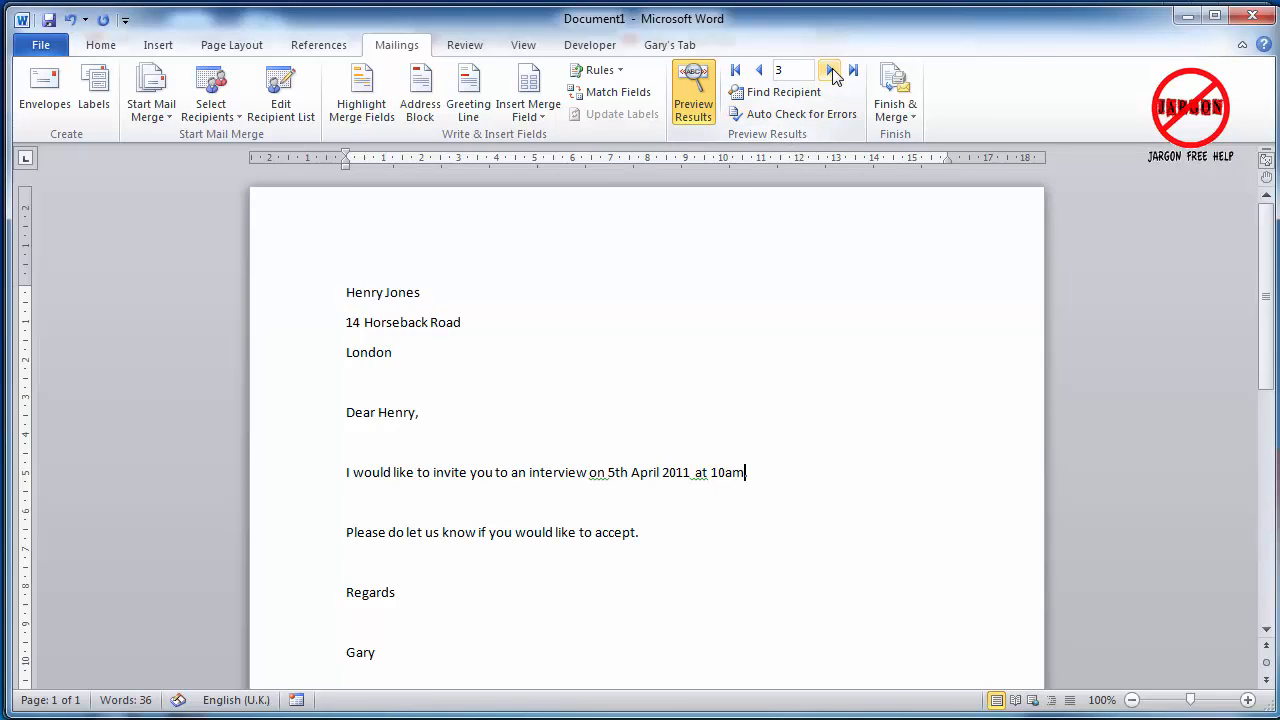
click(760, 70)
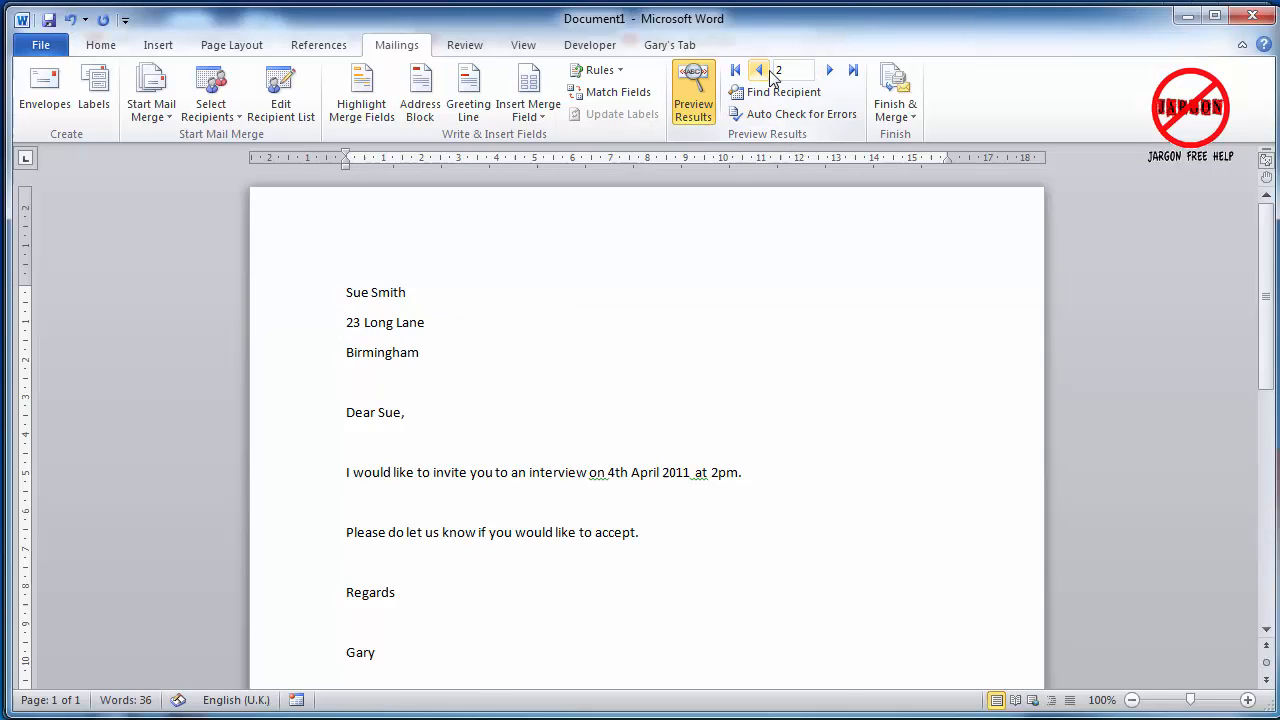
click(852, 70)
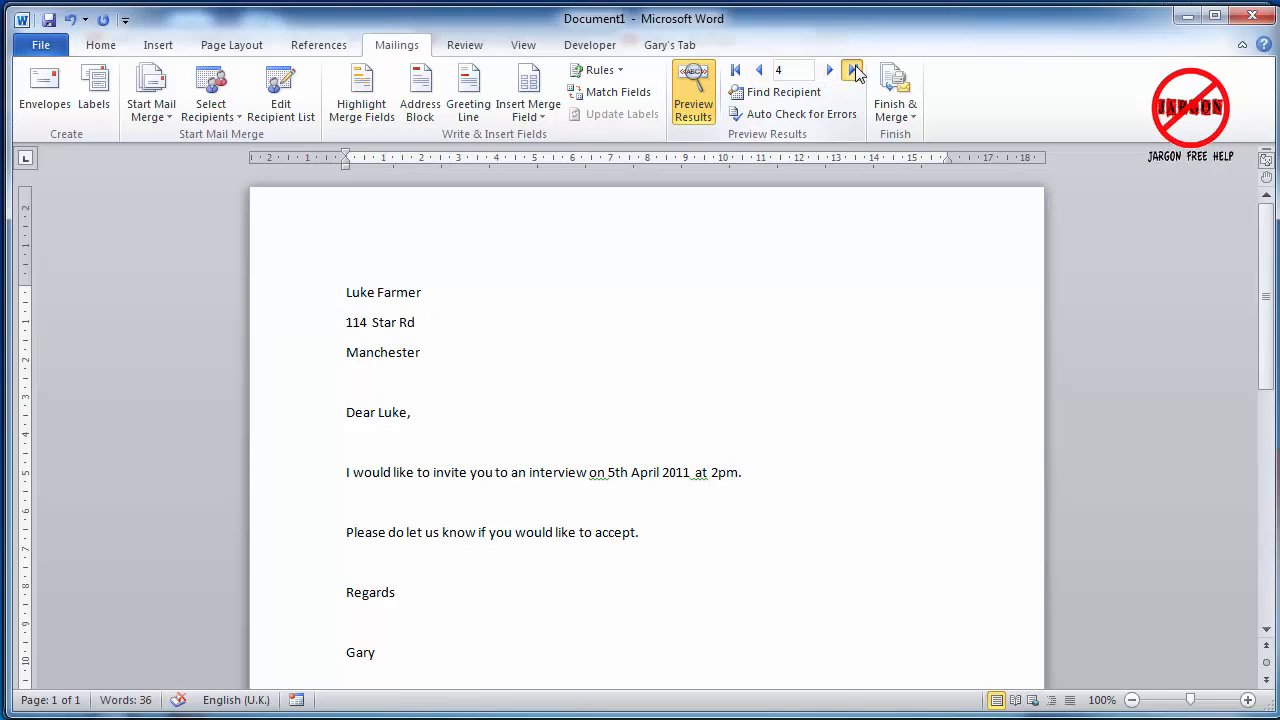
click(828, 70)
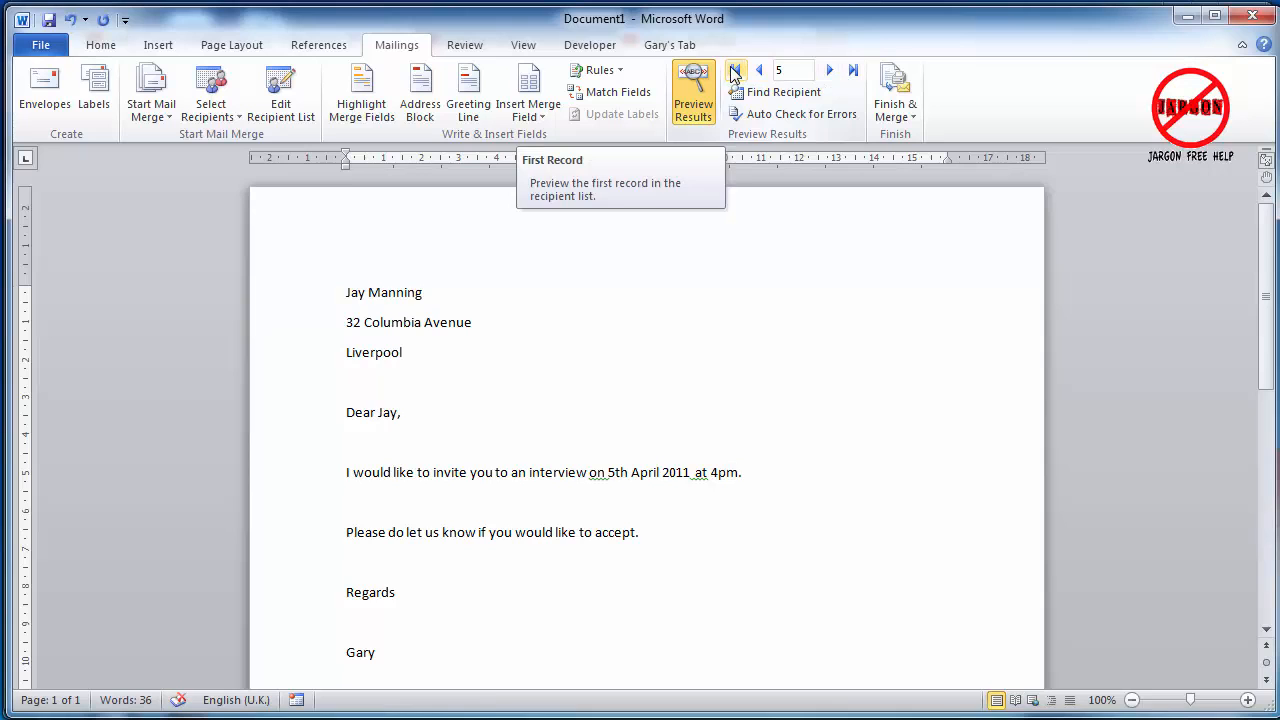
click(782, 92)
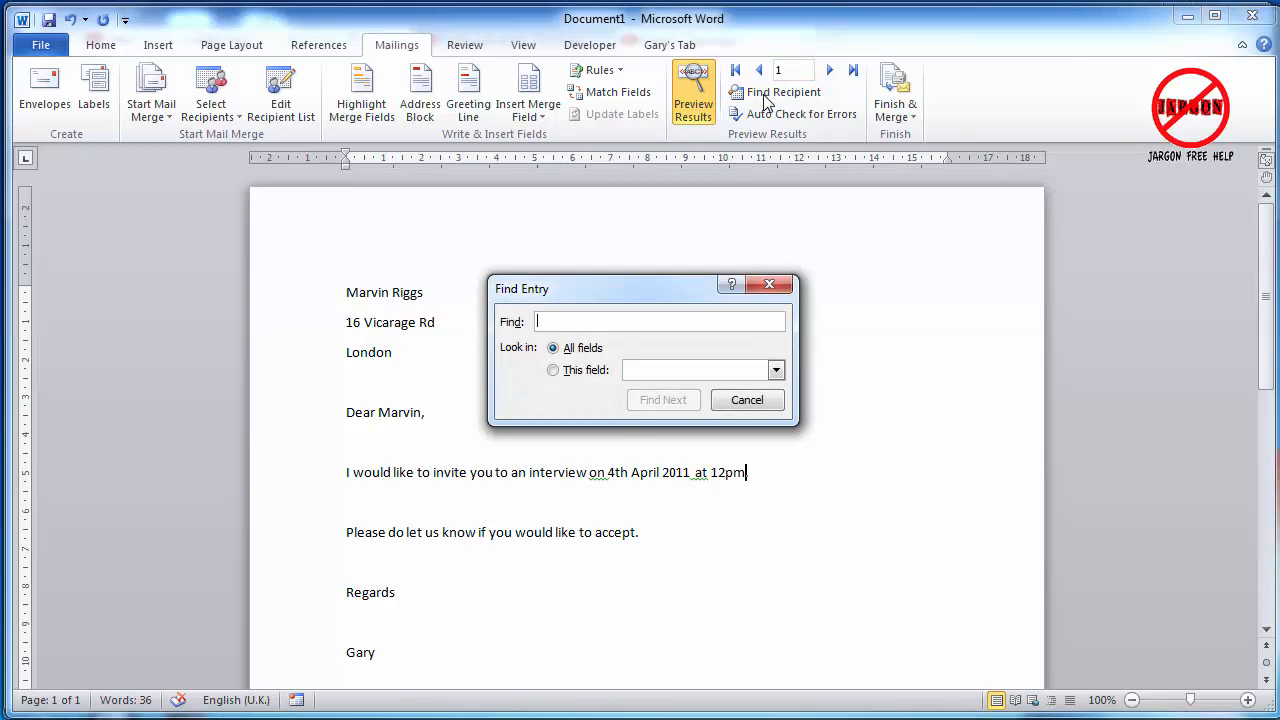
Step: Find the recipient 'sue' so Sue Smith's Birmingham letter is previewed
text(sue)
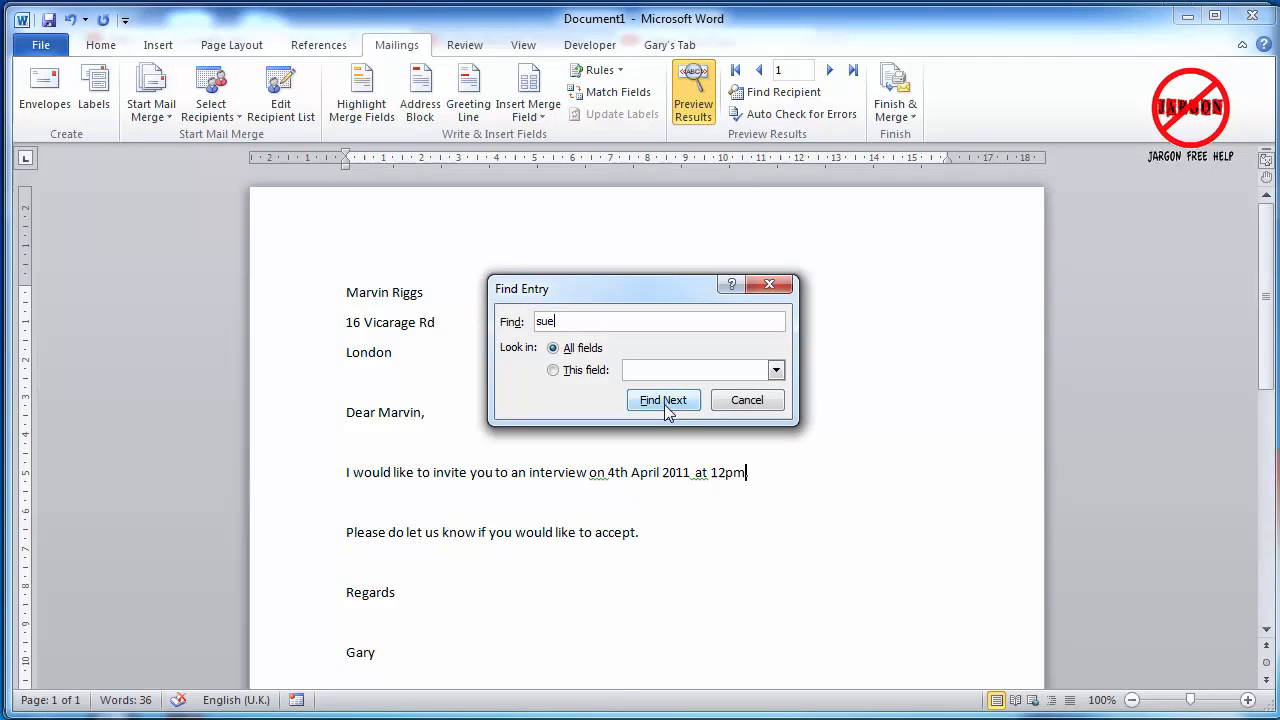
click(664, 400)
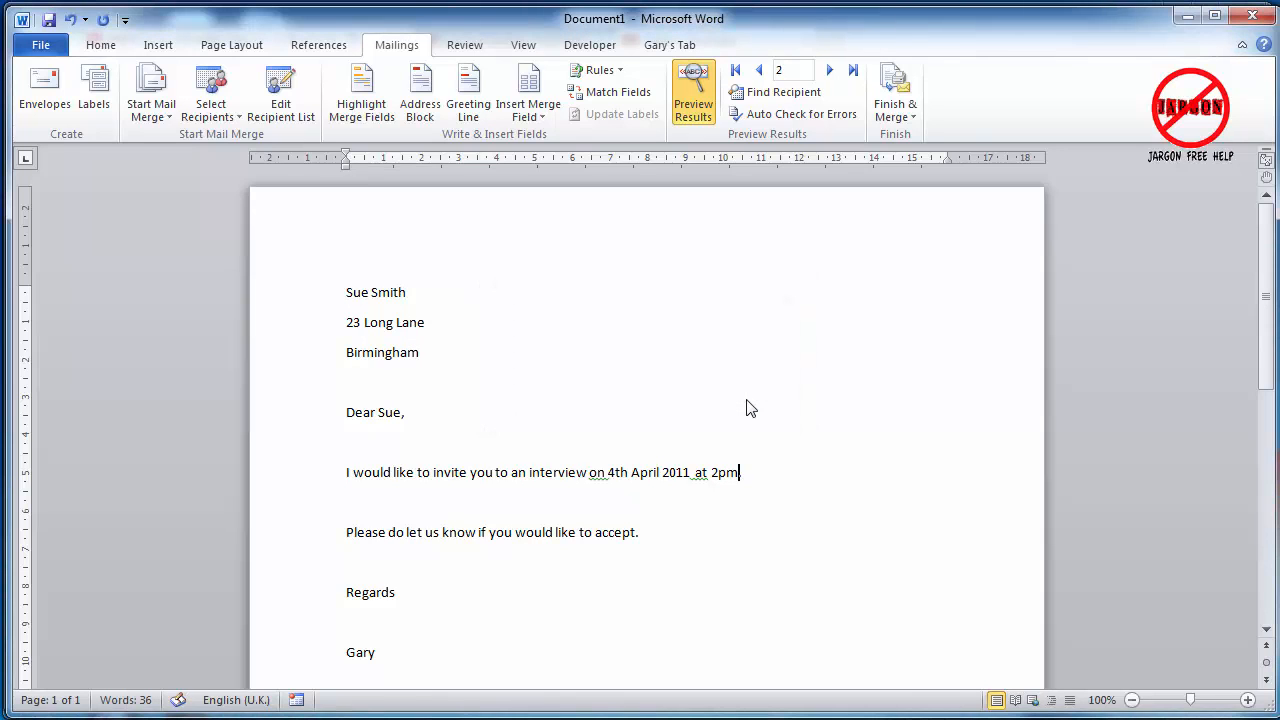
mouse_move(896, 90)
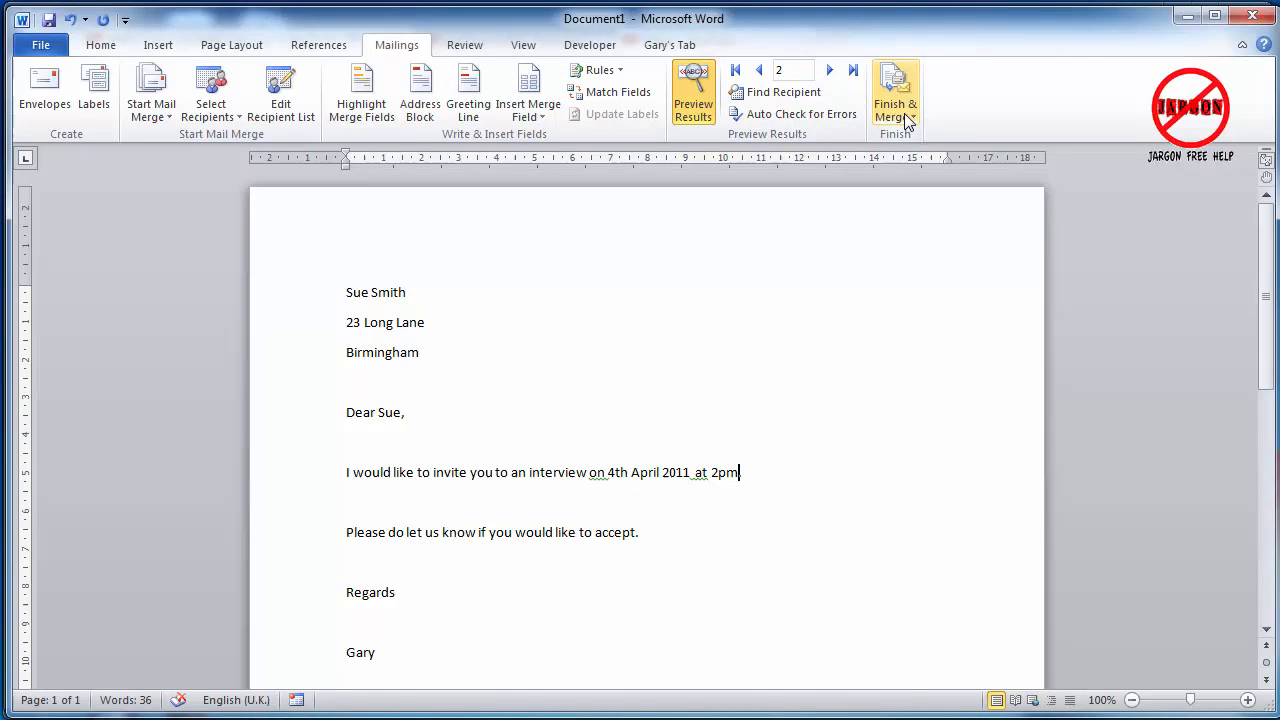
mouse_move(896, 90)
text(.)
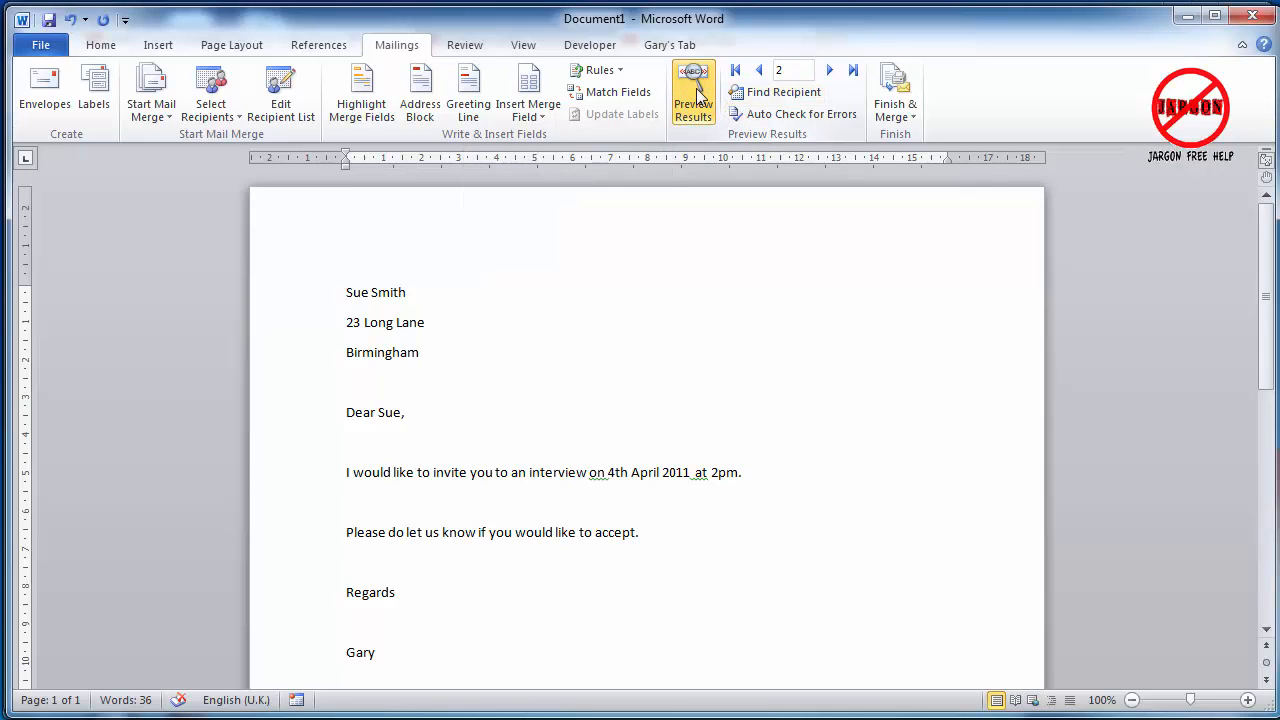
Step: Turn the preview off to show merge fields again, then review the Finish & Merge and Start Mail Merge options
click(692, 90)
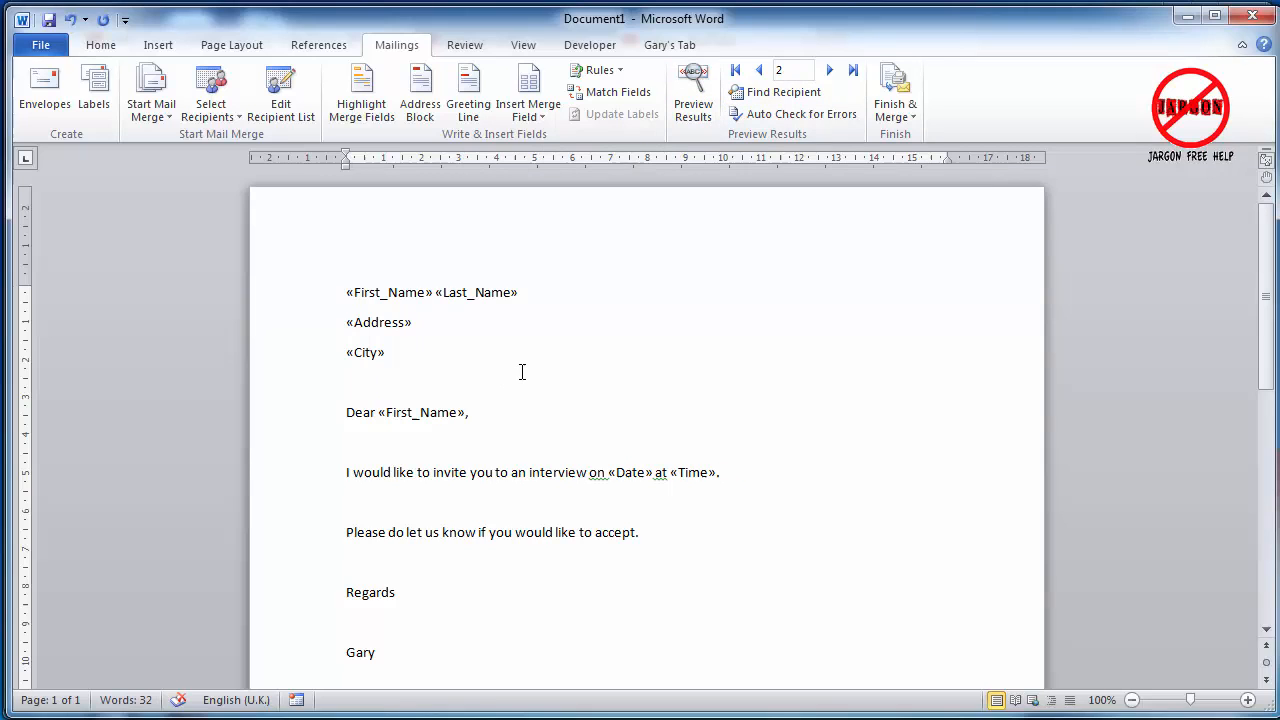
mouse_move(896, 90)
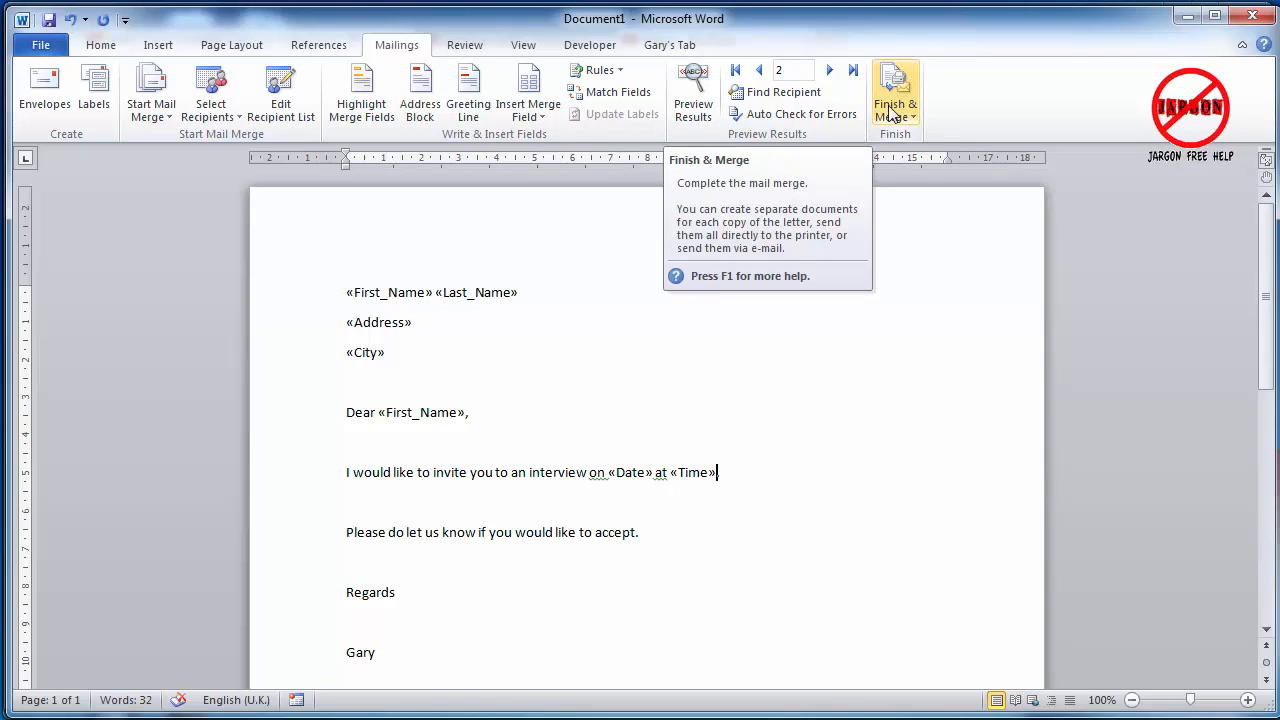
click(896, 96)
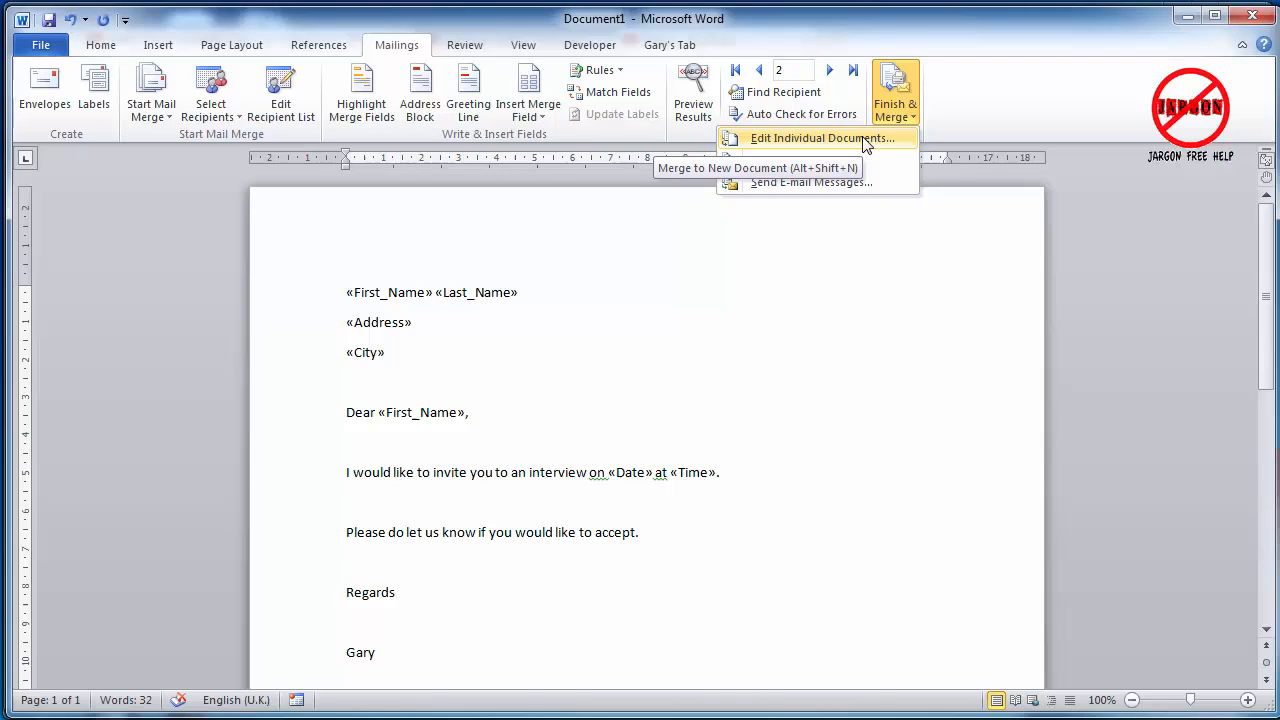
mouse_move(796, 160)
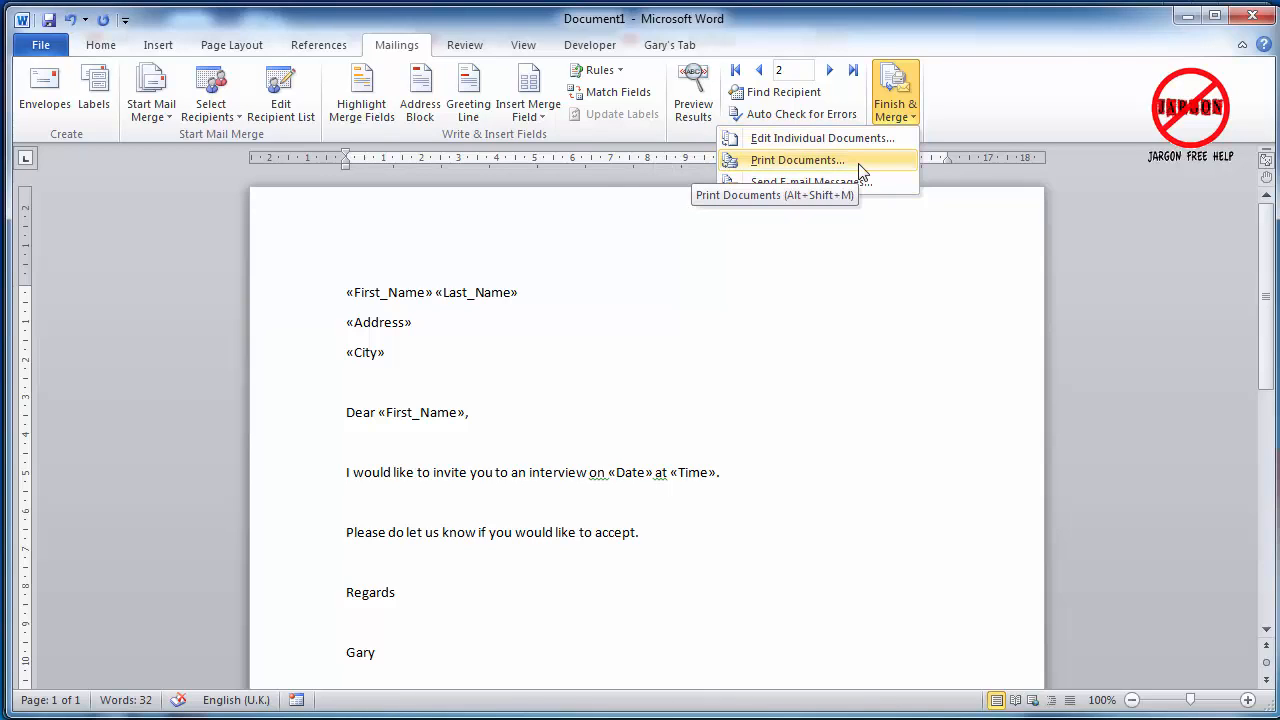
mouse_move(796, 160)
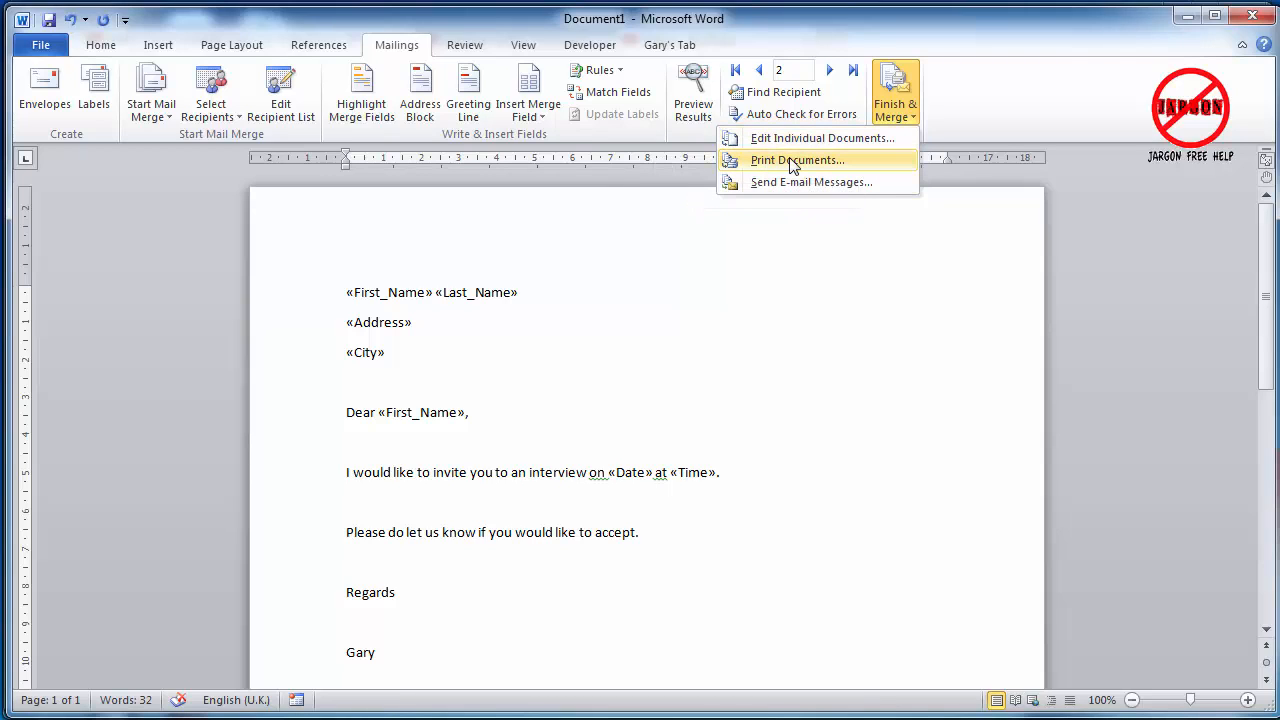
mouse_move(792, 182)
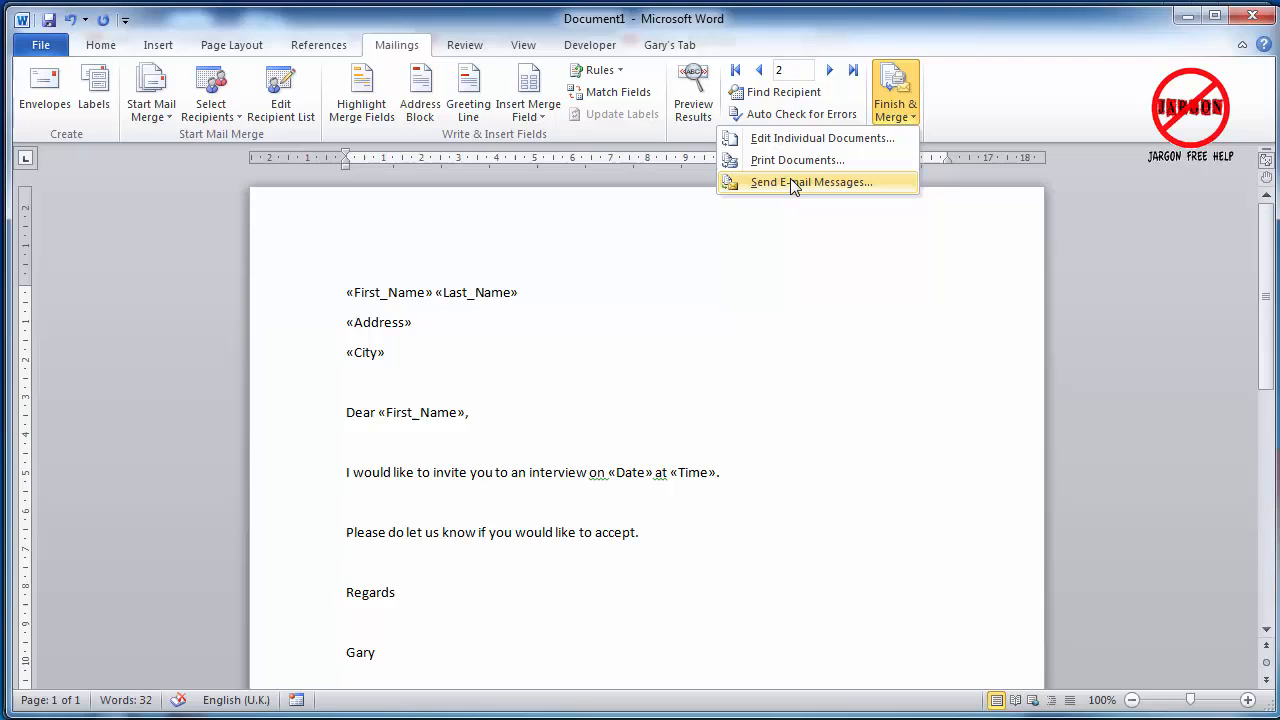
mouse_move(120, 90)
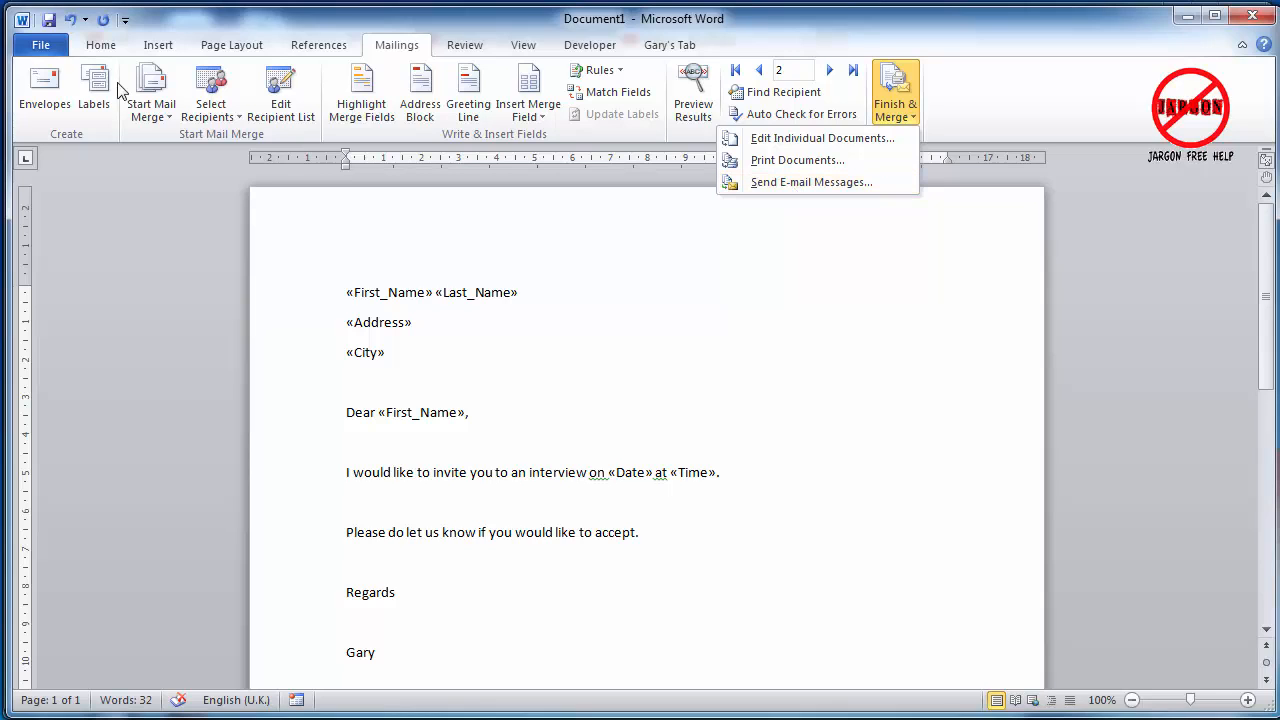
click(152, 90)
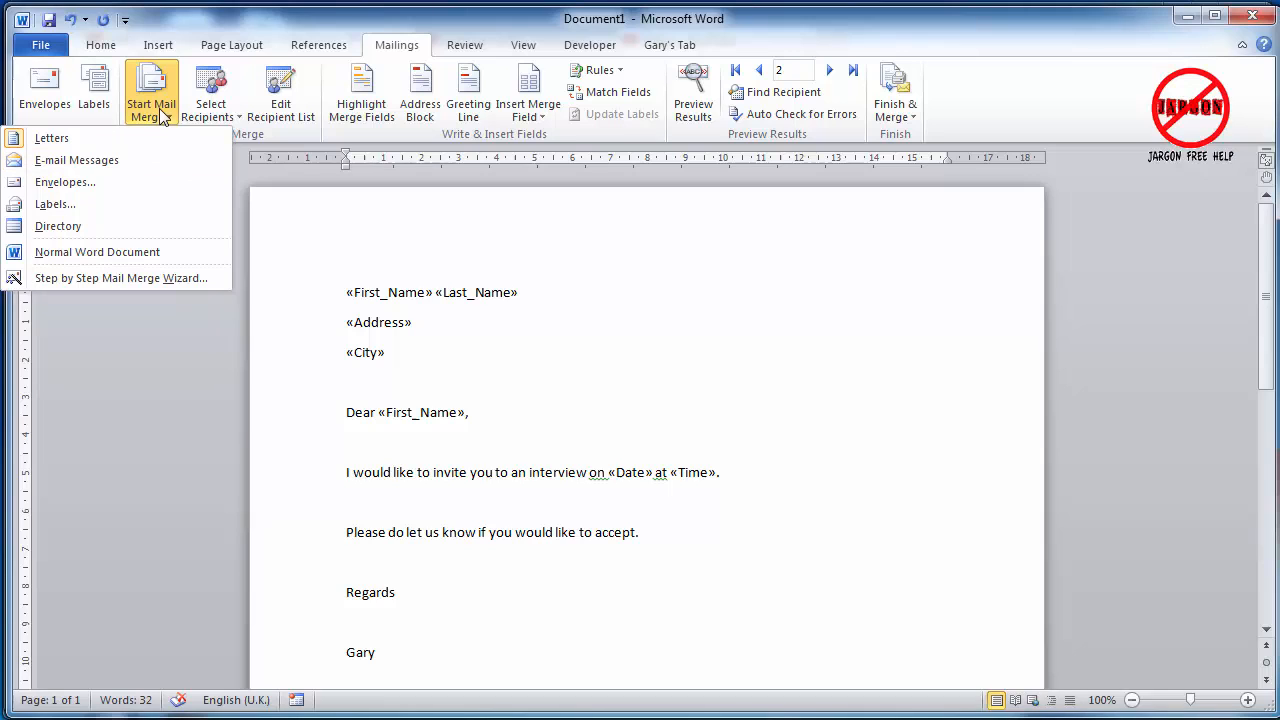
click(896, 90)
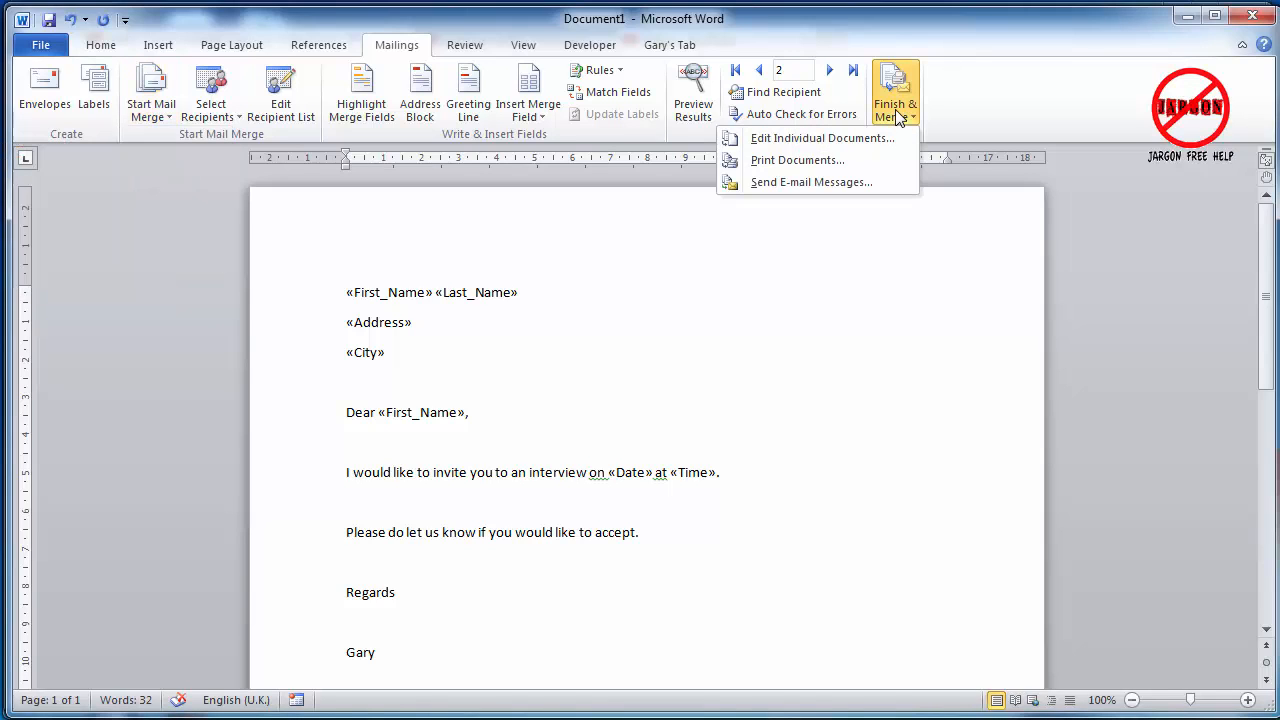
click(810, 182)
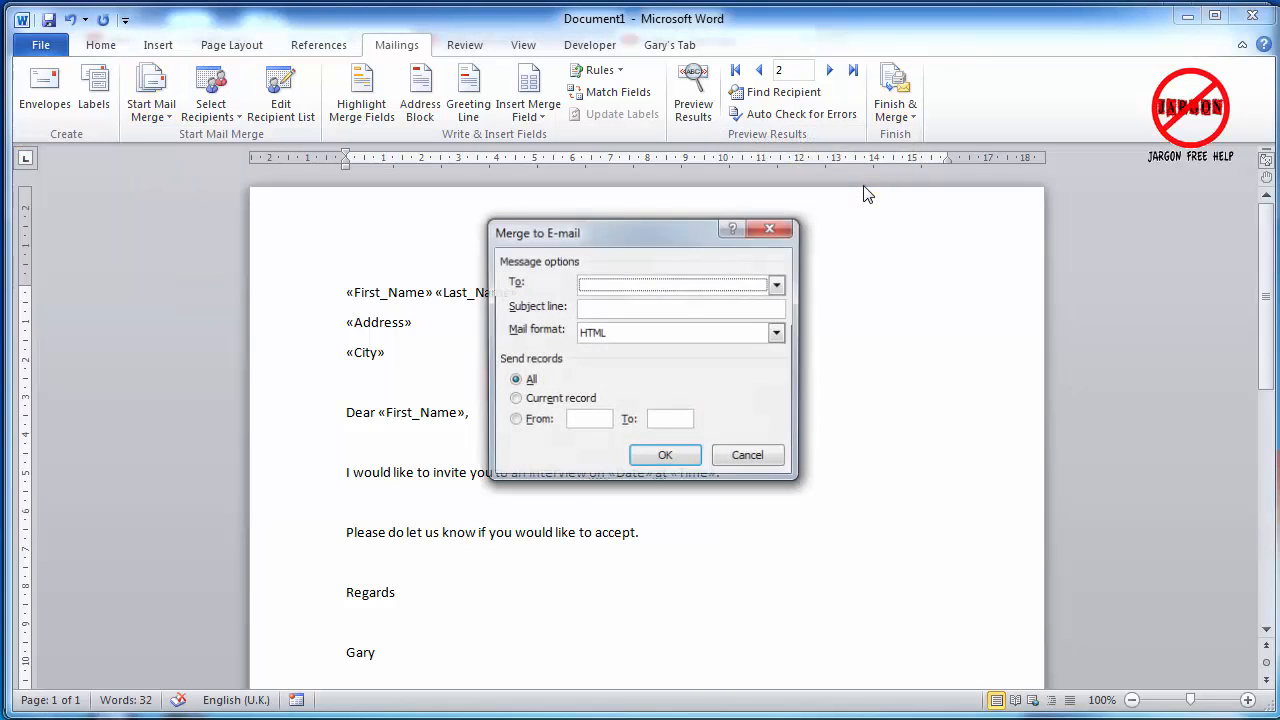
click(776, 284)
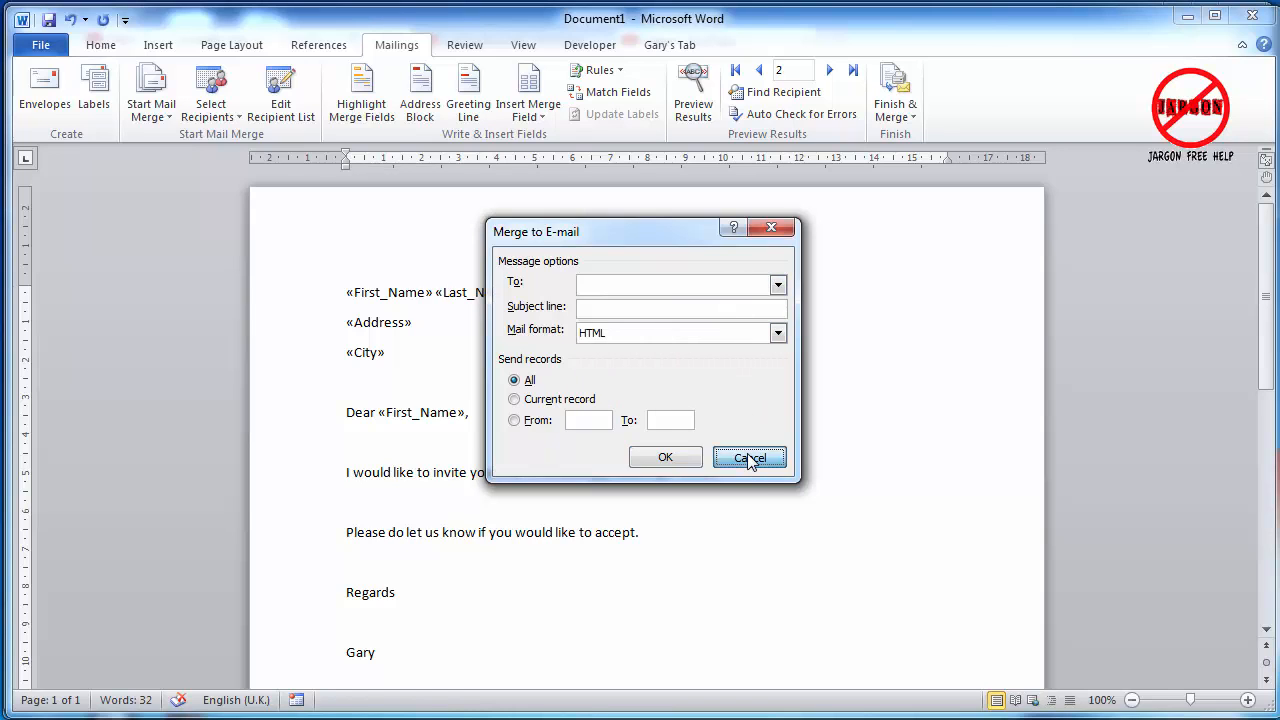
click(750, 456)
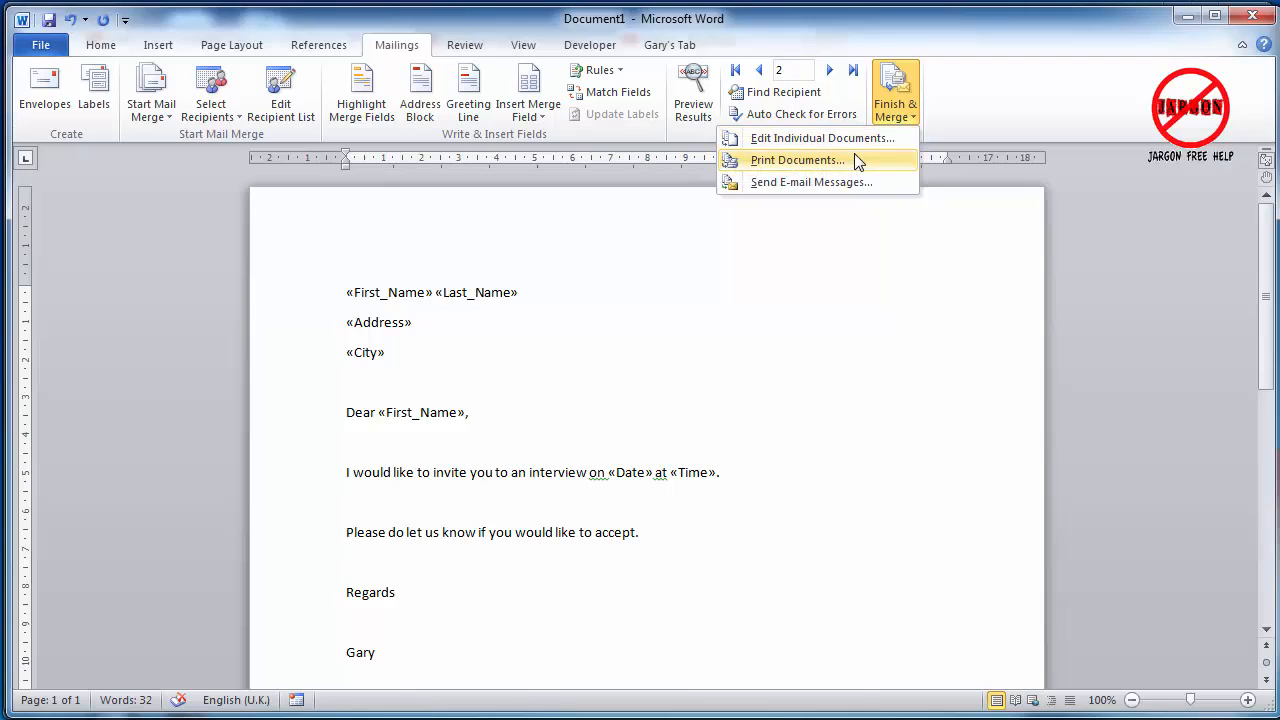
mouse_move(860, 138)
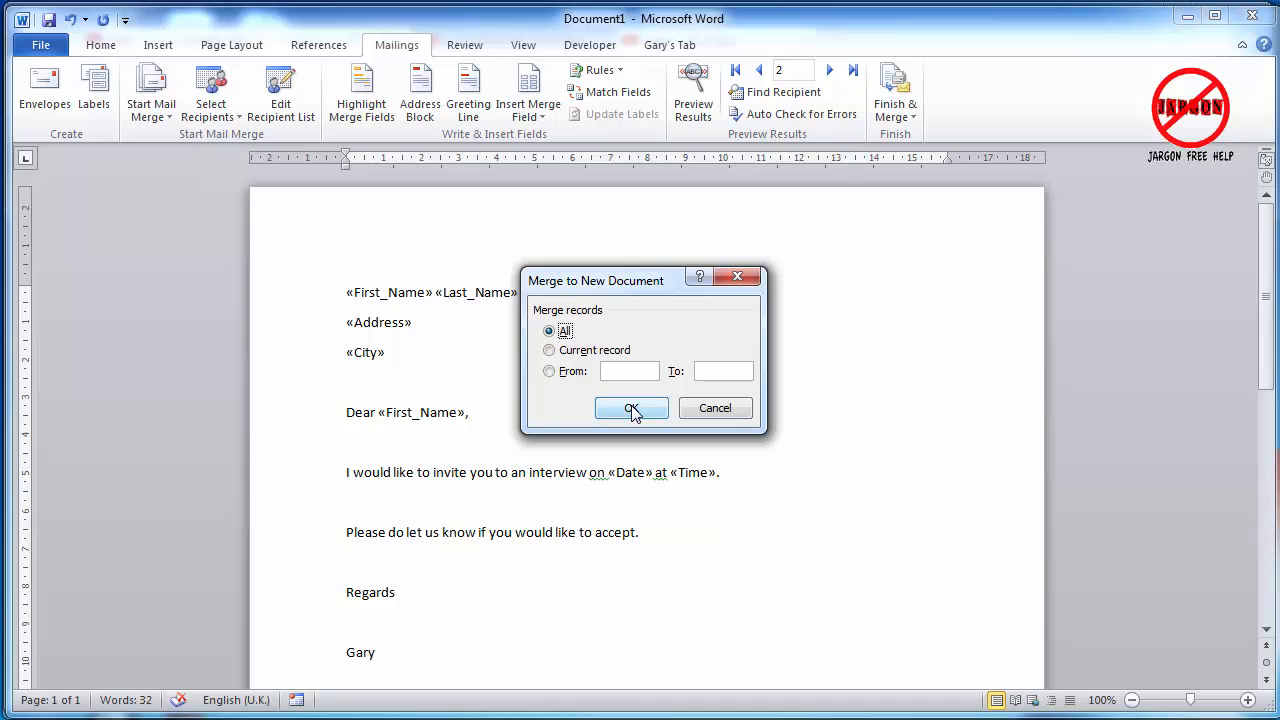
Step: Merge all records into a new Letters1 document of personalised letters
click(630, 408)
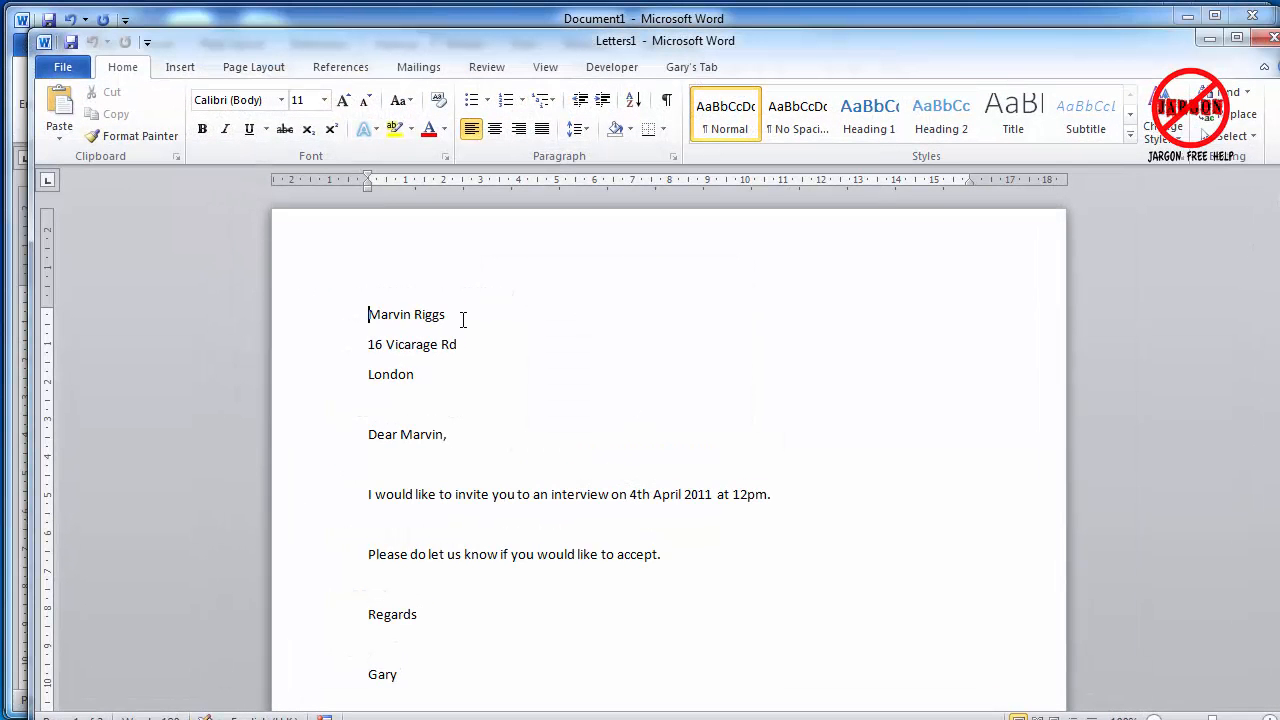
scroll(down, 3)
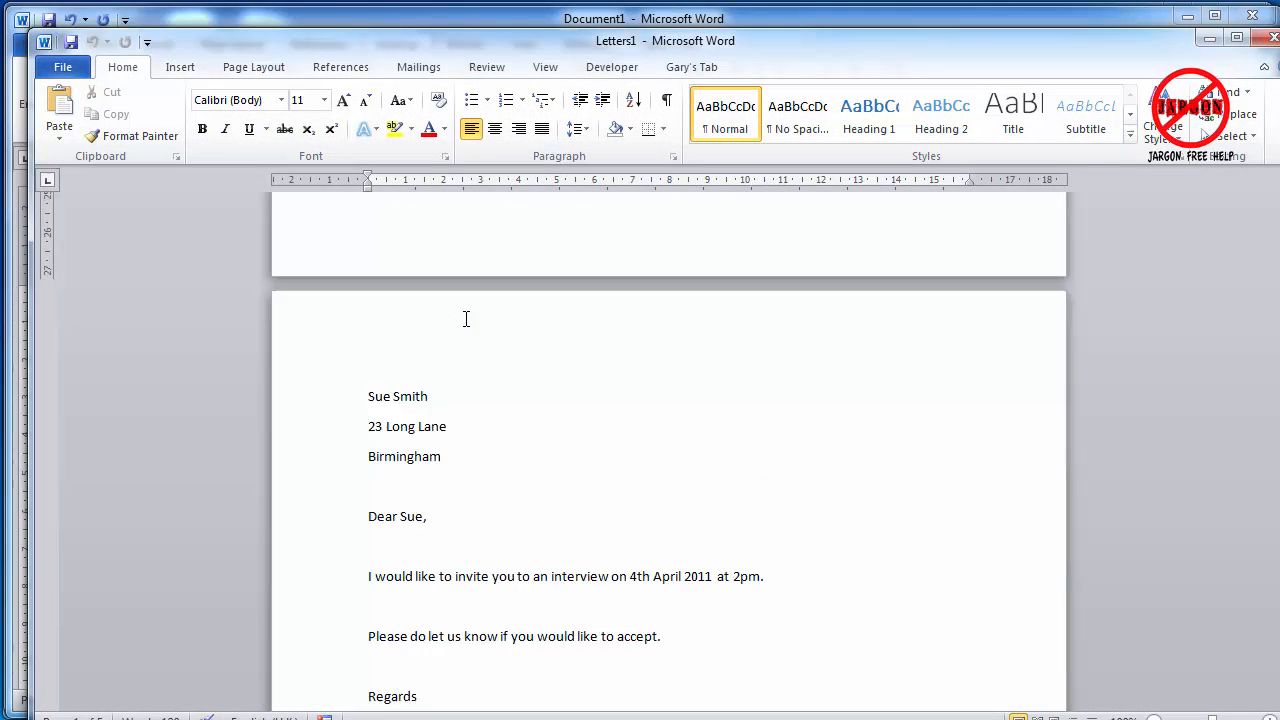
scroll(down, 3)
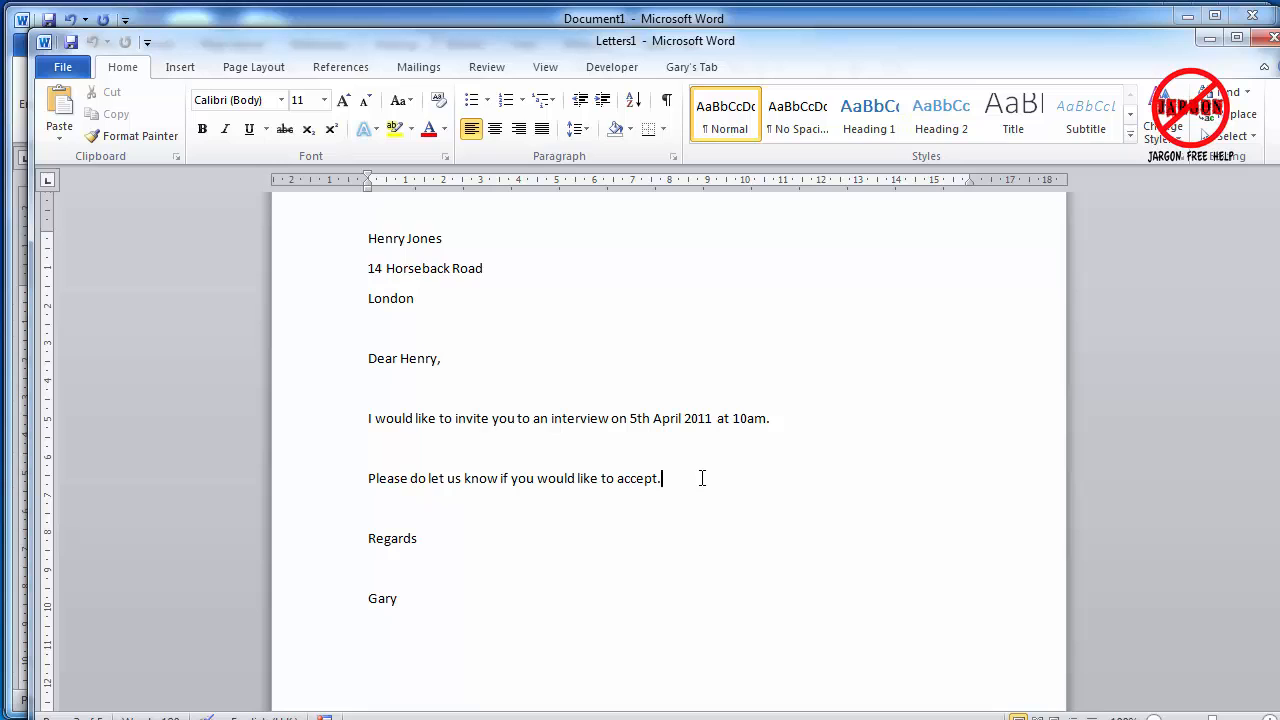
text(Looking)
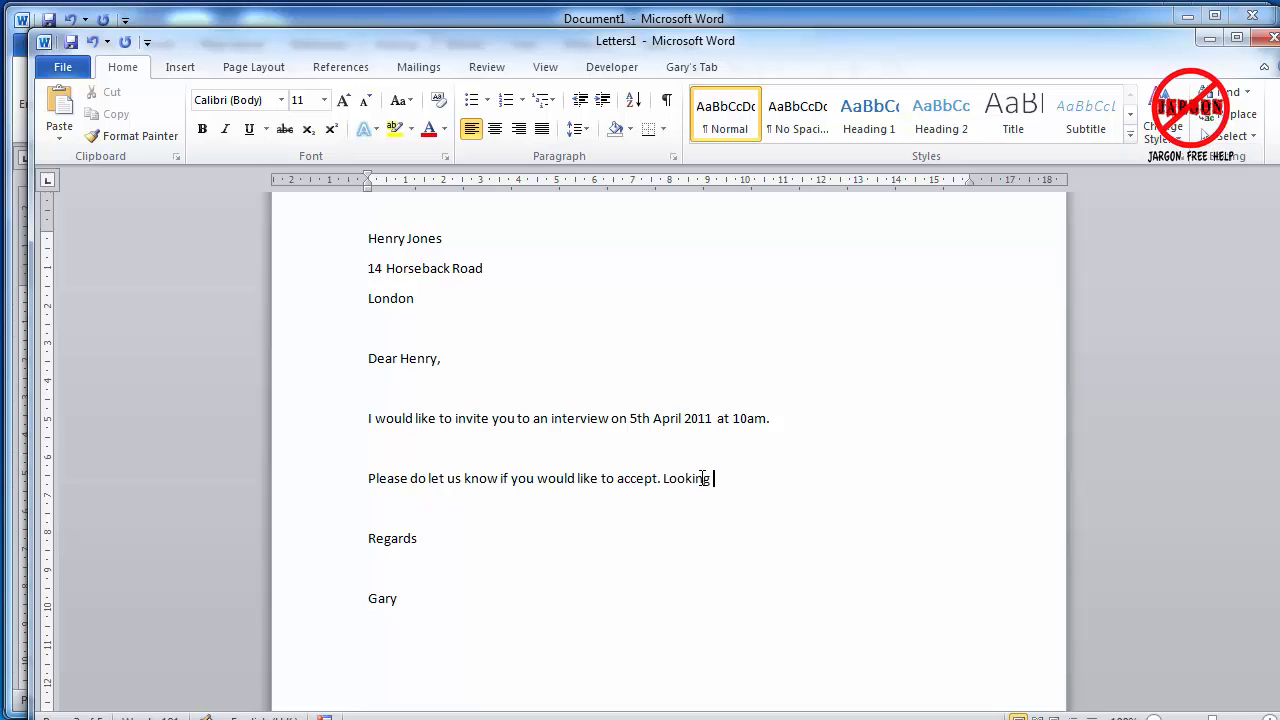
text(forward)
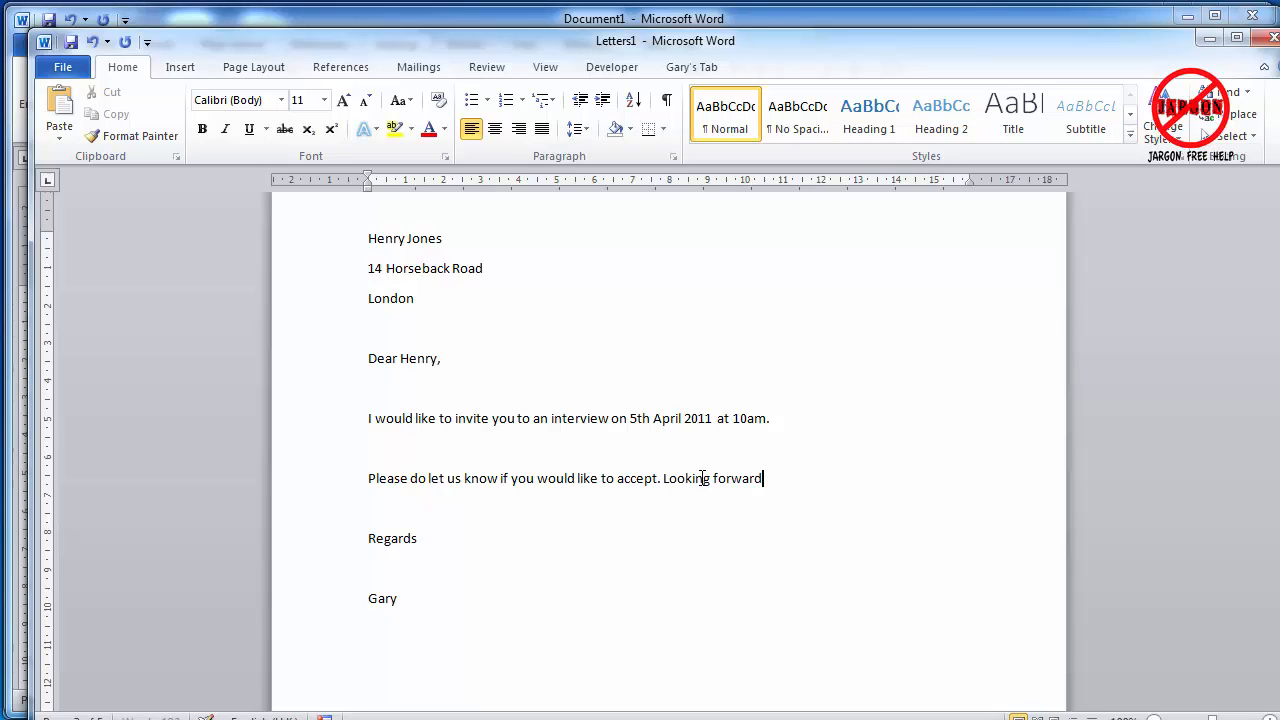
text(to lunch.)
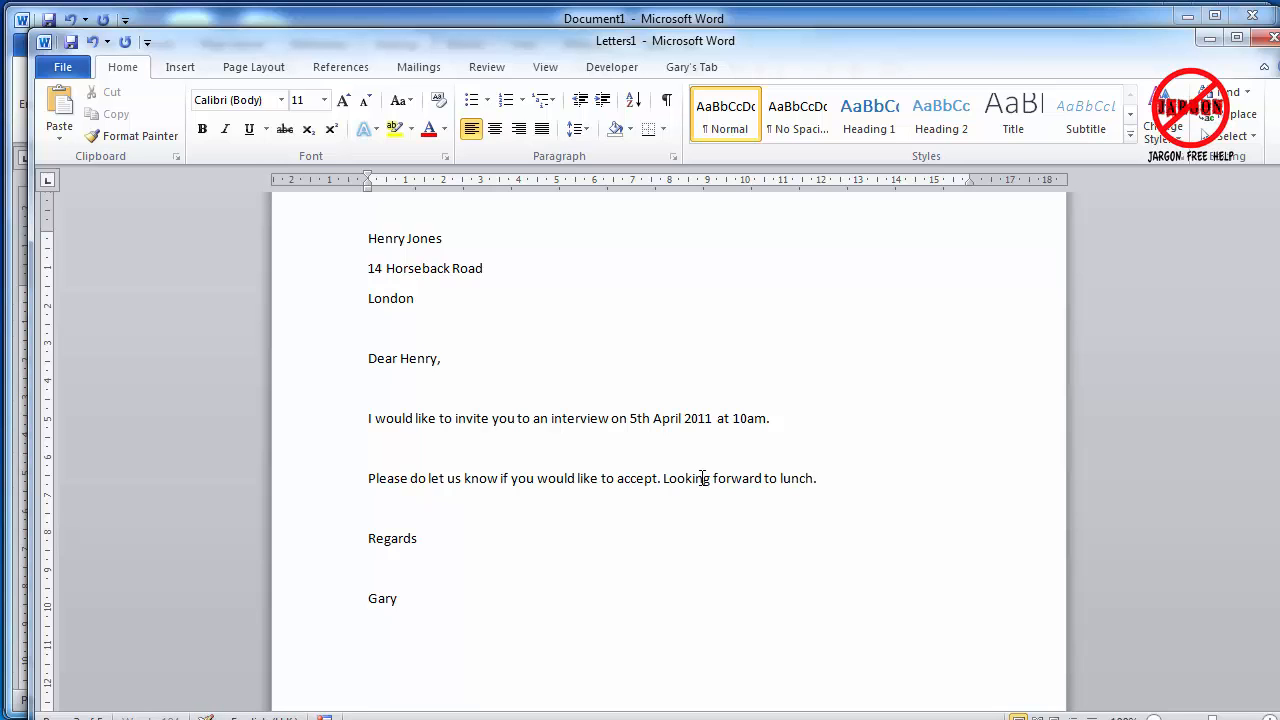
mouse_move(742, 430)
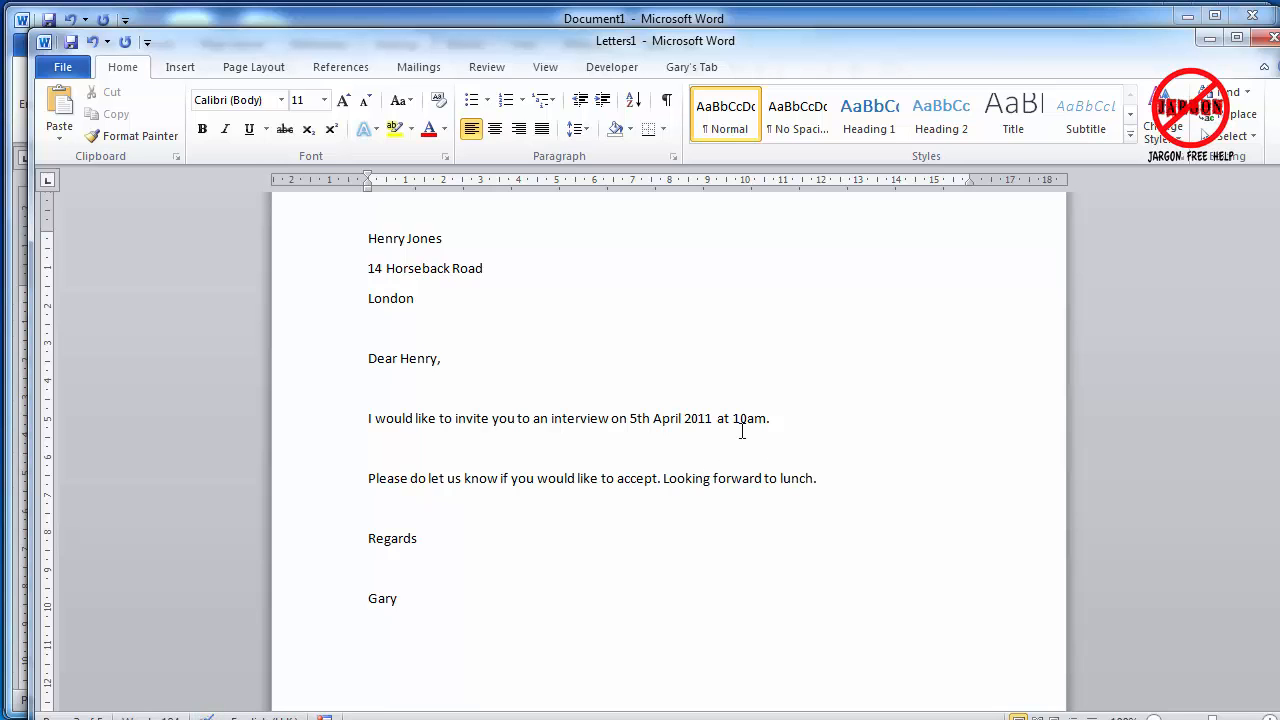
scroll(down, 3)
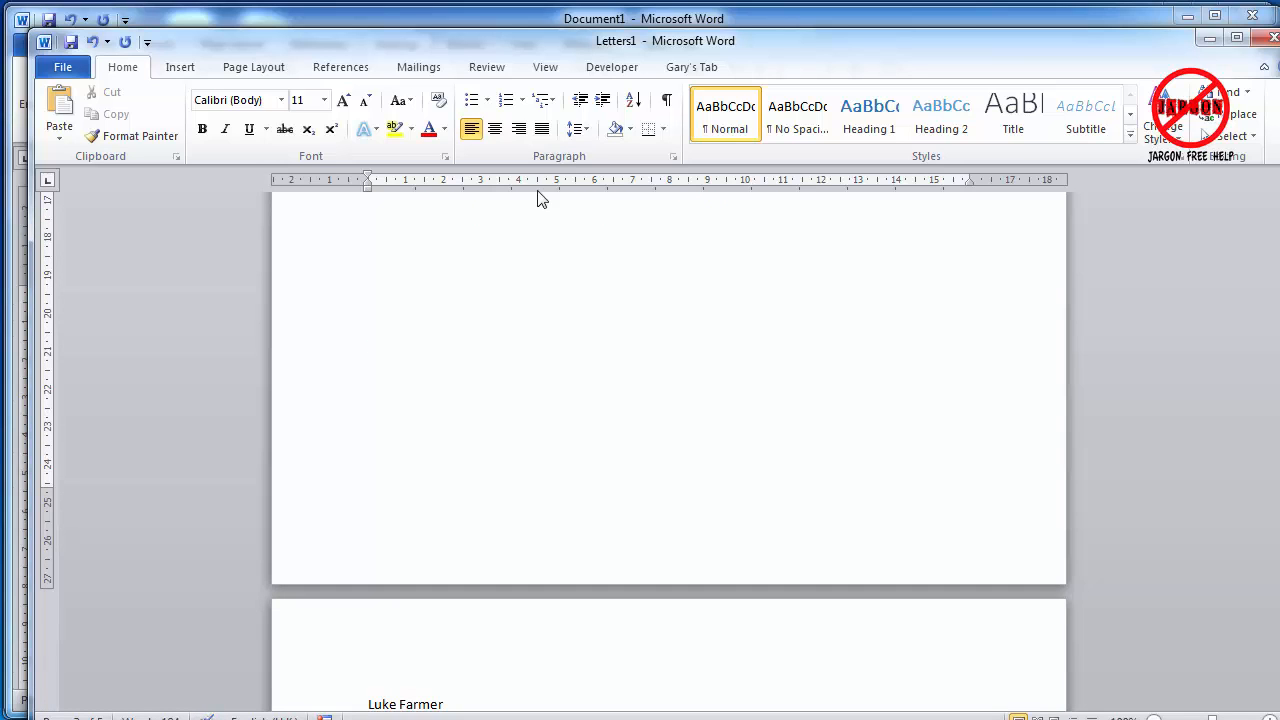
mouse_move(562, 210)
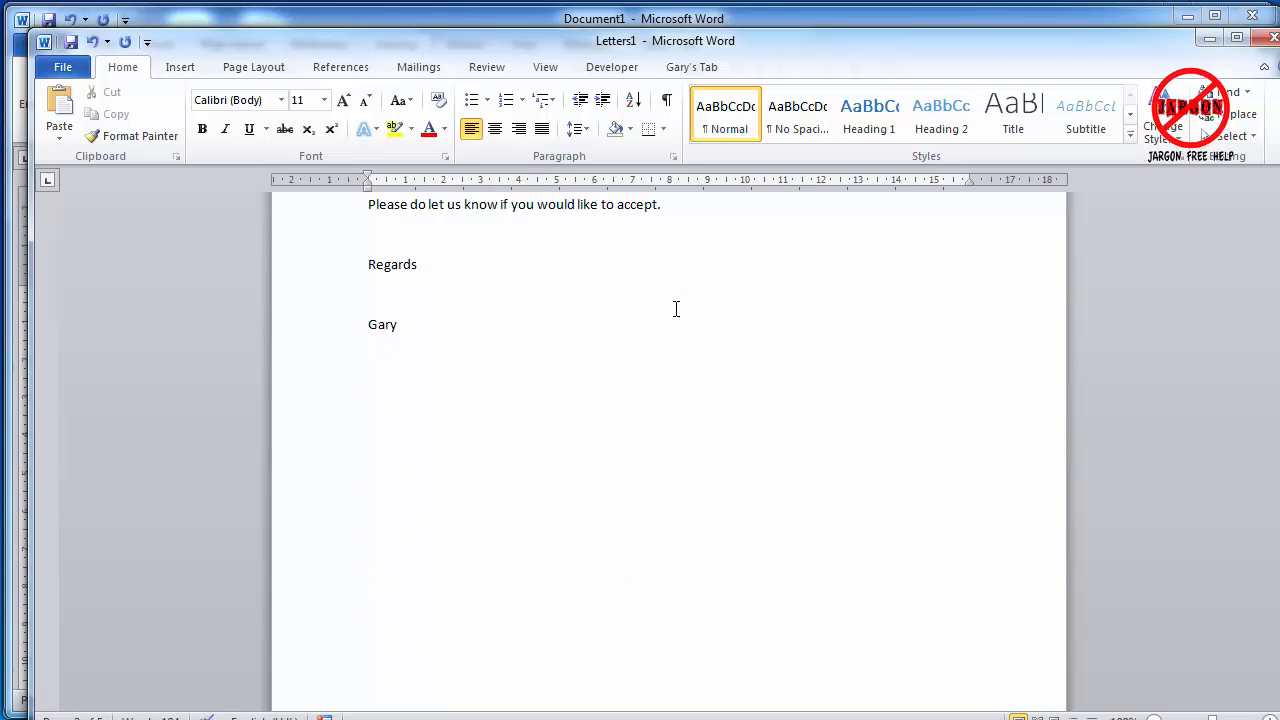
scroll(down, 3)
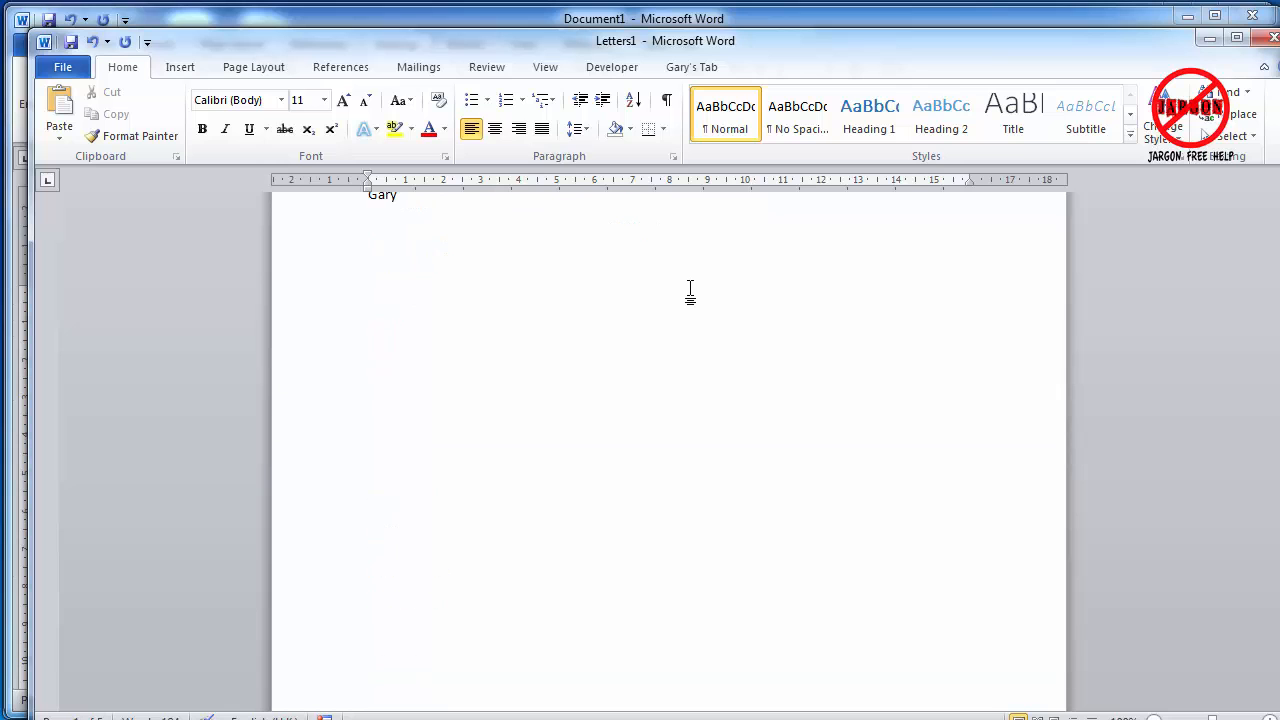
mouse_move(604, 28)
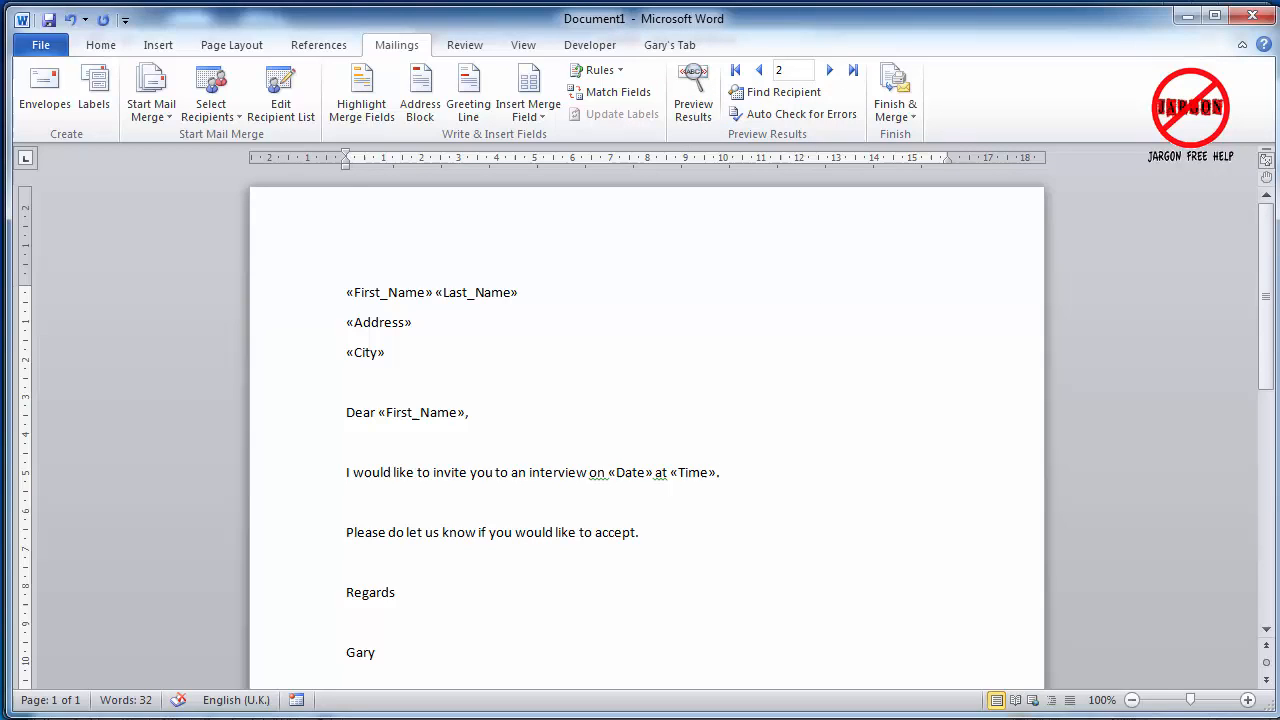
click(716, 472)
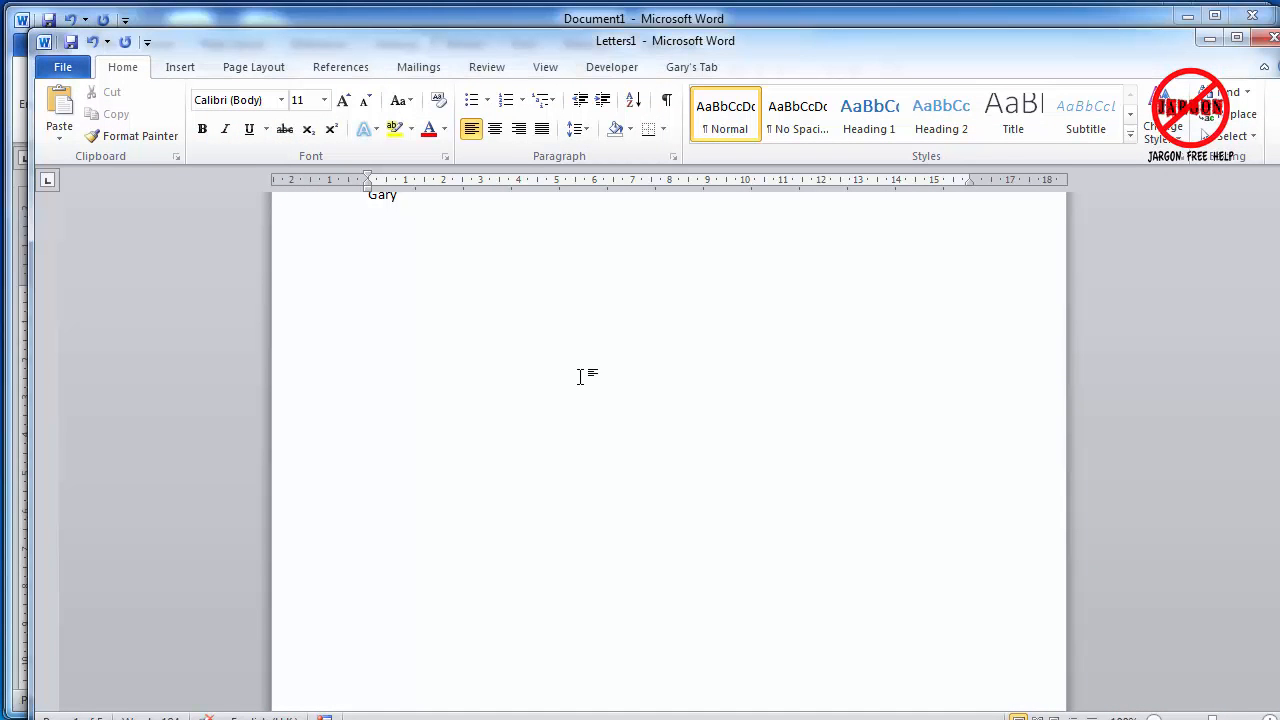
scroll(down, 3)
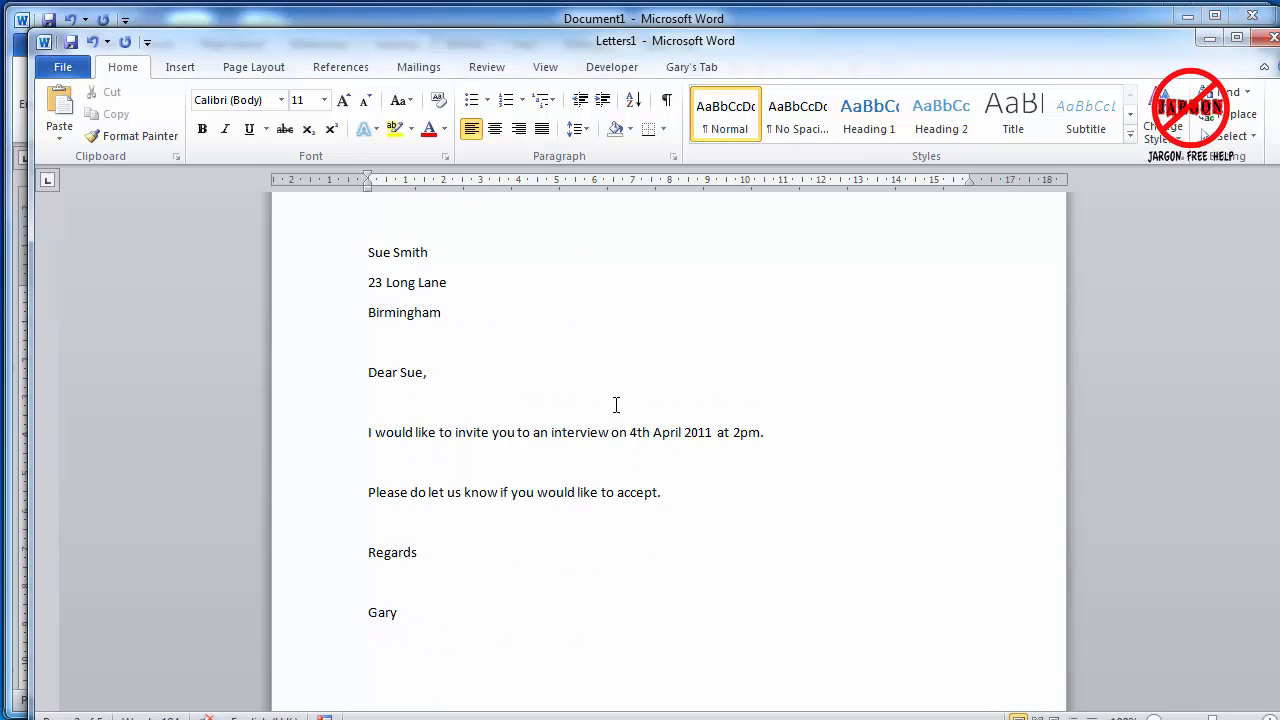
scroll(up, 3)
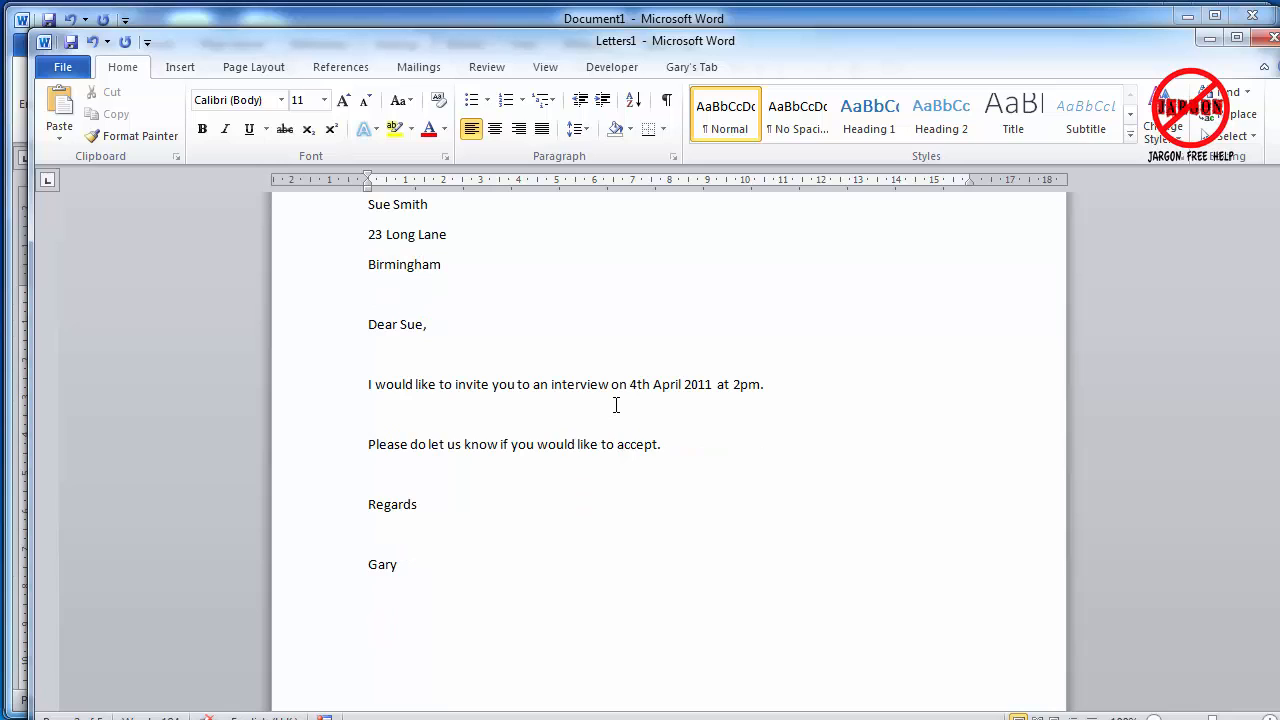